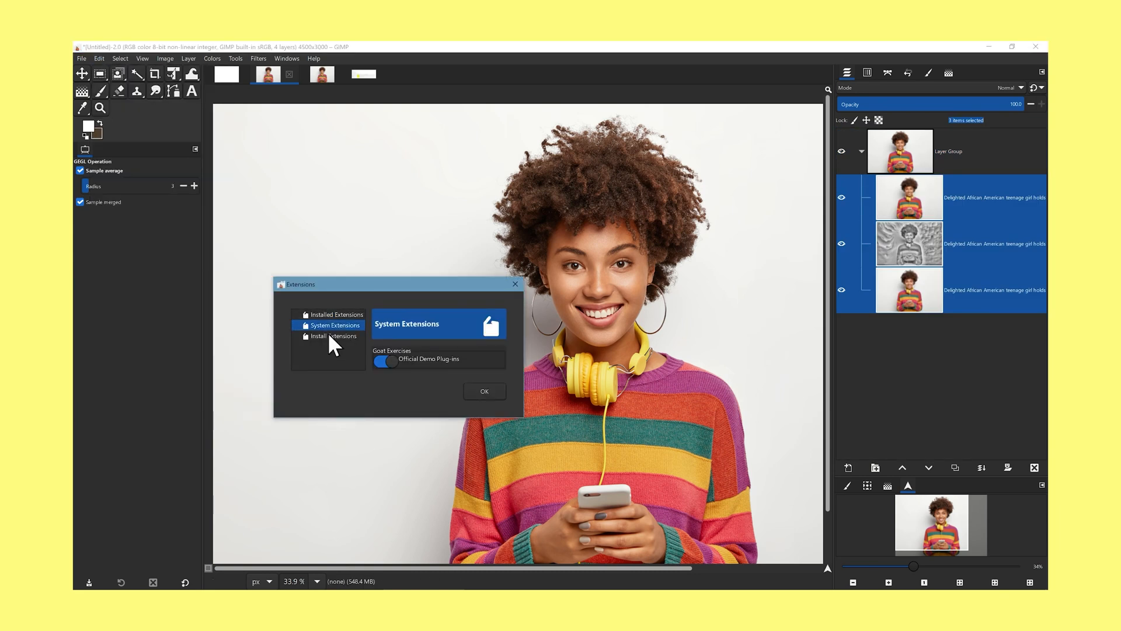
# Step: View the installed extensions list, then close the Extensions dialog and return to the portrait
pyautogui.click(336, 315)
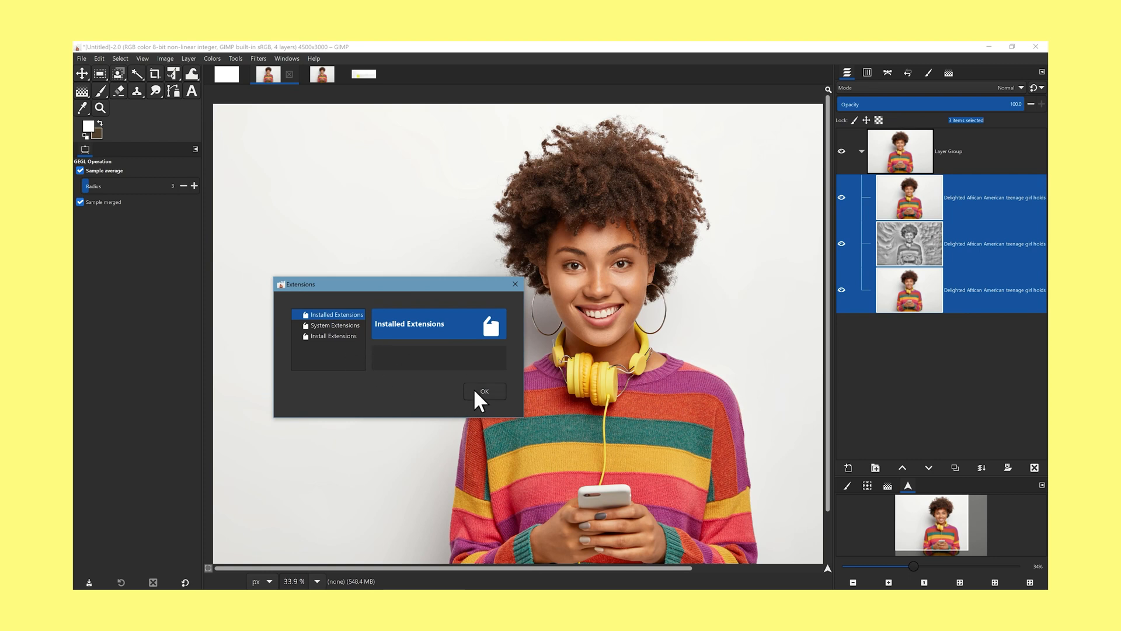
pyautogui.click(143, 58)
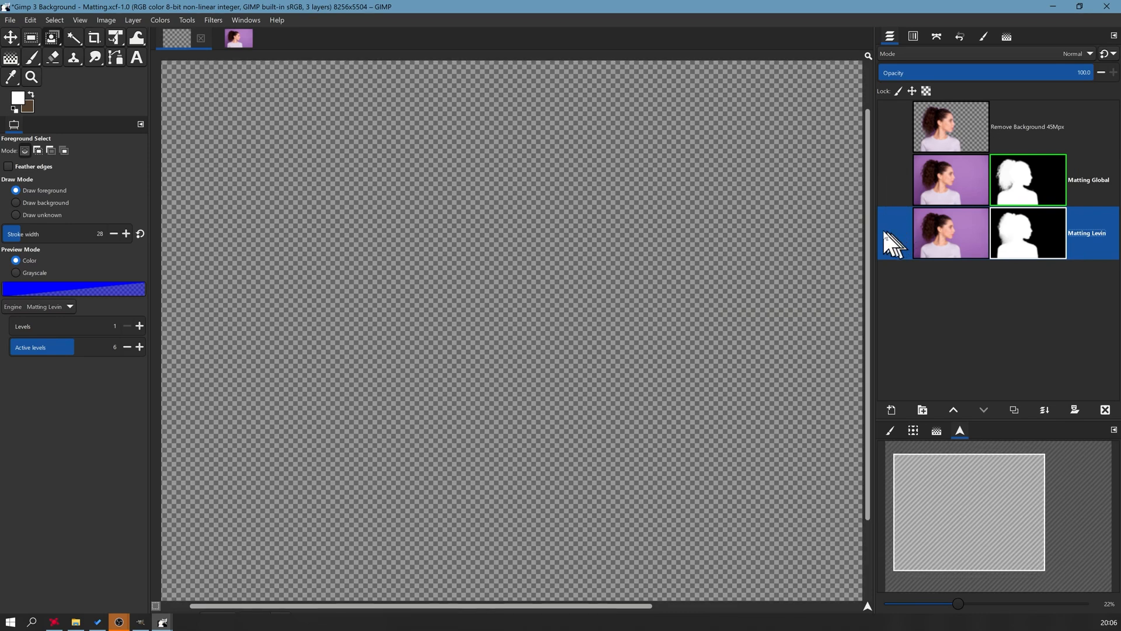
pyautogui.click(1029, 233)
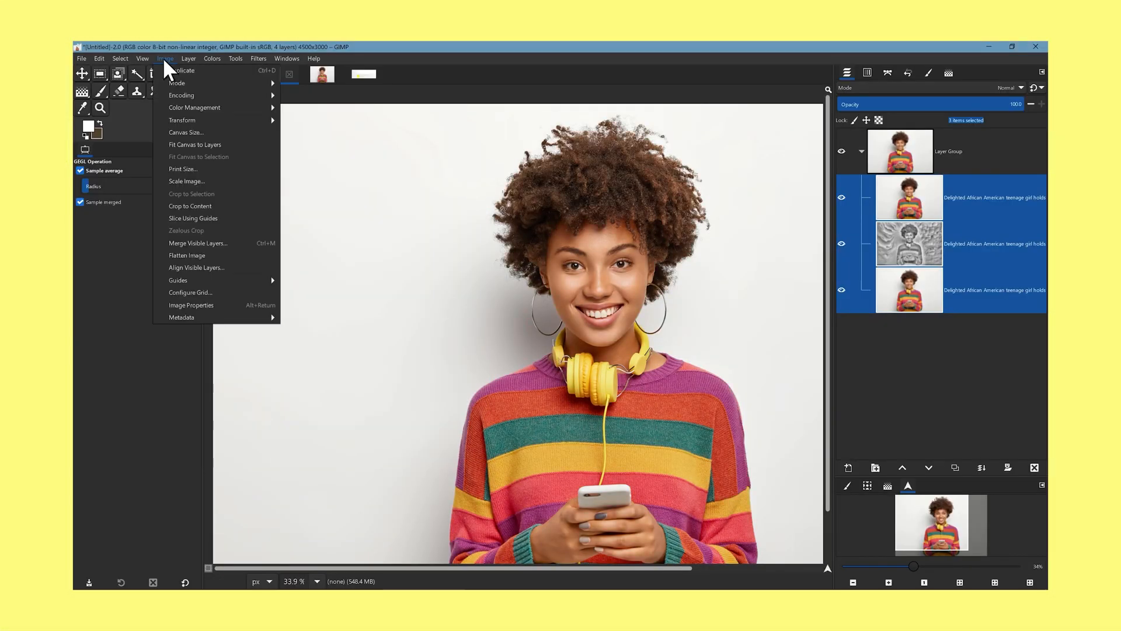
pyautogui.click(186, 133)
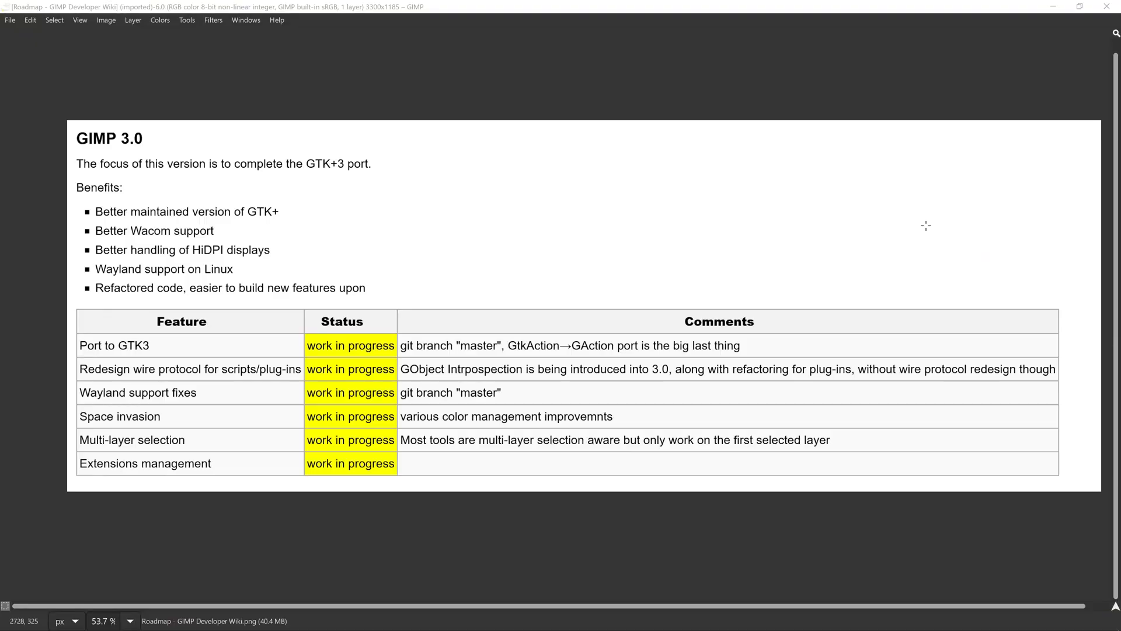
pyautogui.moveTo(922, 226)
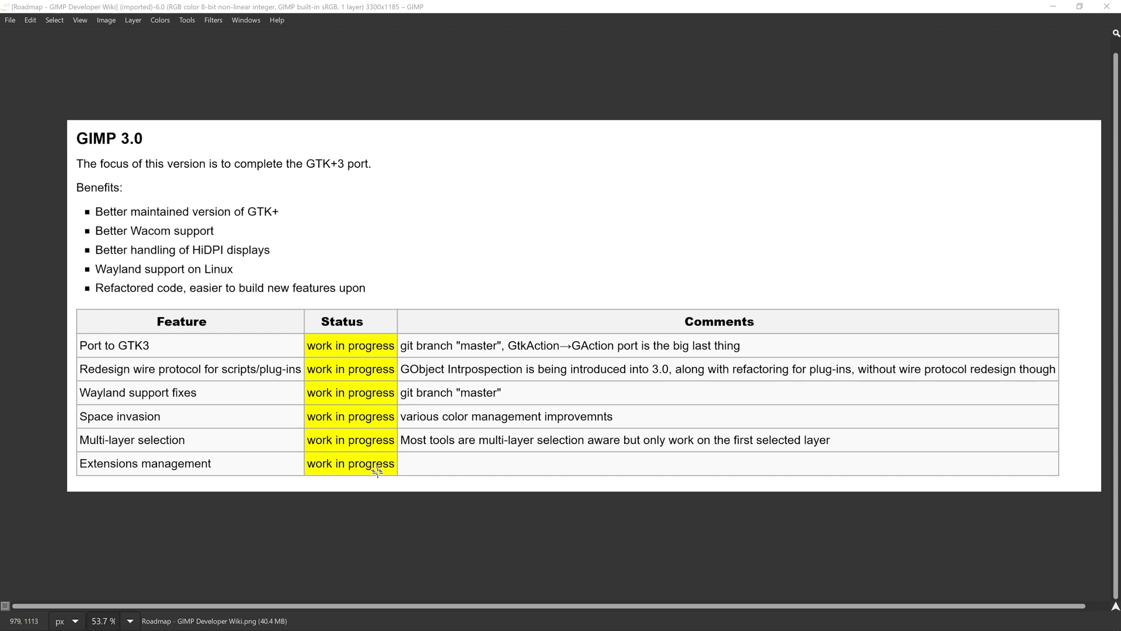
pyautogui.moveTo(476, 279)
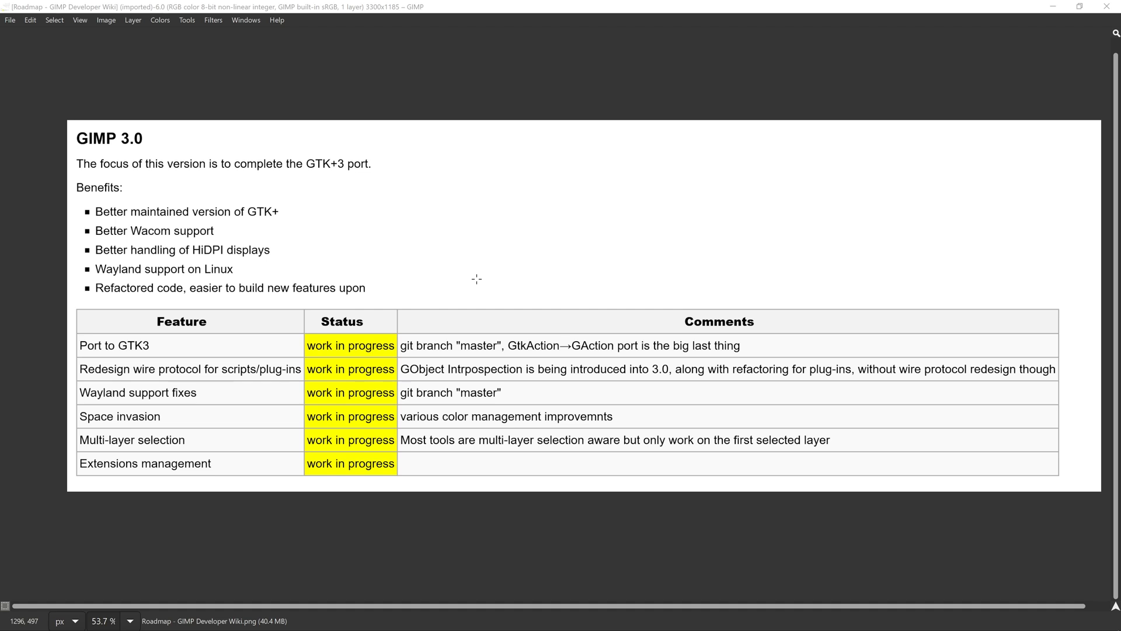
pyautogui.moveTo(284, 326)
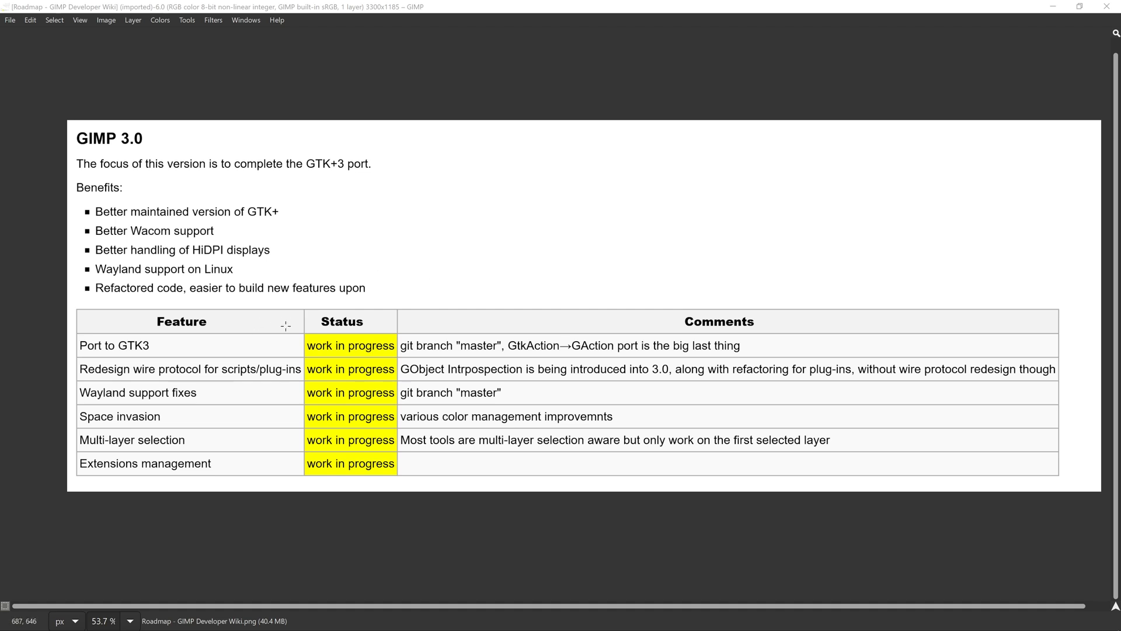
pyautogui.moveTo(346, 292)
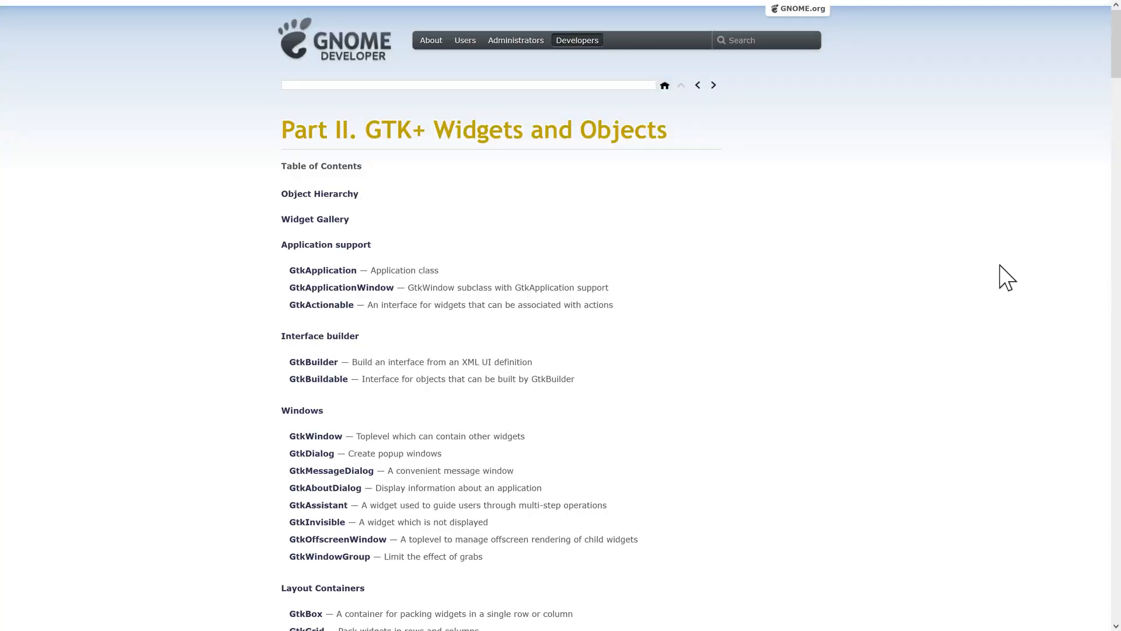
pyautogui.moveTo(402, 247)
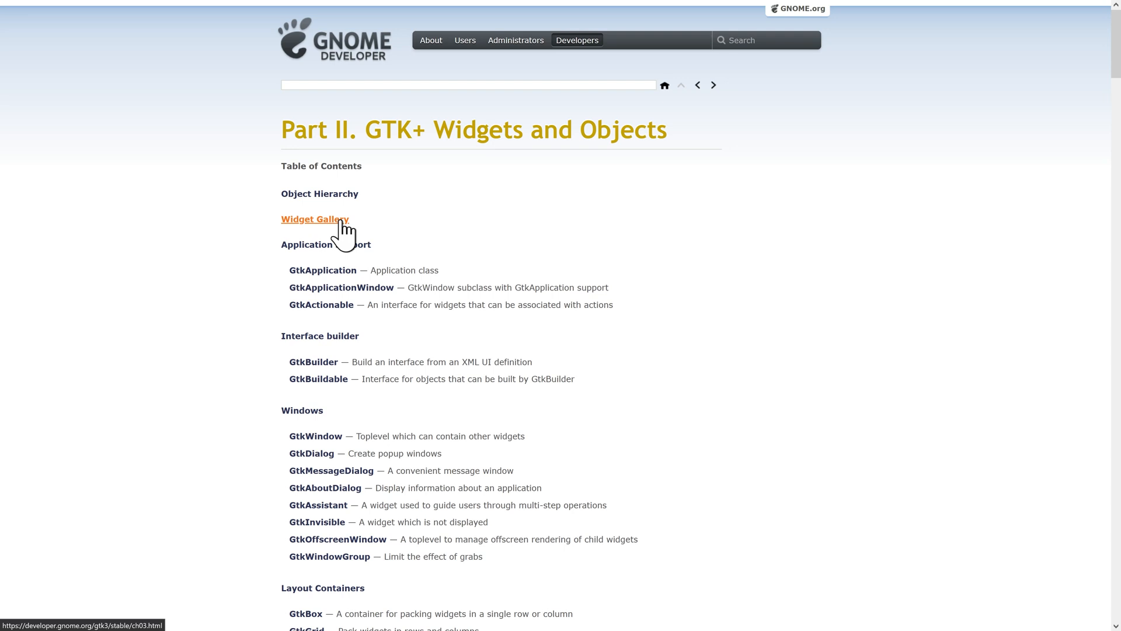
# Step: Open the GTK+ Widget Gallery and scroll through Display, Buttons, Entries, Containers and Windows
pyautogui.click(315, 219)
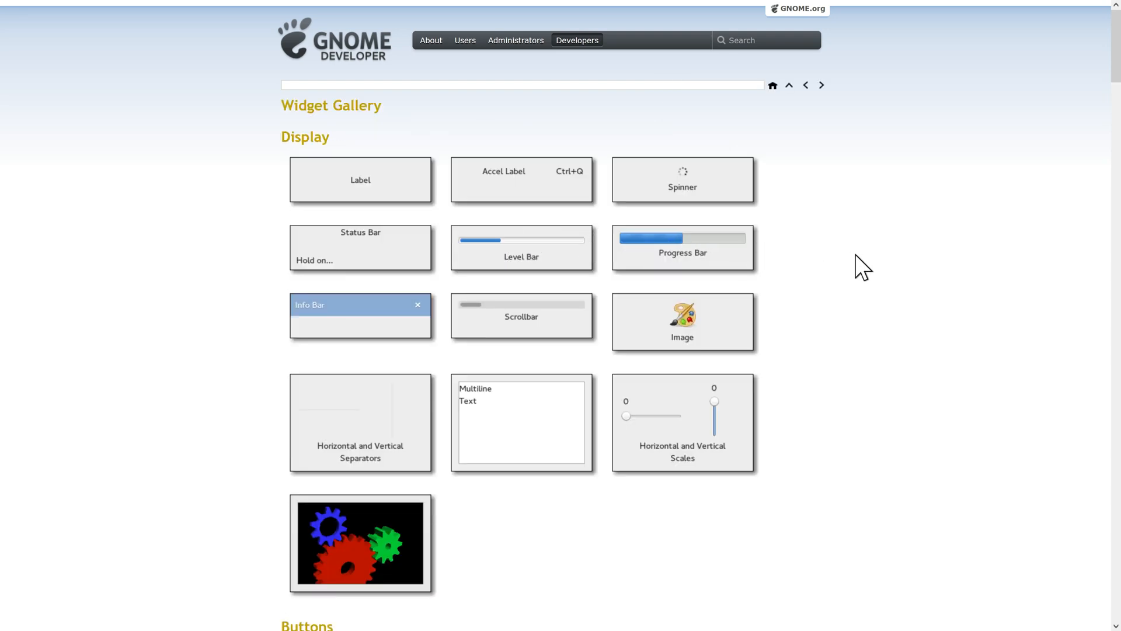
pyautogui.scroll(-3)
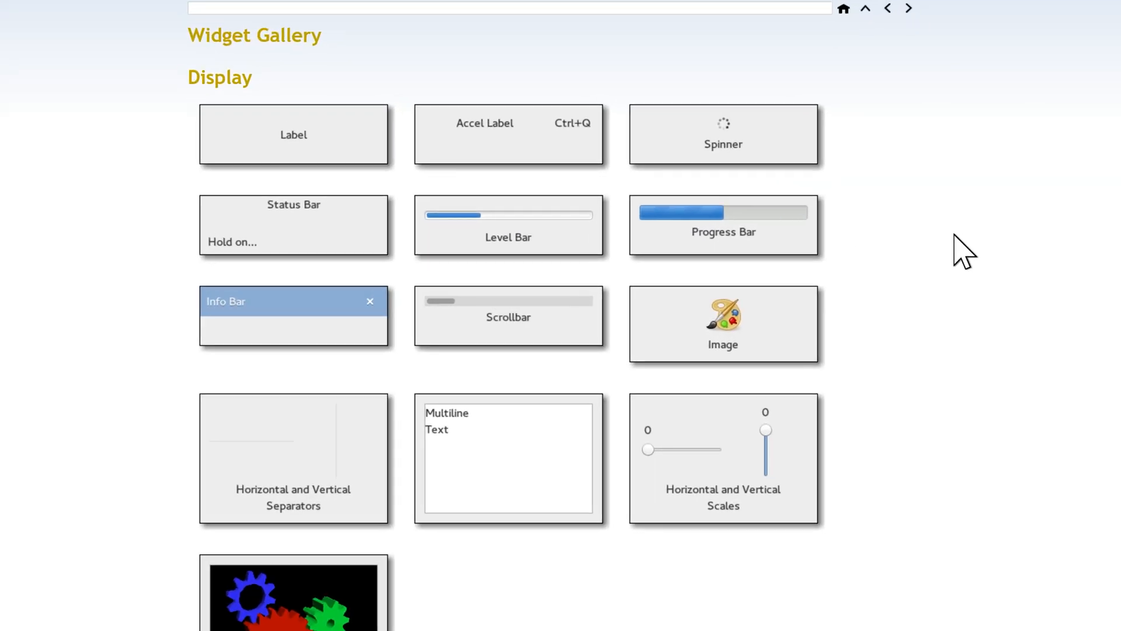
pyautogui.scroll(-3)
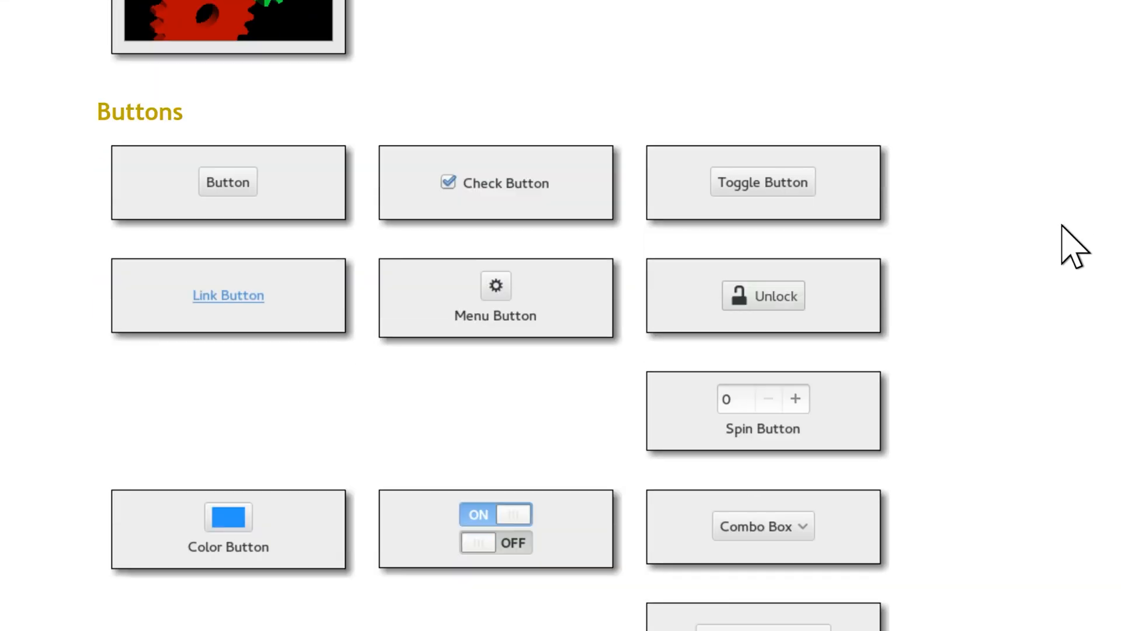
pyautogui.scroll(-3)
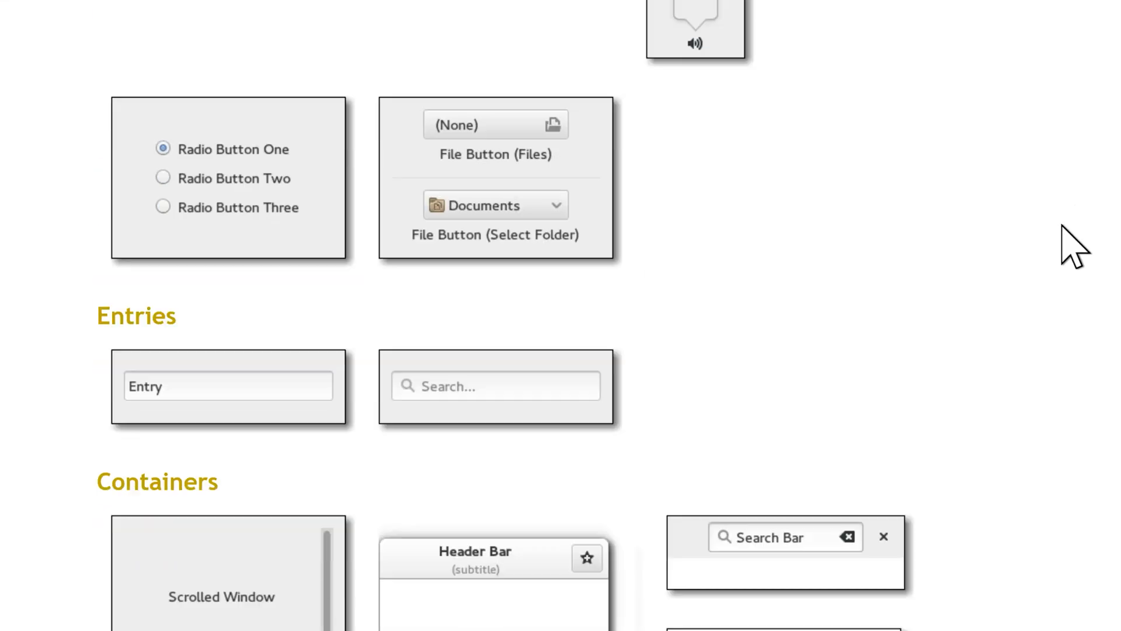
pyautogui.scroll(-3)
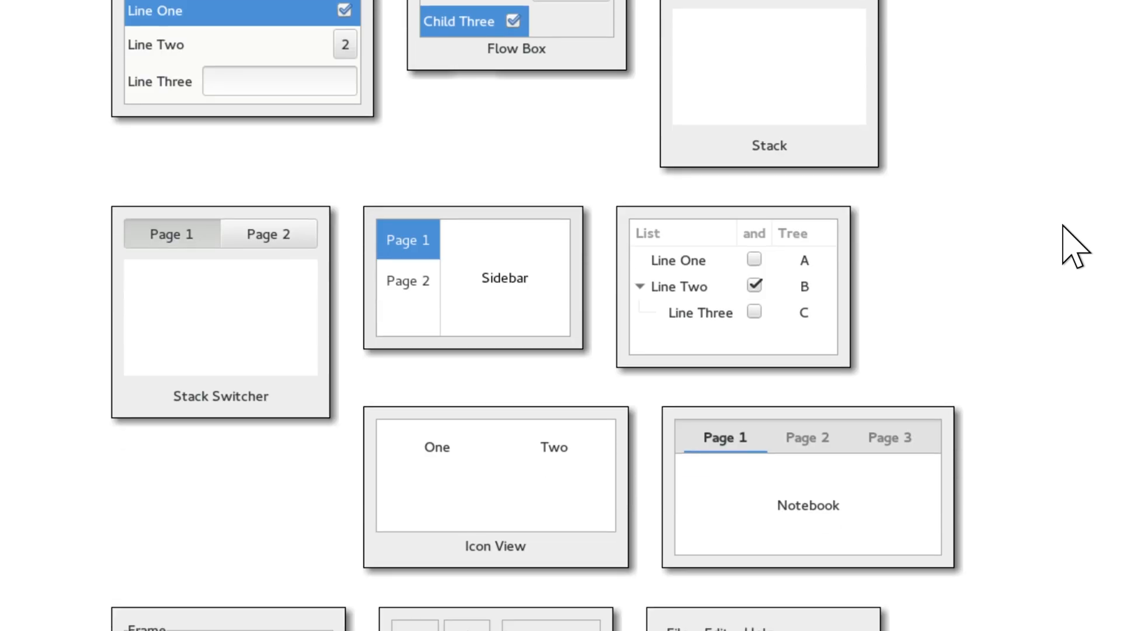
pyautogui.scroll(-3)
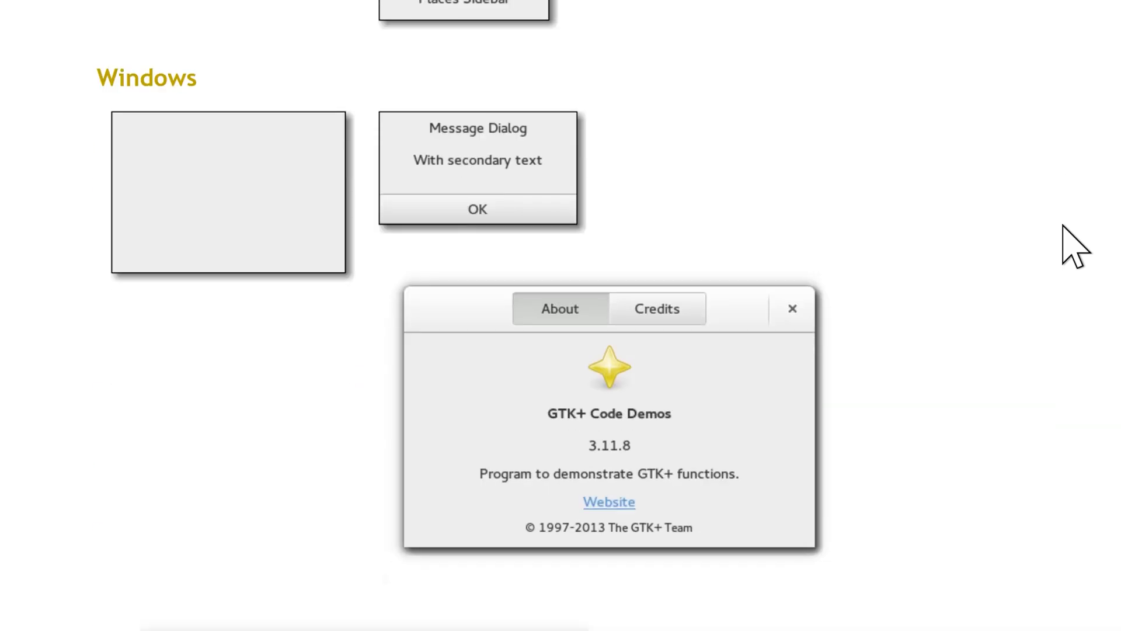
pyautogui.scroll(-3)
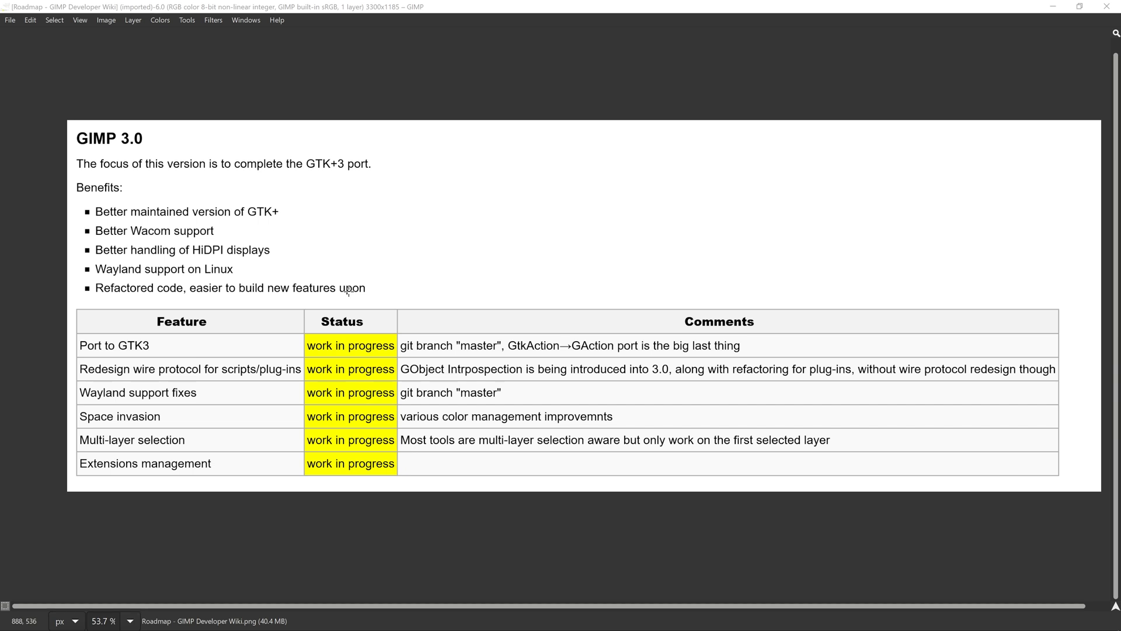
pyautogui.moveTo(161, 415)
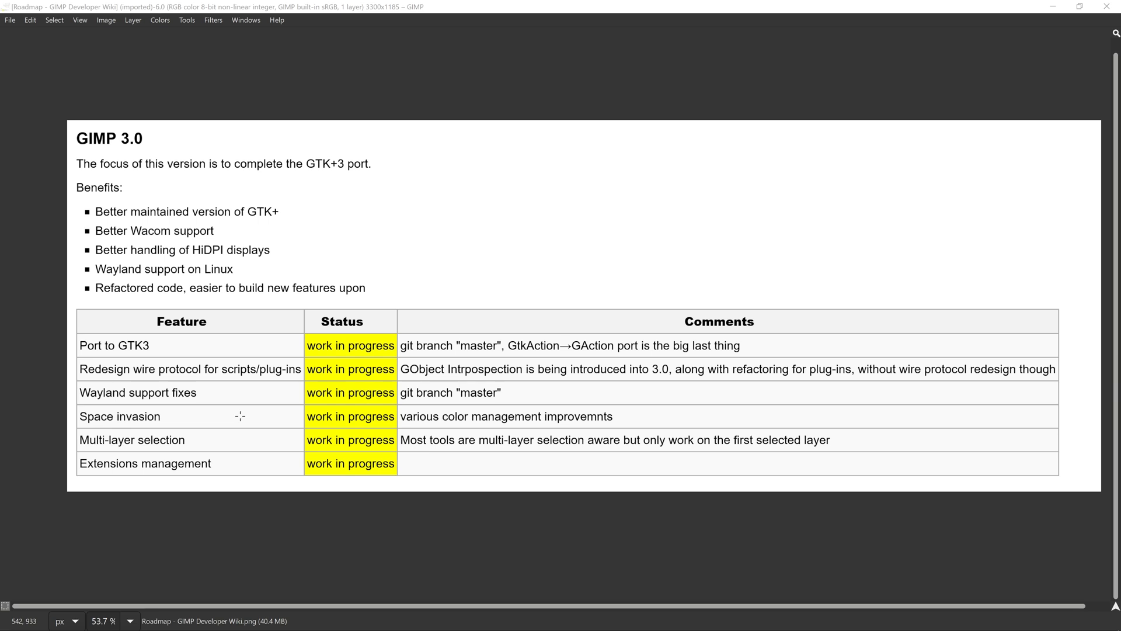
pyautogui.moveTo(442, 430)
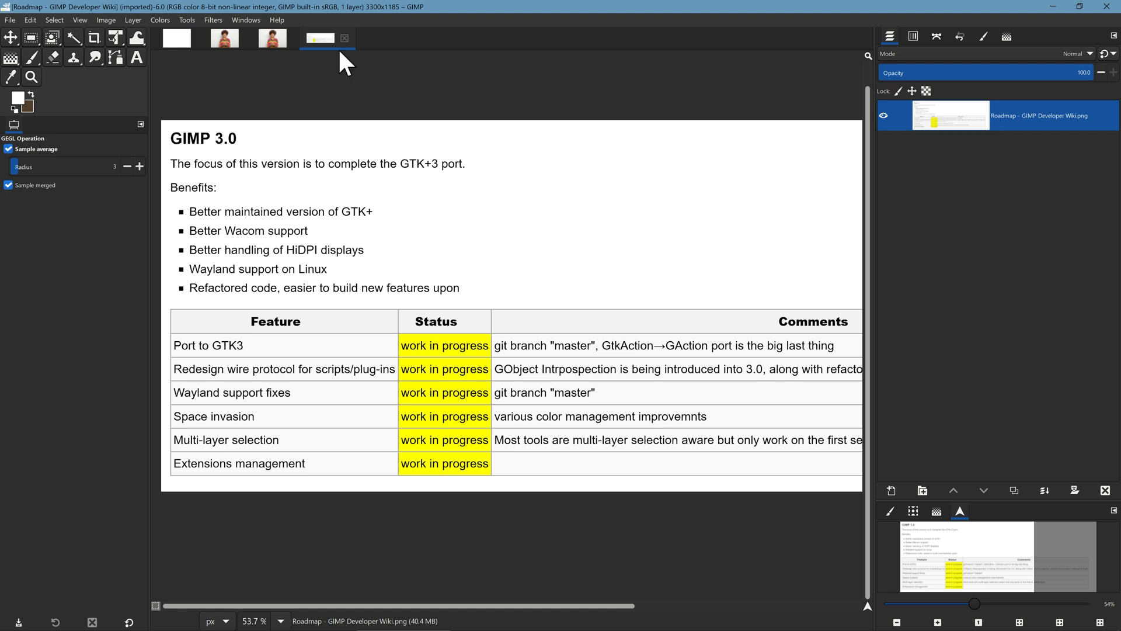
# Step: Switch to the portrait image tab and expand its Layer Group in the Layers panel
pyautogui.click(270, 38)
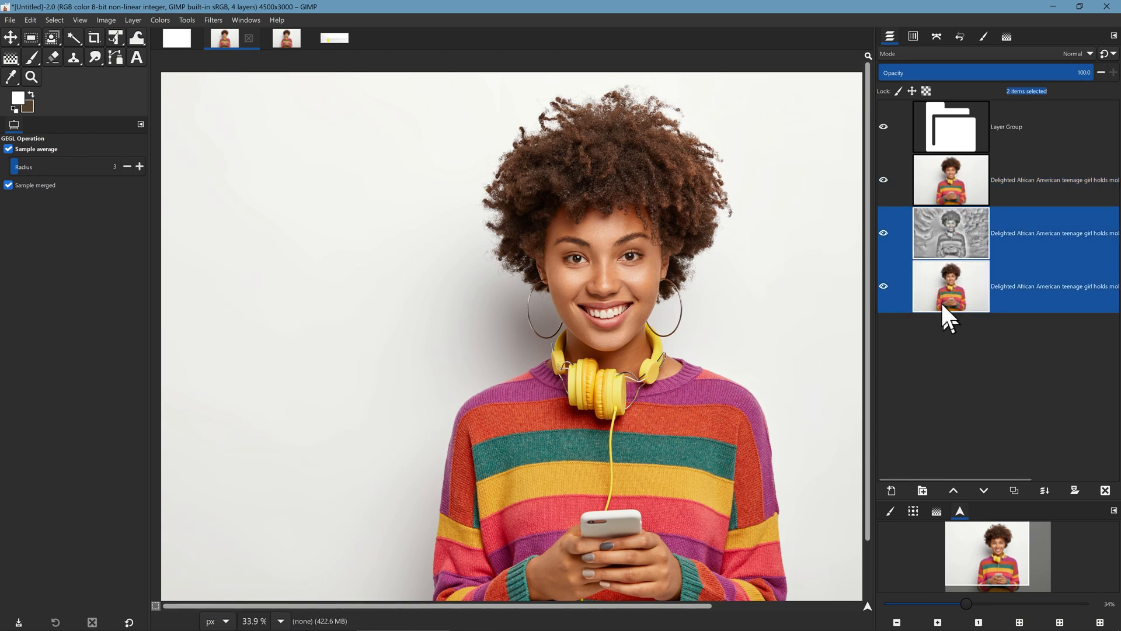
pyautogui.moveTo(954, 232)
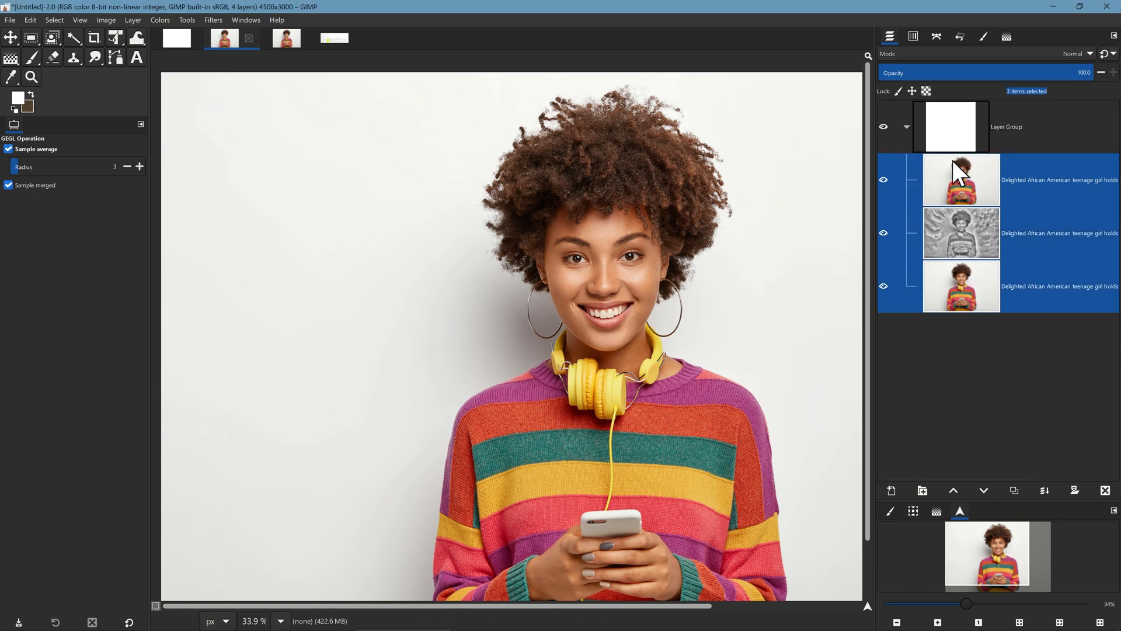
pyautogui.click(906, 127)
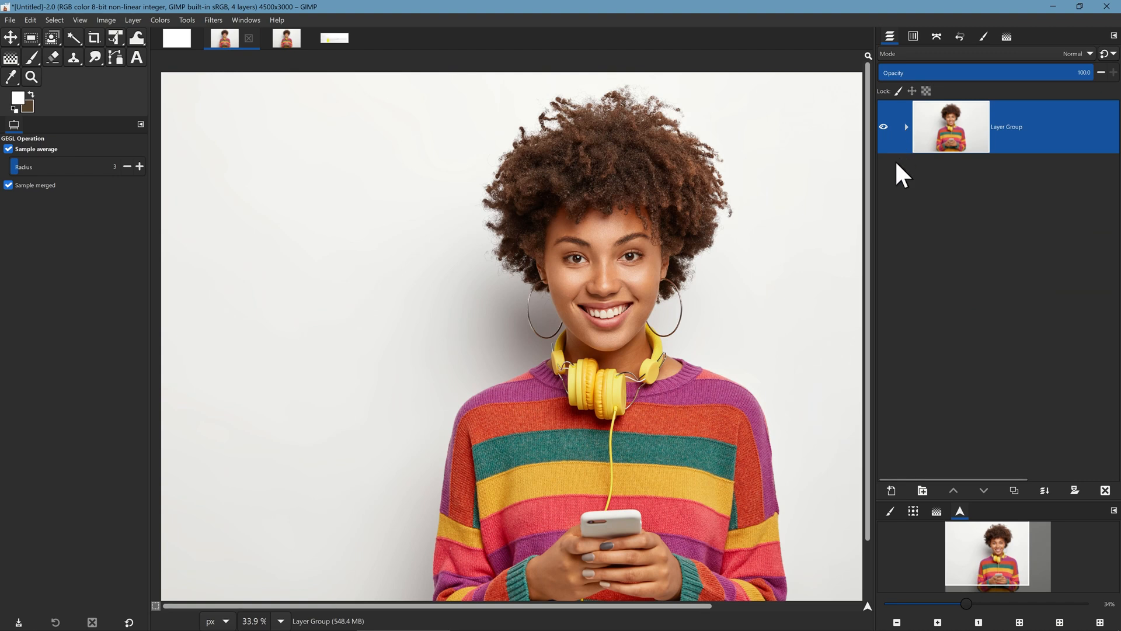
pyautogui.click(906, 127)
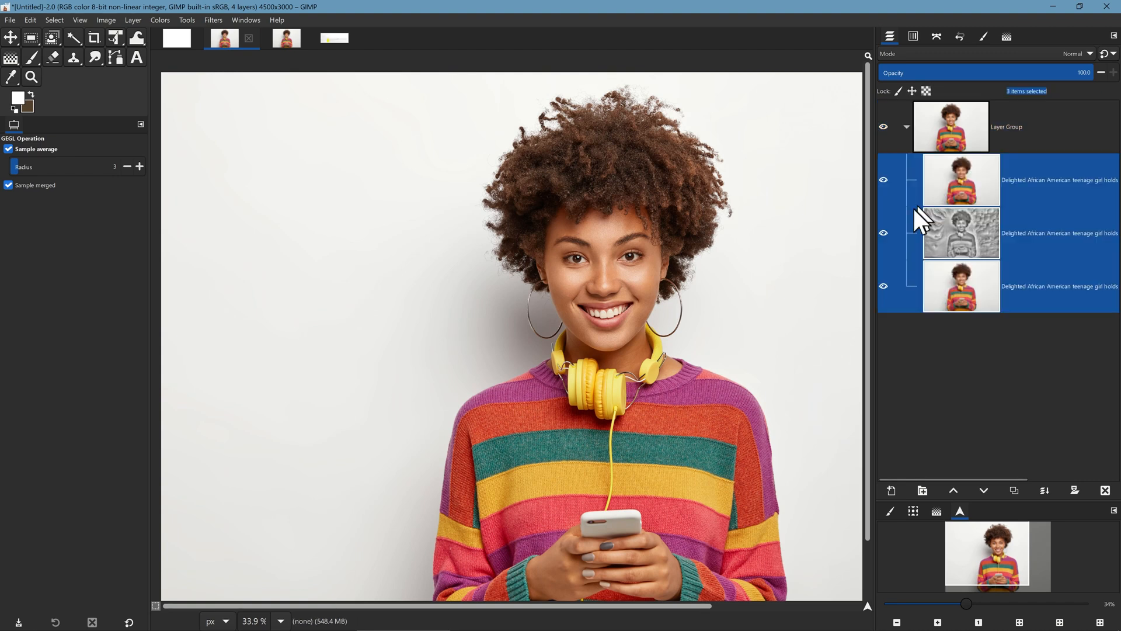
pyautogui.moveTo(323, 268)
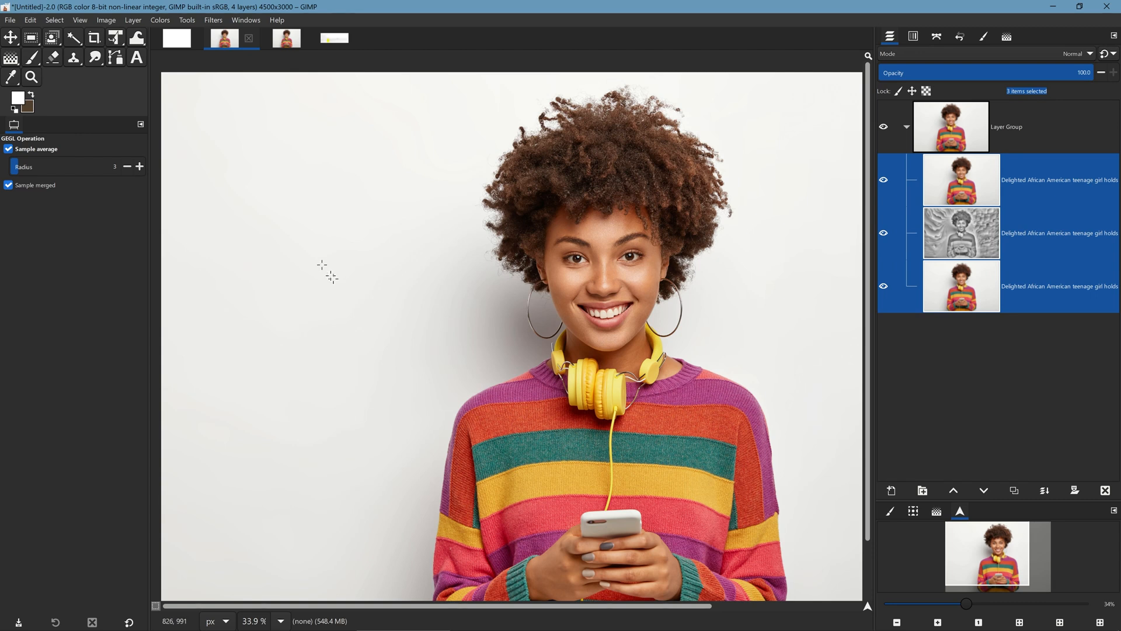
# Step: Open the Extensions manager from Edit and settle on System Extensions showing Official Demo Plug-ins
pyautogui.click(30, 19)
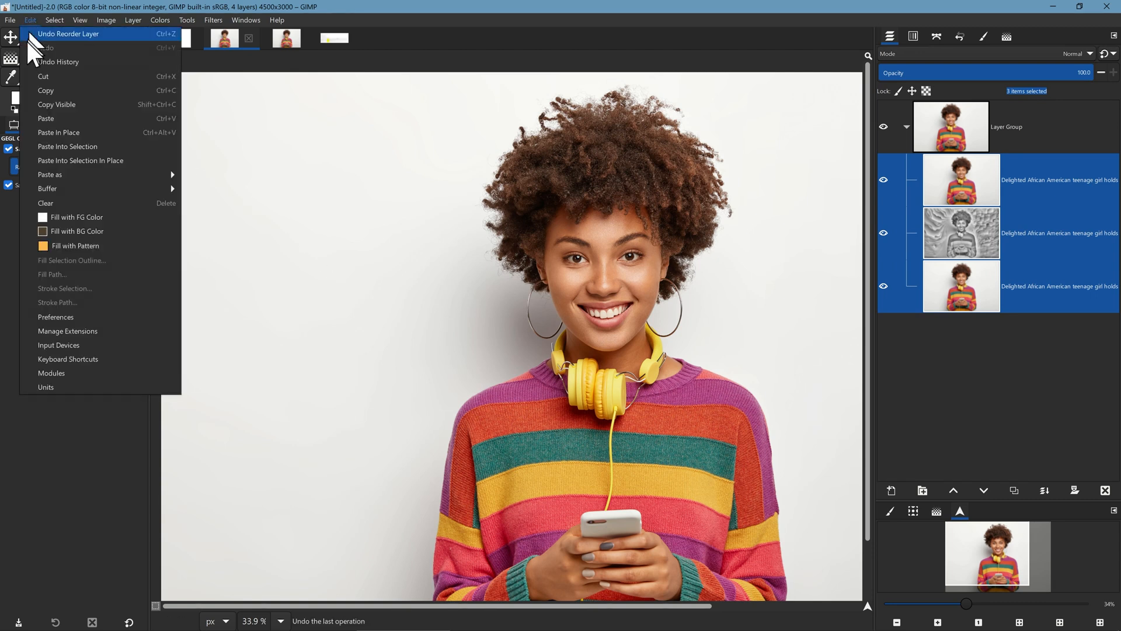
pyautogui.moveTo(86, 331)
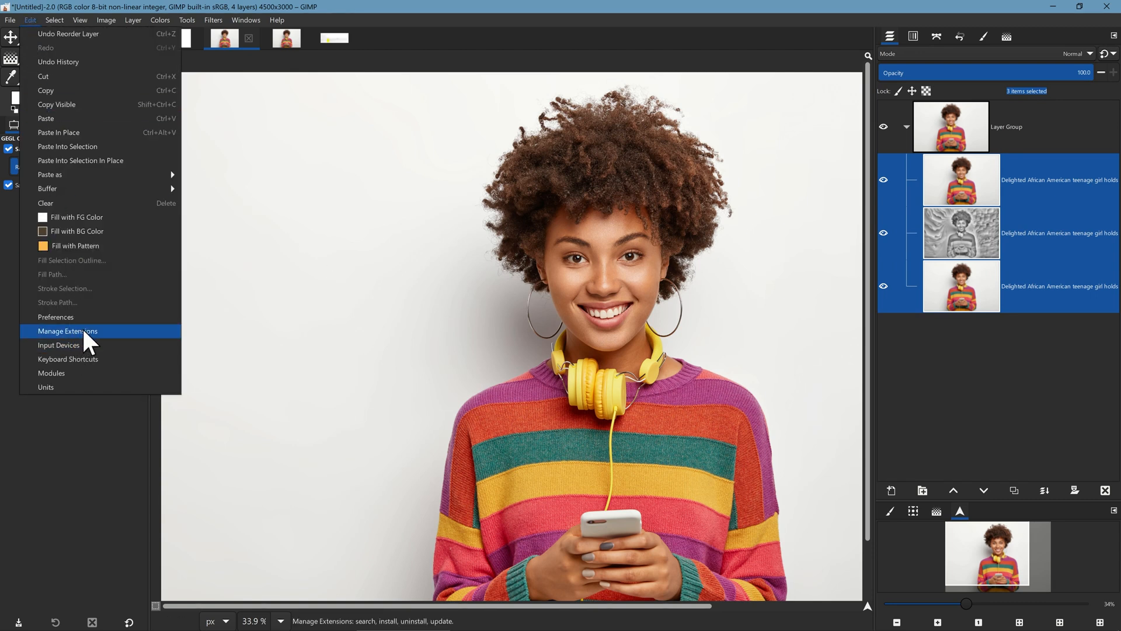
pyautogui.click(67, 331)
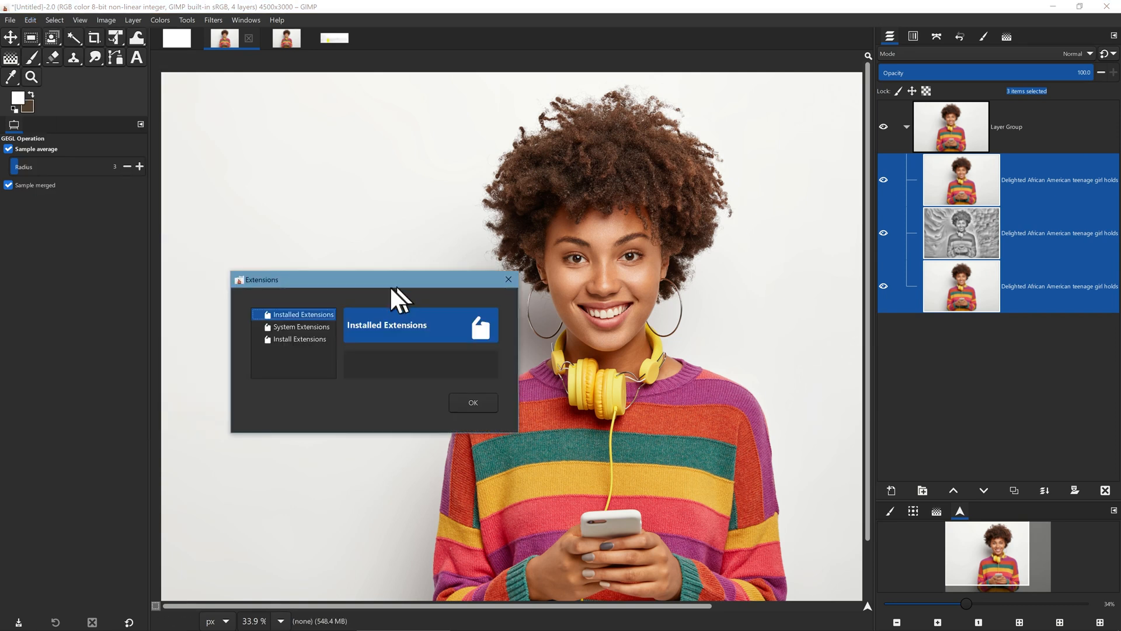
pyautogui.moveTo(317, 377)
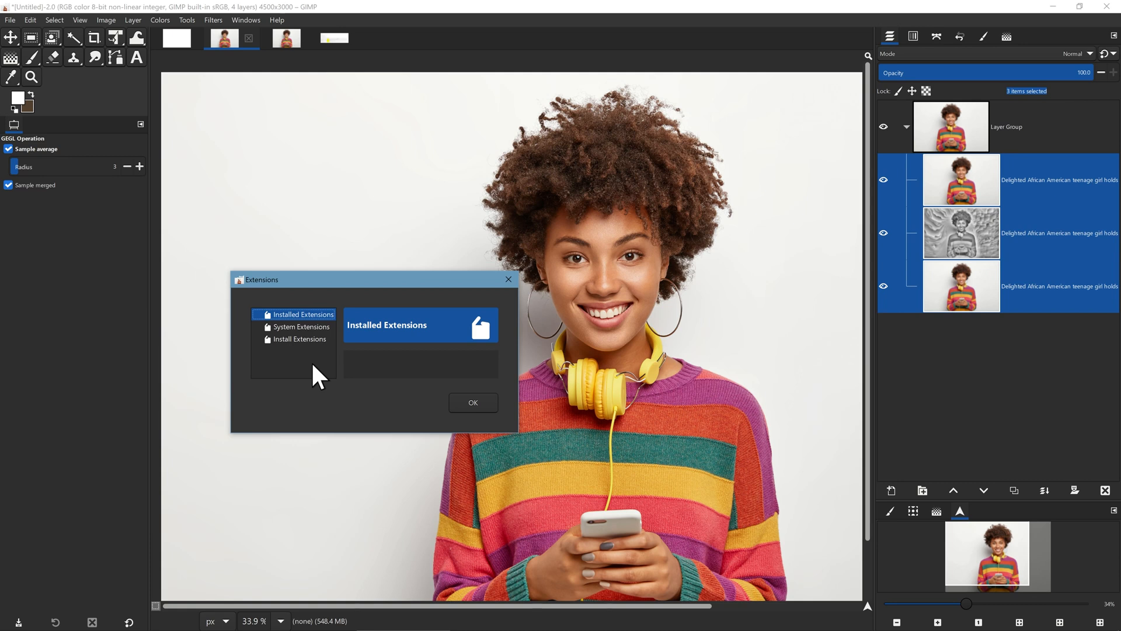
pyautogui.moveTo(318, 337)
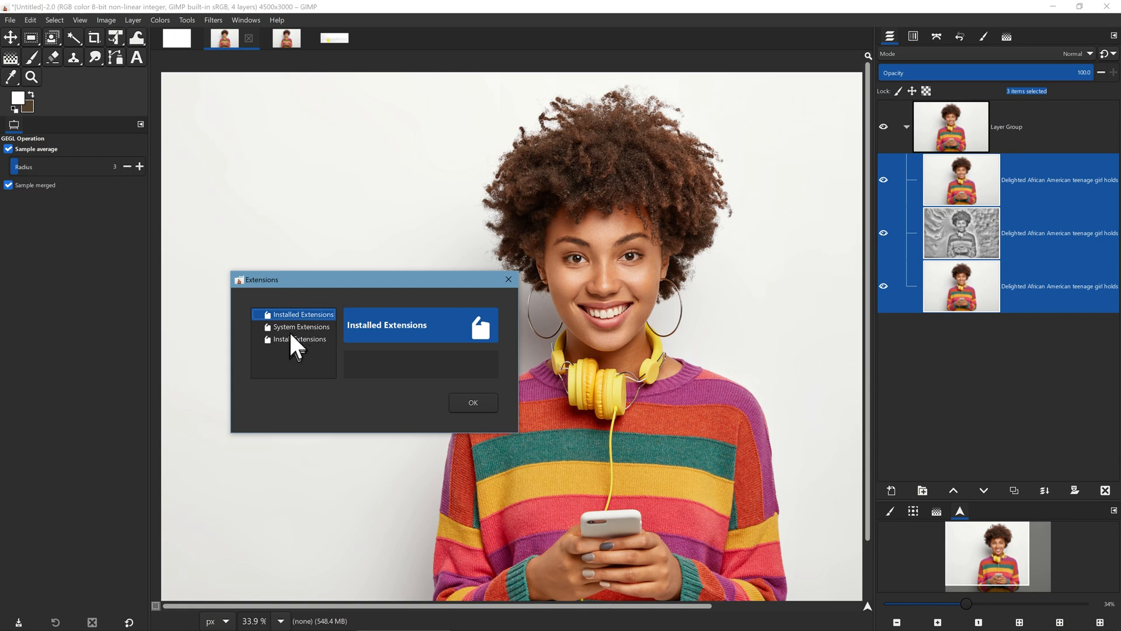
pyautogui.click(302, 326)
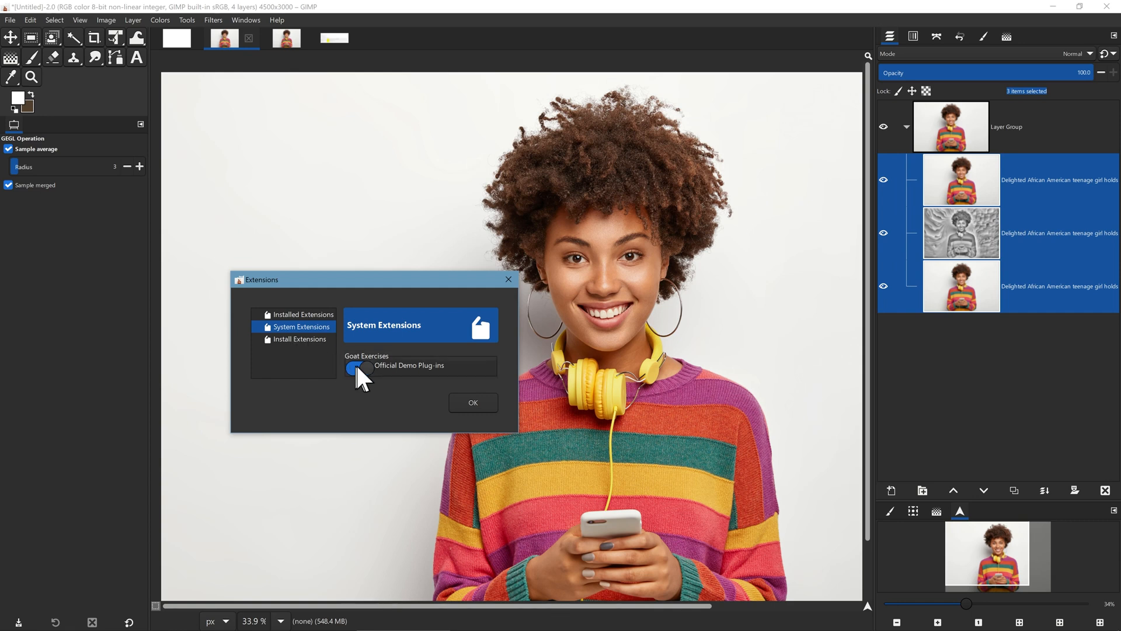
pyautogui.click(299, 338)
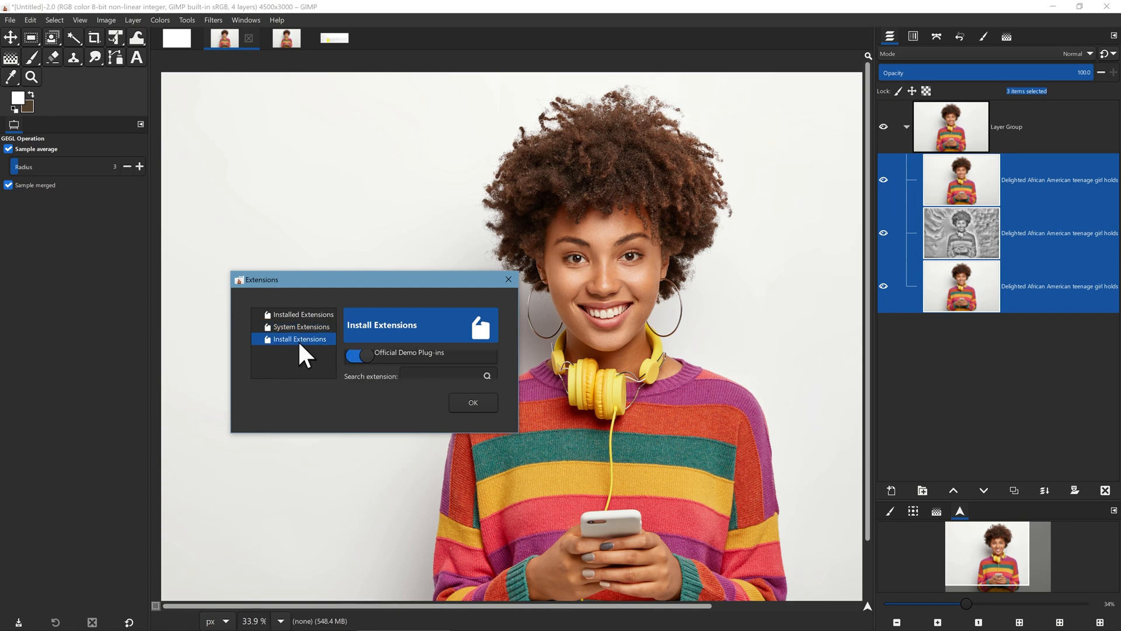
pyautogui.click(301, 326)
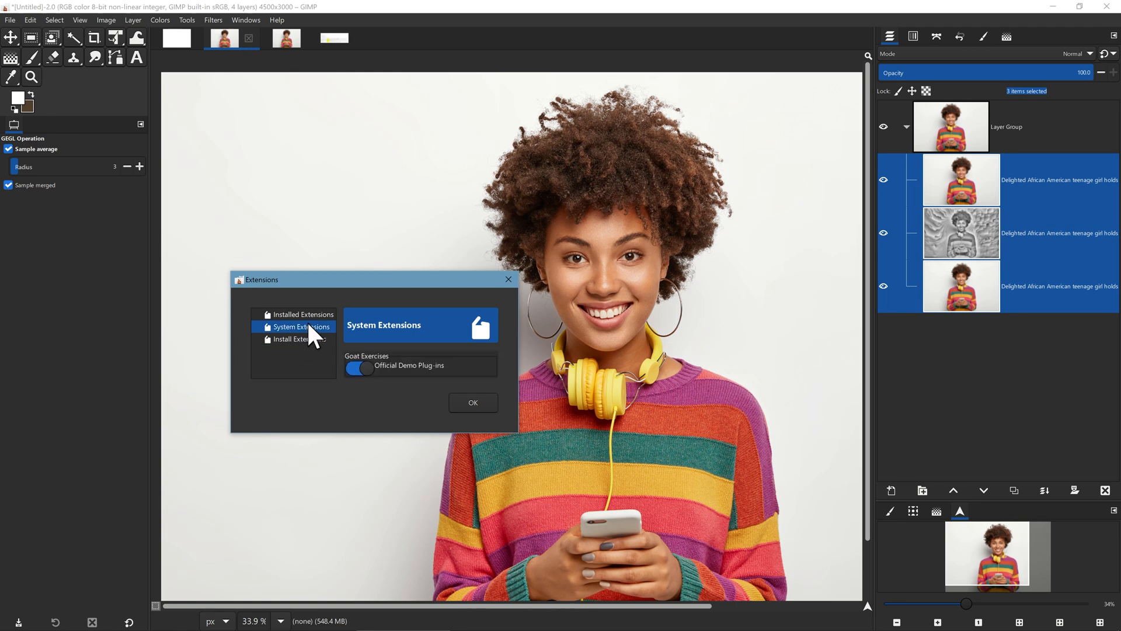
# Step: Switch the Extensions dialog back to the empty Installed Extensions page
pyautogui.click(300, 316)
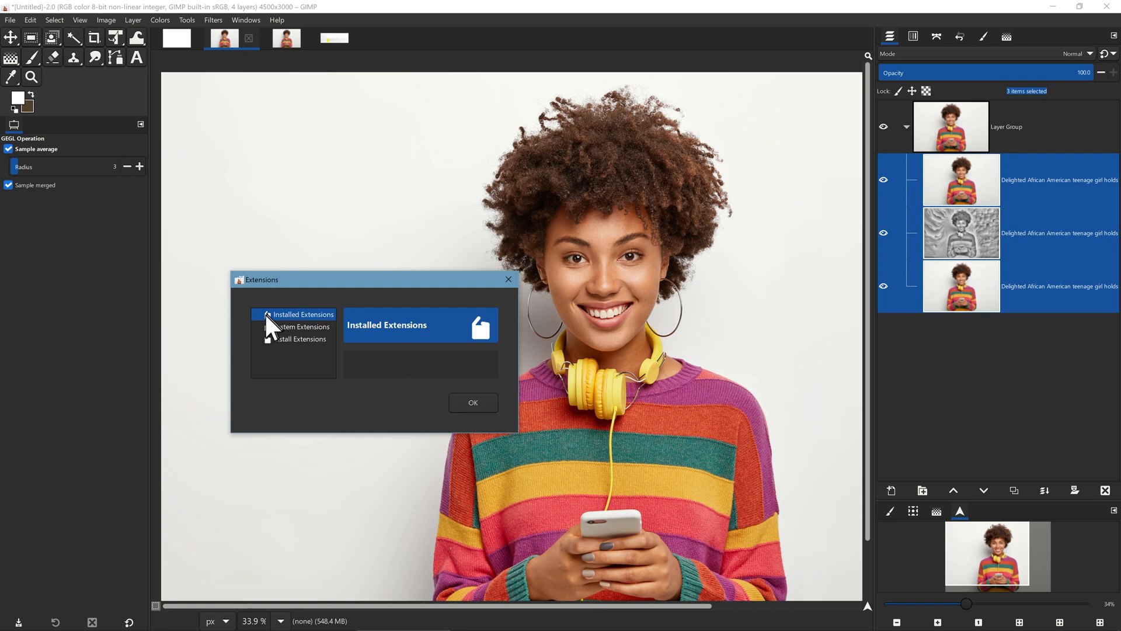
pyautogui.moveTo(420, 352)
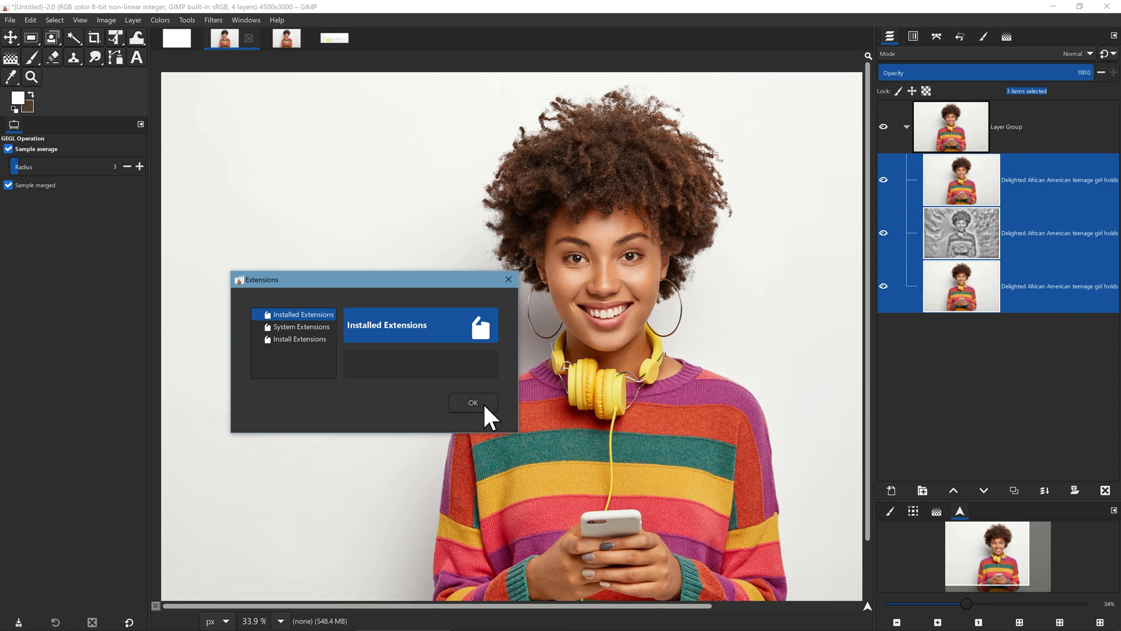
pyautogui.moveTo(447, 417)
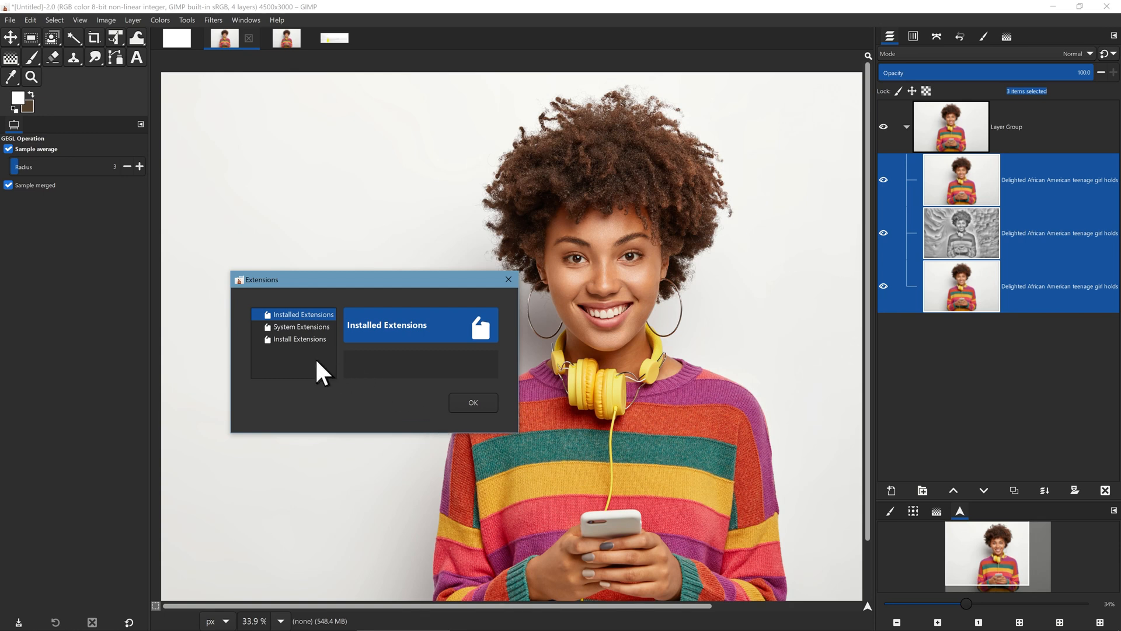
pyautogui.moveTo(339, 372)
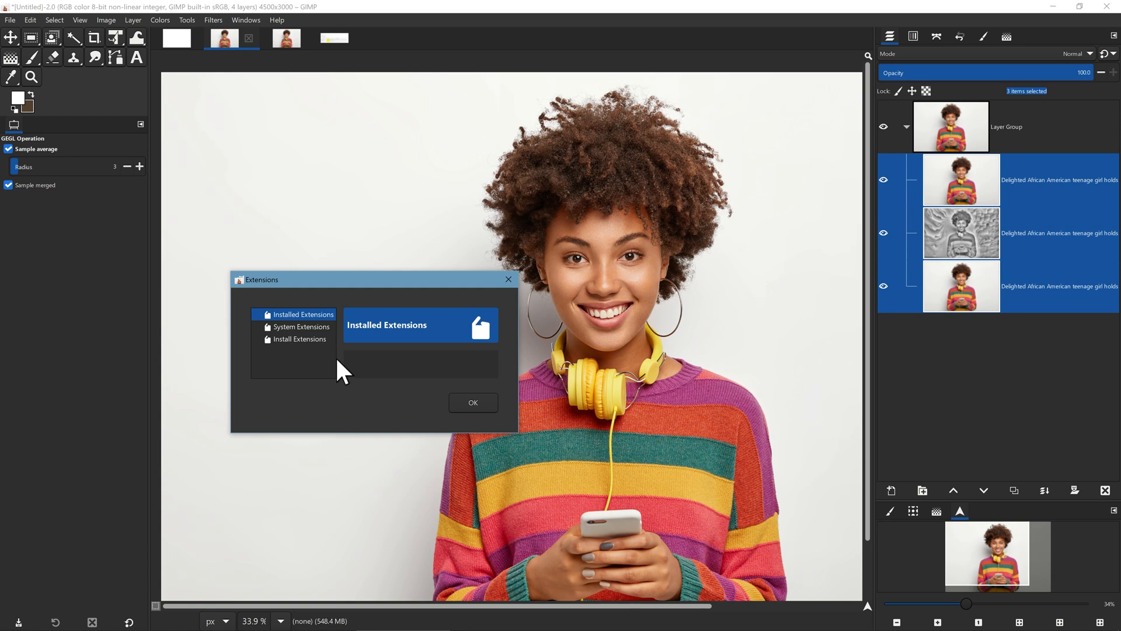
pyautogui.moveTo(348, 372)
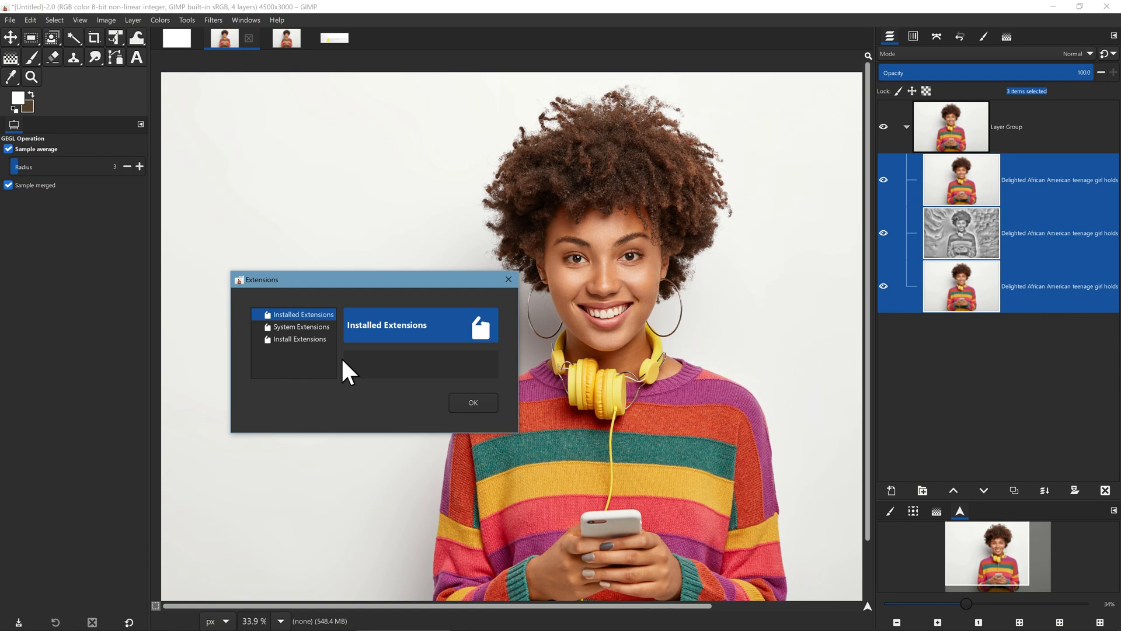
pyautogui.moveTo(468, 414)
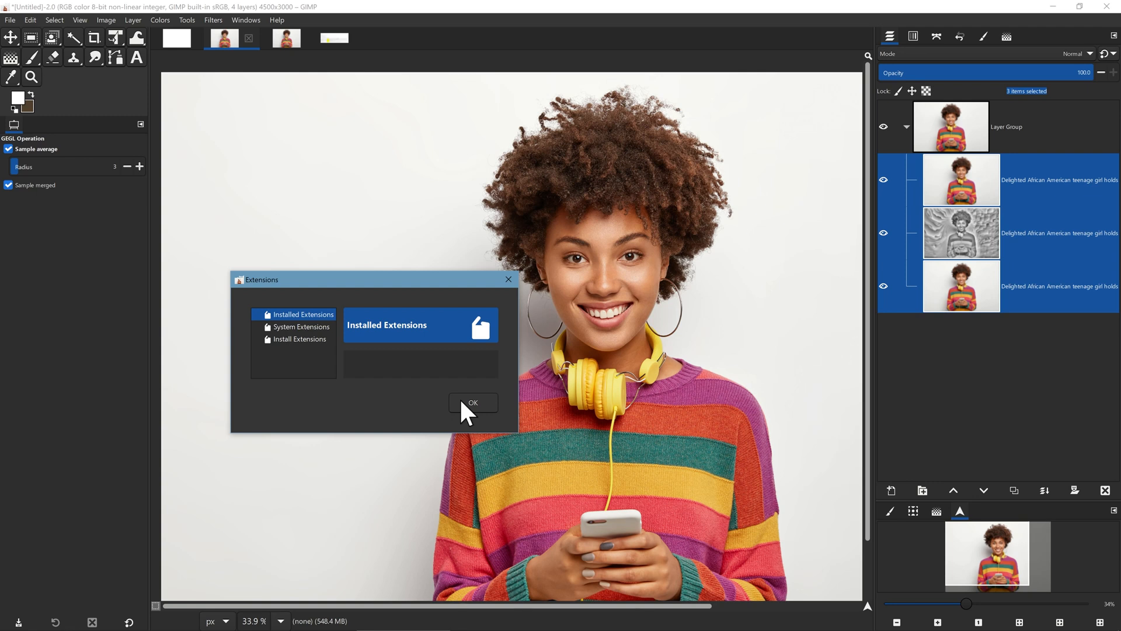
# Step: Close the Extensions dialog with OK and open the View menu
pyautogui.click(472, 402)
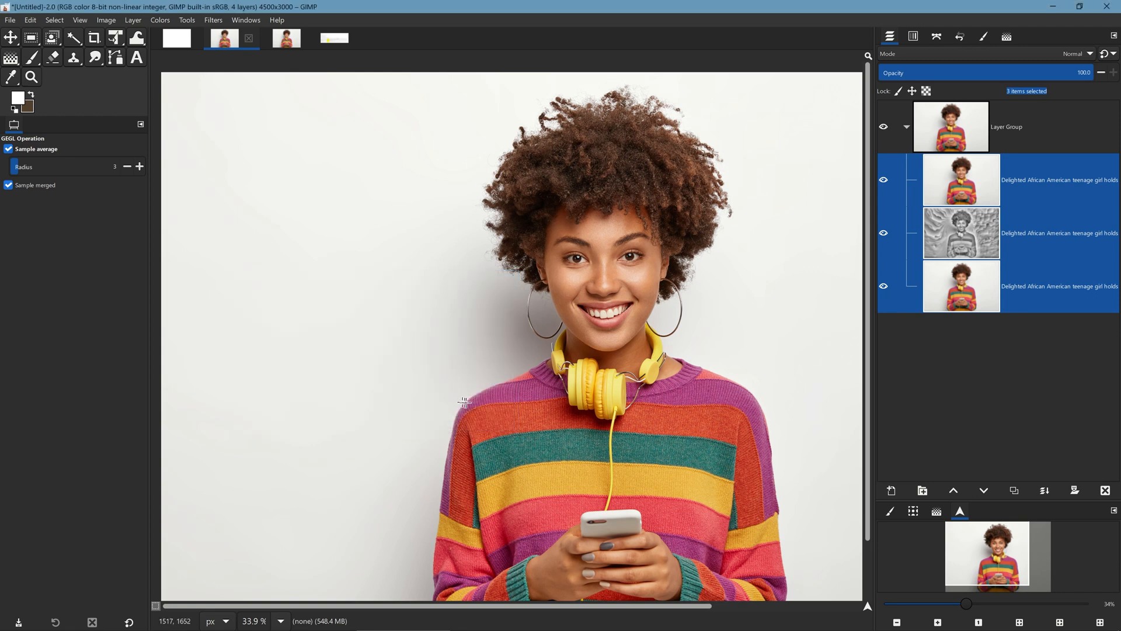
pyautogui.moveTo(67, 26)
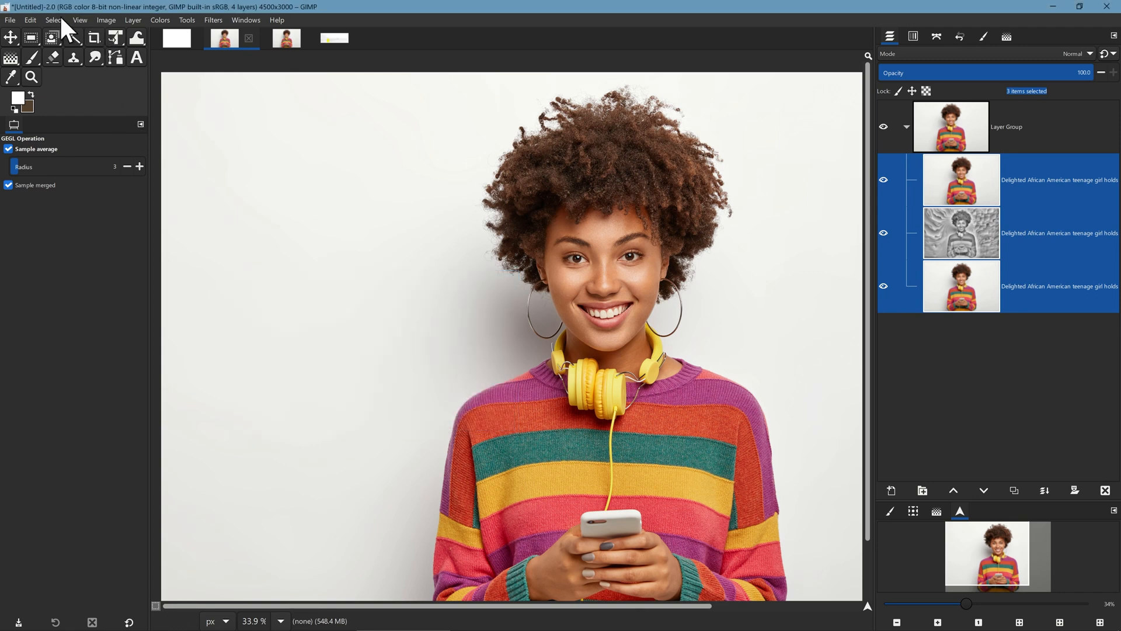
pyautogui.click(79, 19)
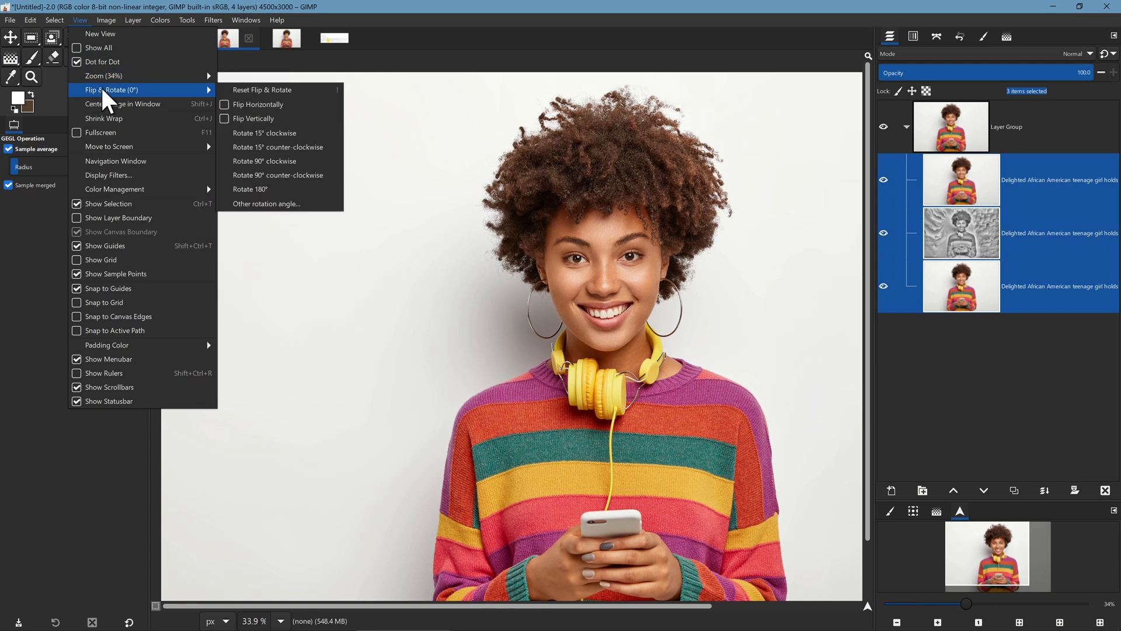
pyautogui.moveTo(107, 175)
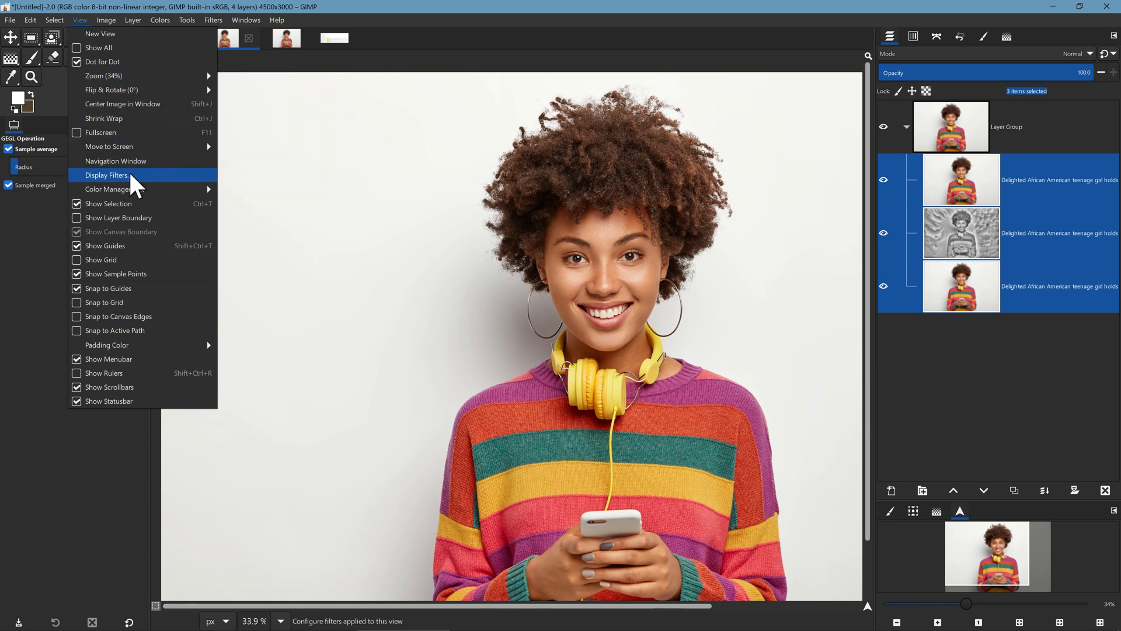
# Step: In Display Filters, replace the Aces RRT filter with Color Deficient Vision
pyautogui.click(107, 175)
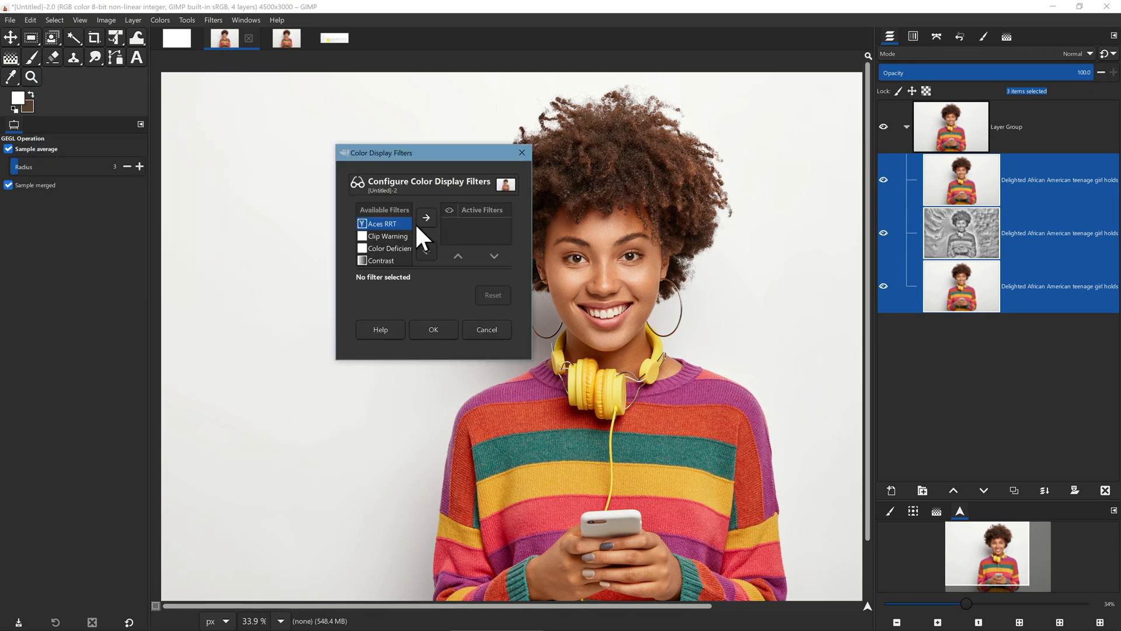
pyautogui.click(426, 218)
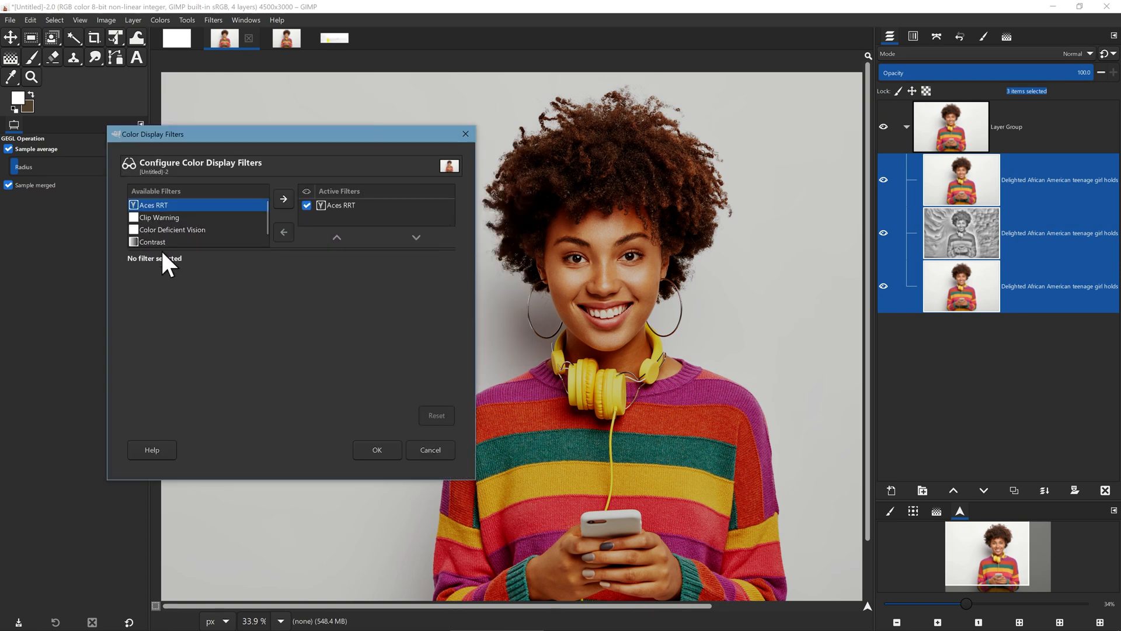
pyautogui.moveTo(182, 248)
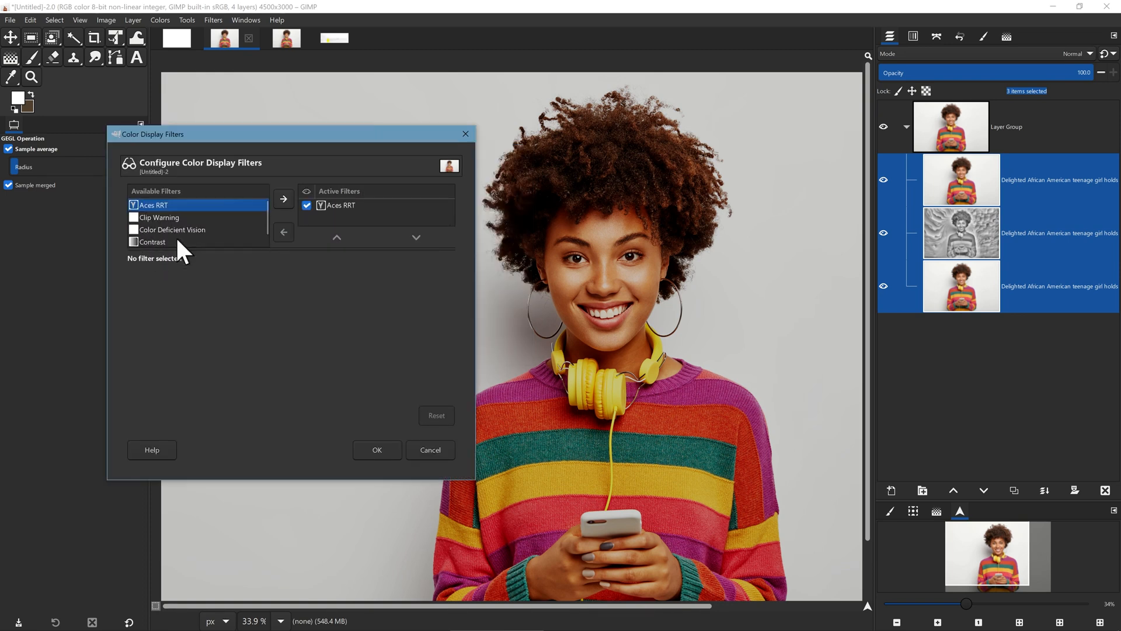
pyautogui.click(172, 229)
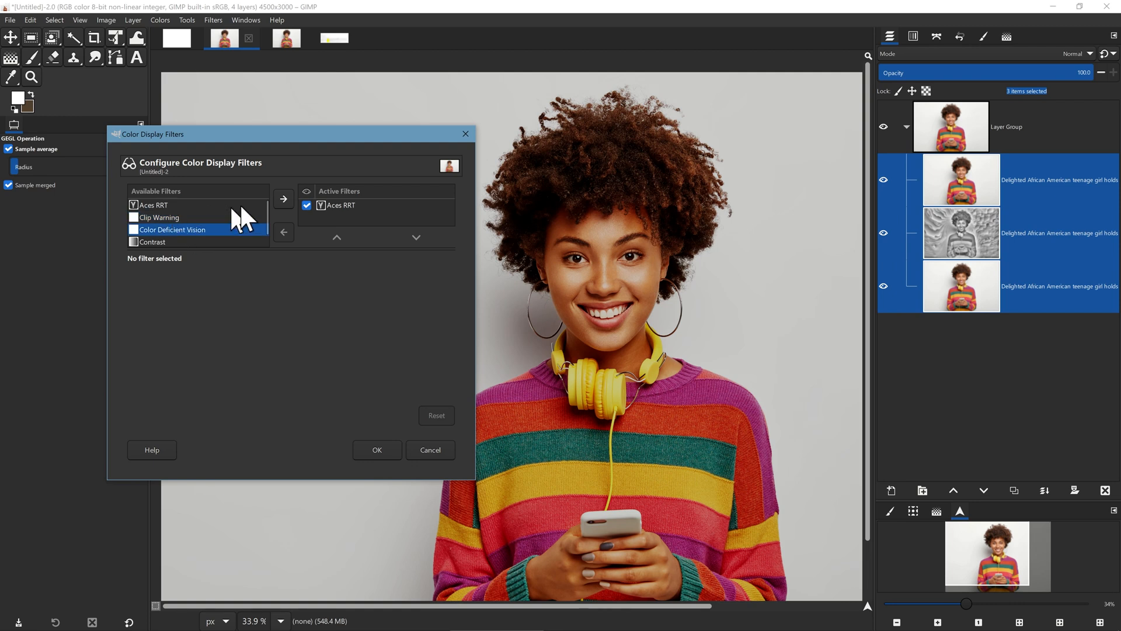
pyautogui.moveTo(326, 214)
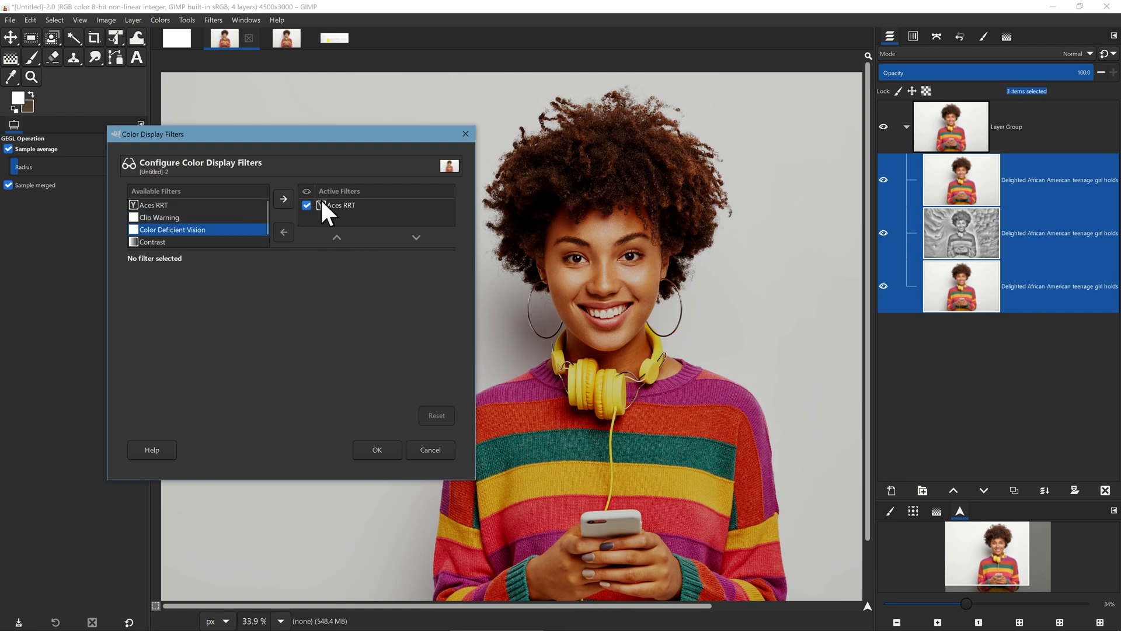
pyautogui.click(284, 233)
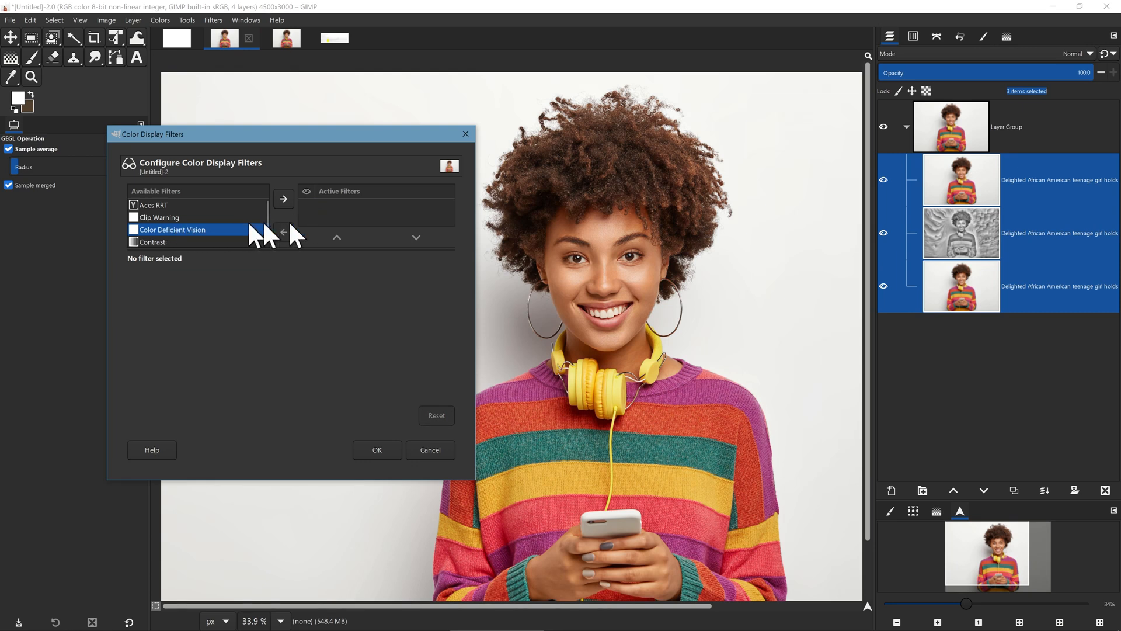
pyautogui.click(283, 198)
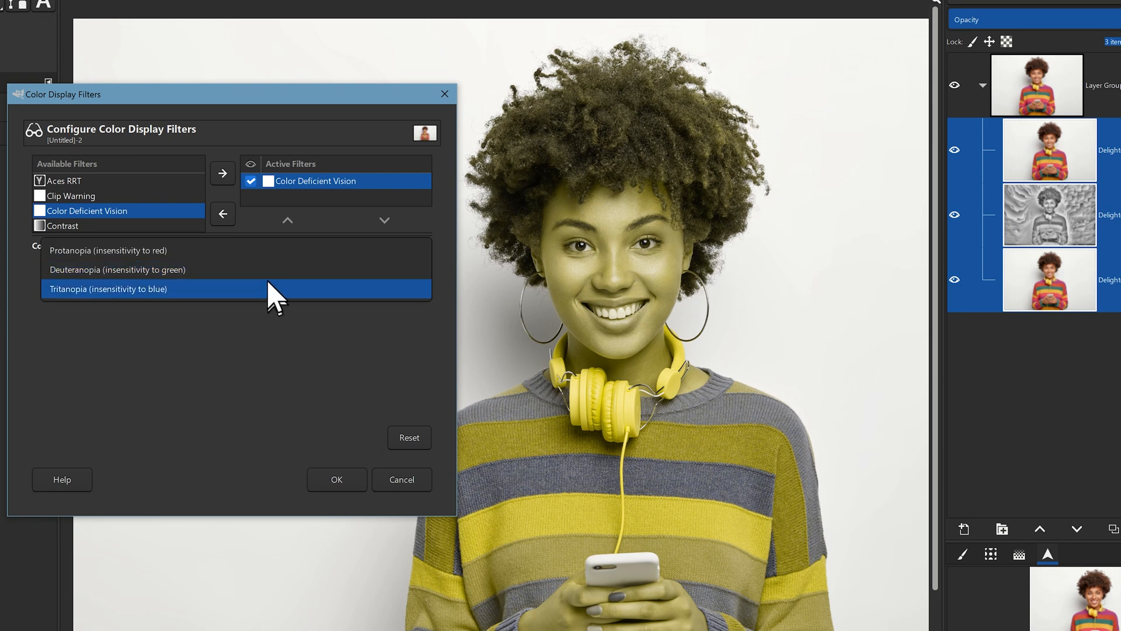
# Step: Set the Color Deficient Vision type to Protanopia (red insensitivity)
pyautogui.click(117, 270)
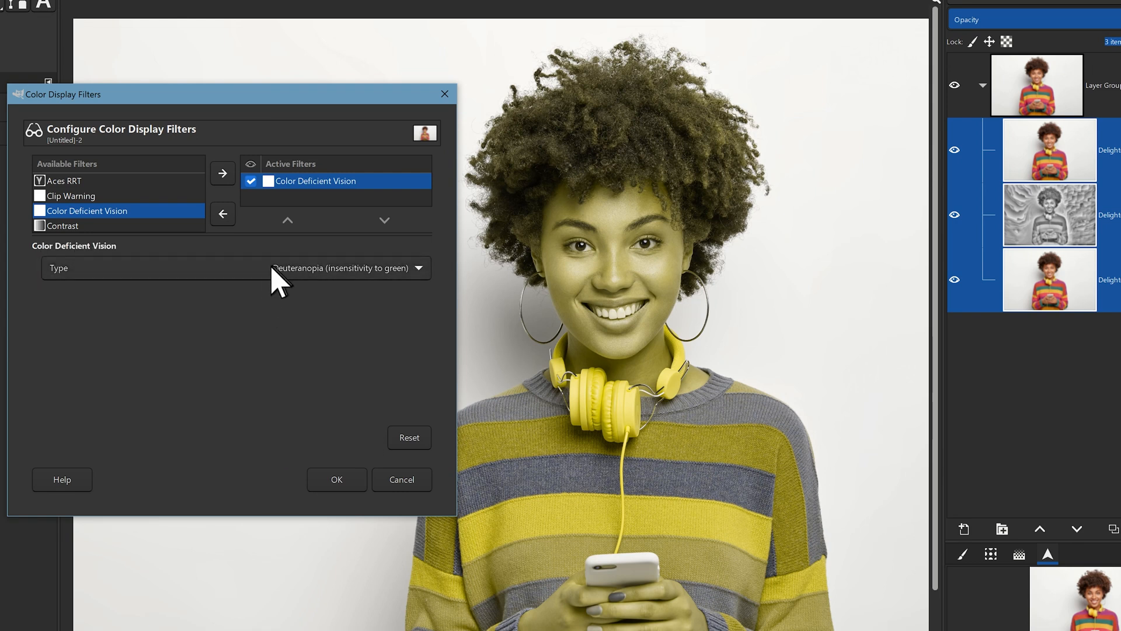
pyautogui.click(236, 267)
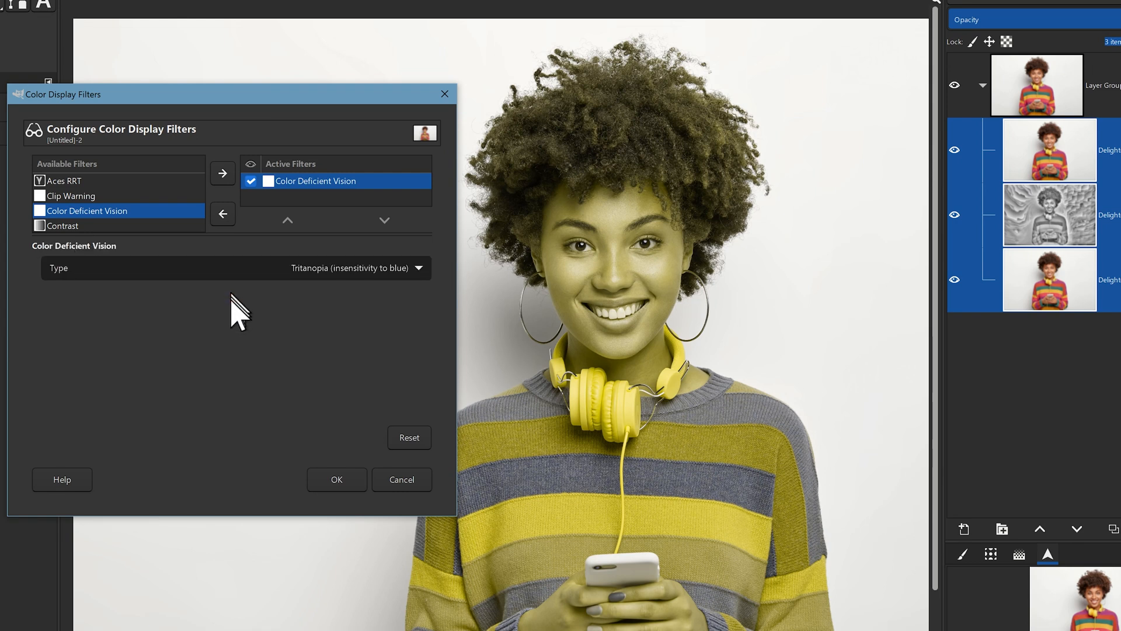
pyautogui.click(420, 268)
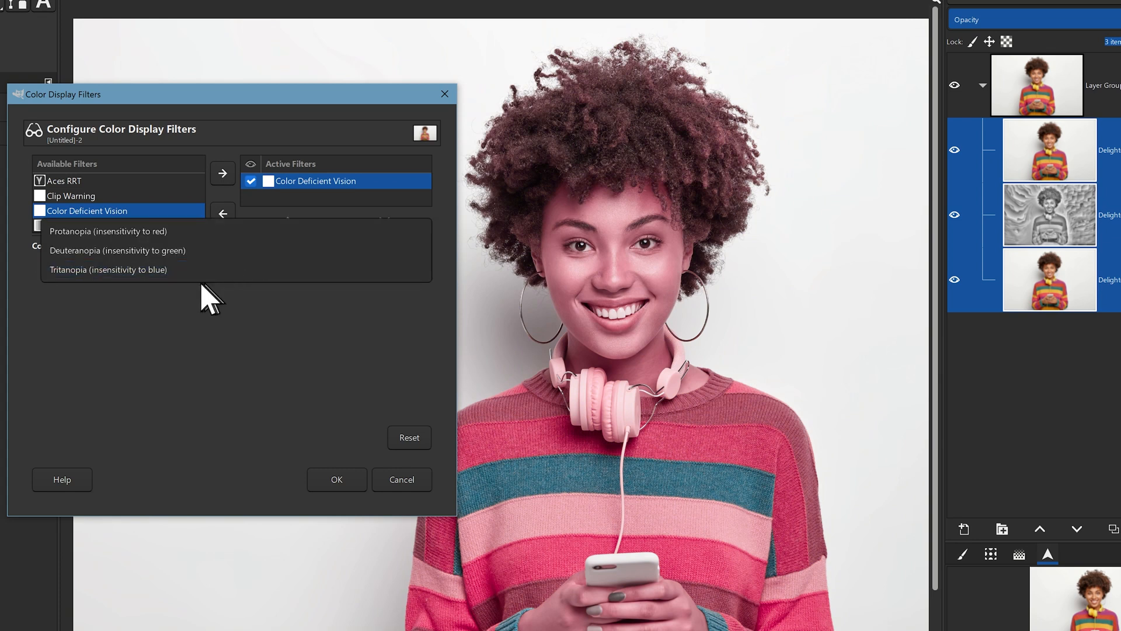
pyautogui.click(117, 251)
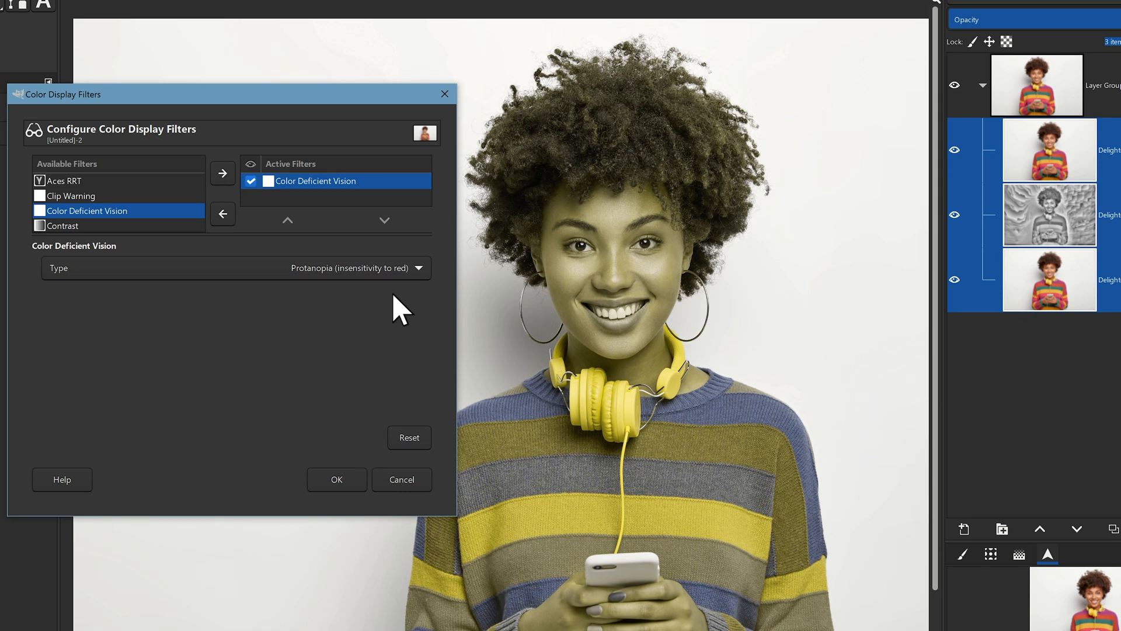
pyautogui.moveTo(354, 351)
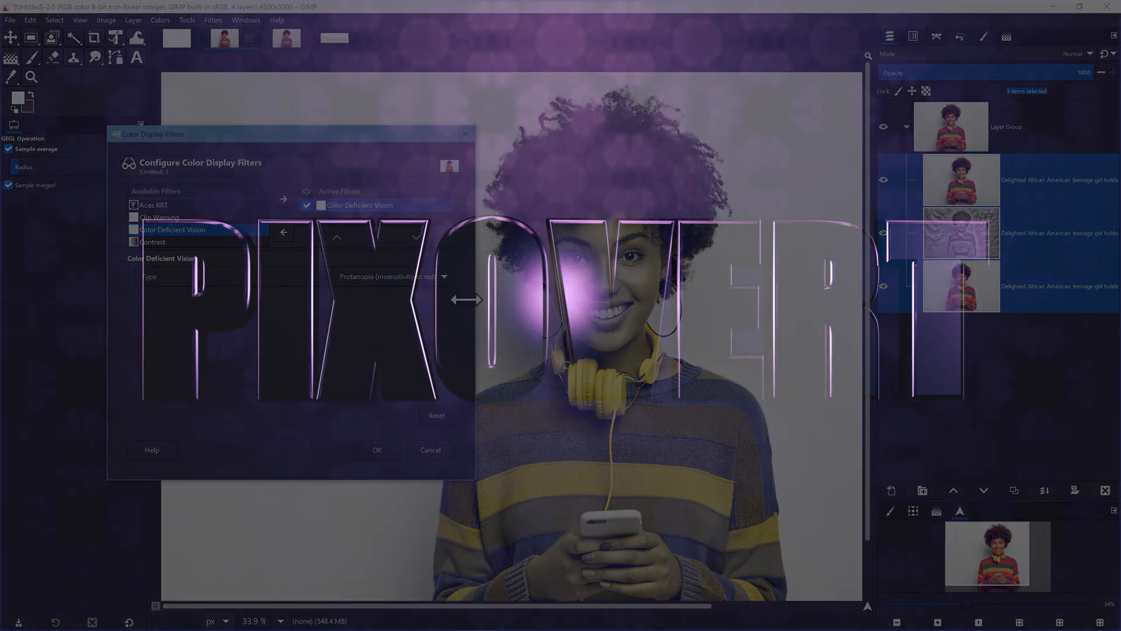
# Step: Open Image > Canvas Size and enter a canvas width of 1000 px
pyautogui.click(105, 20)
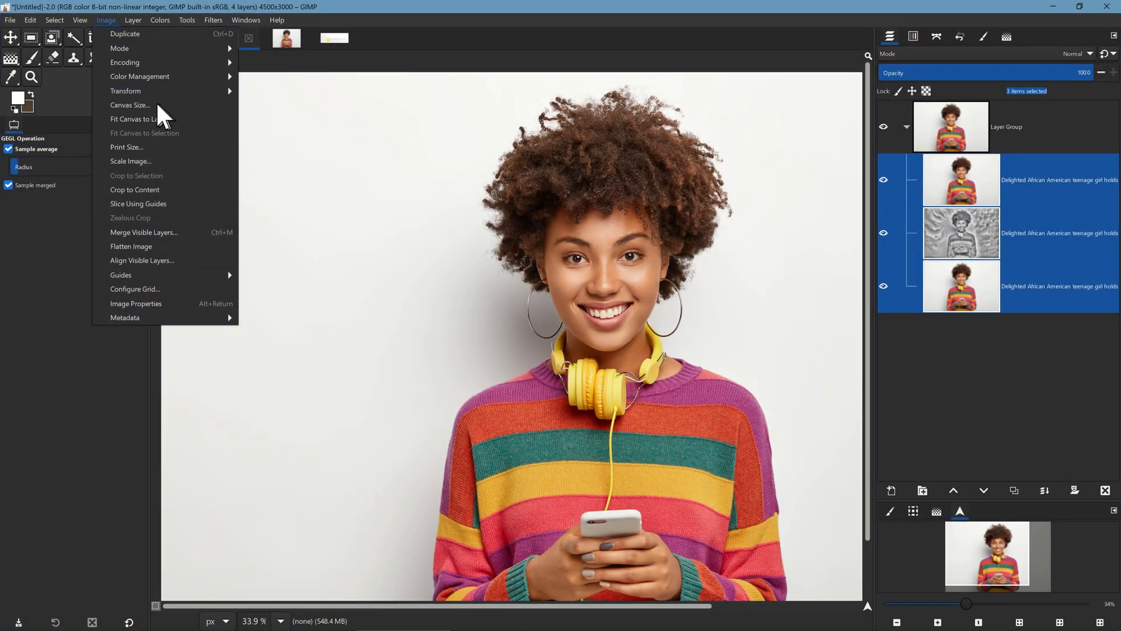
pyautogui.click(130, 105)
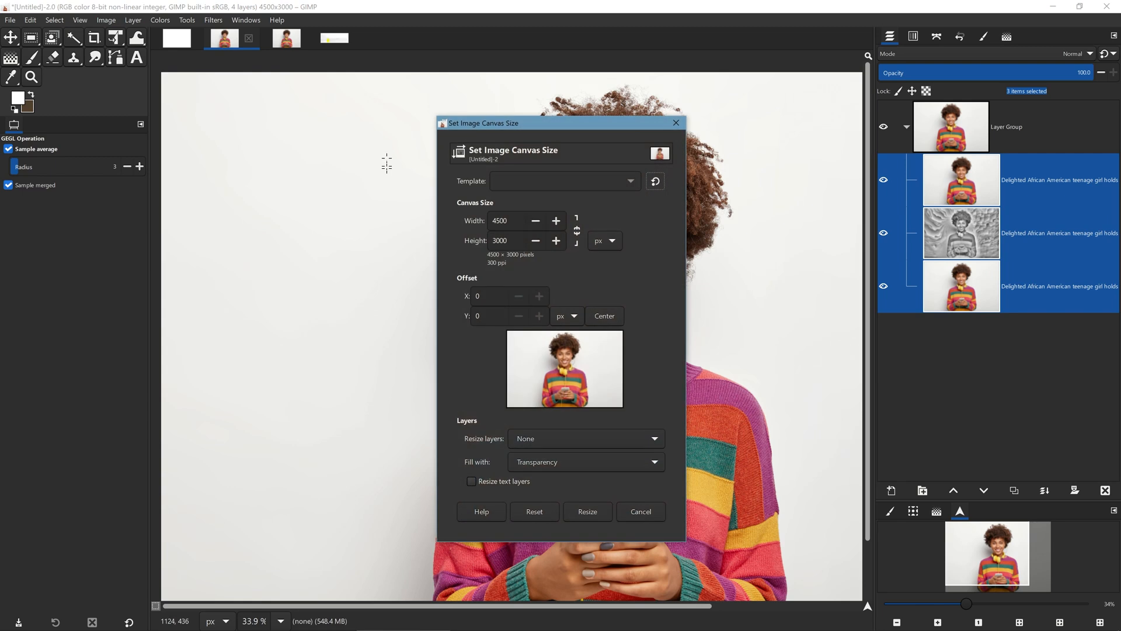
pyautogui.moveTo(514, 147)
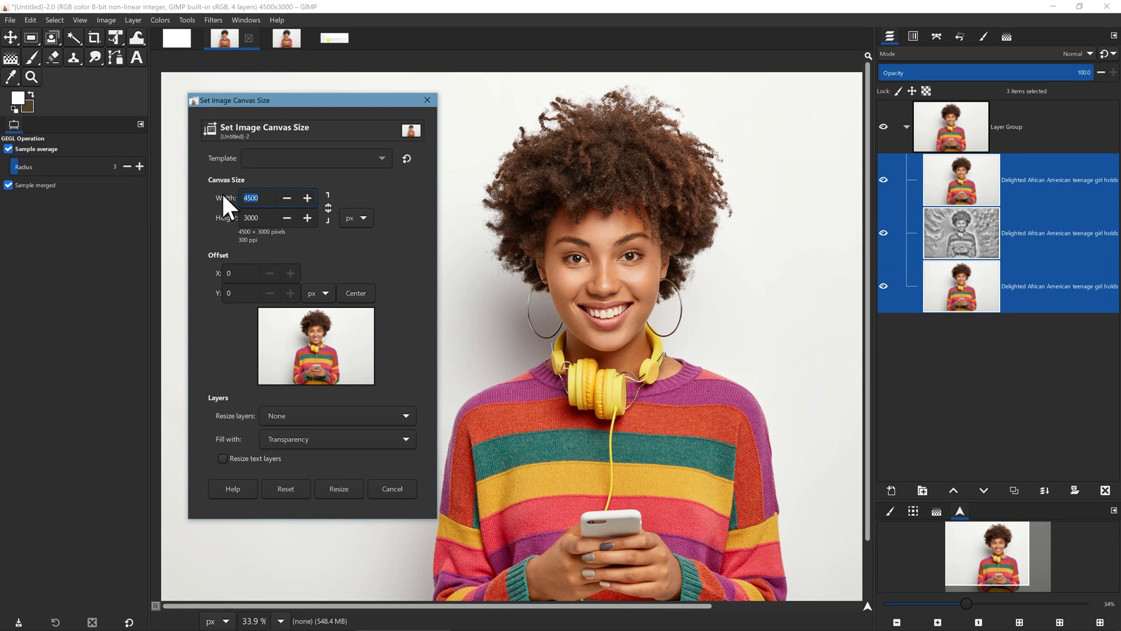
pyautogui.write('000')
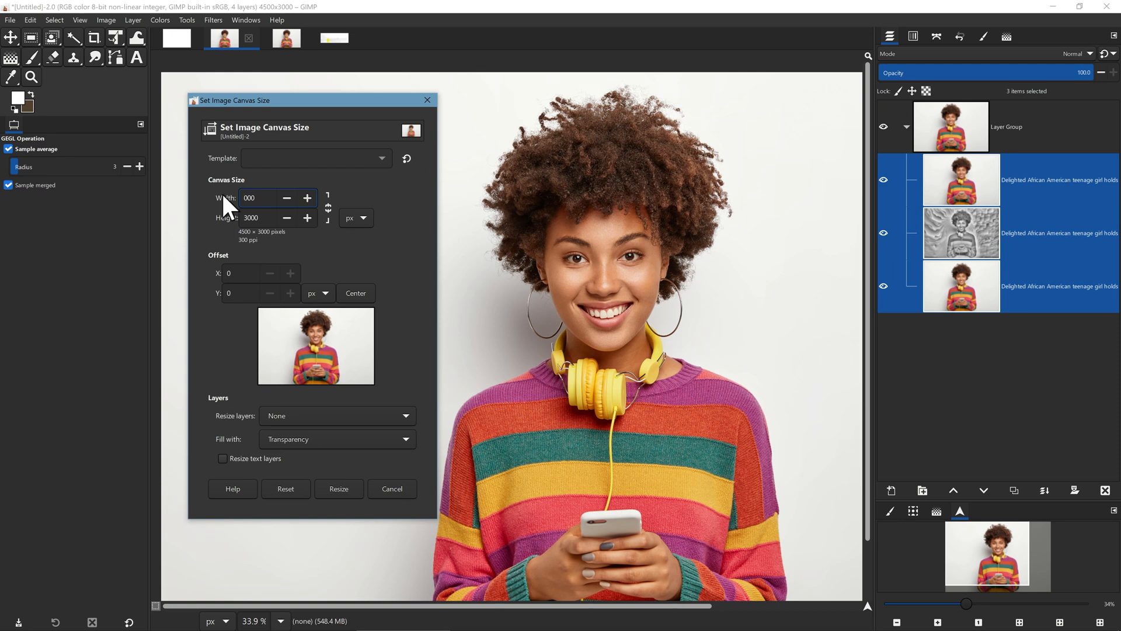
pyautogui.write('1000')
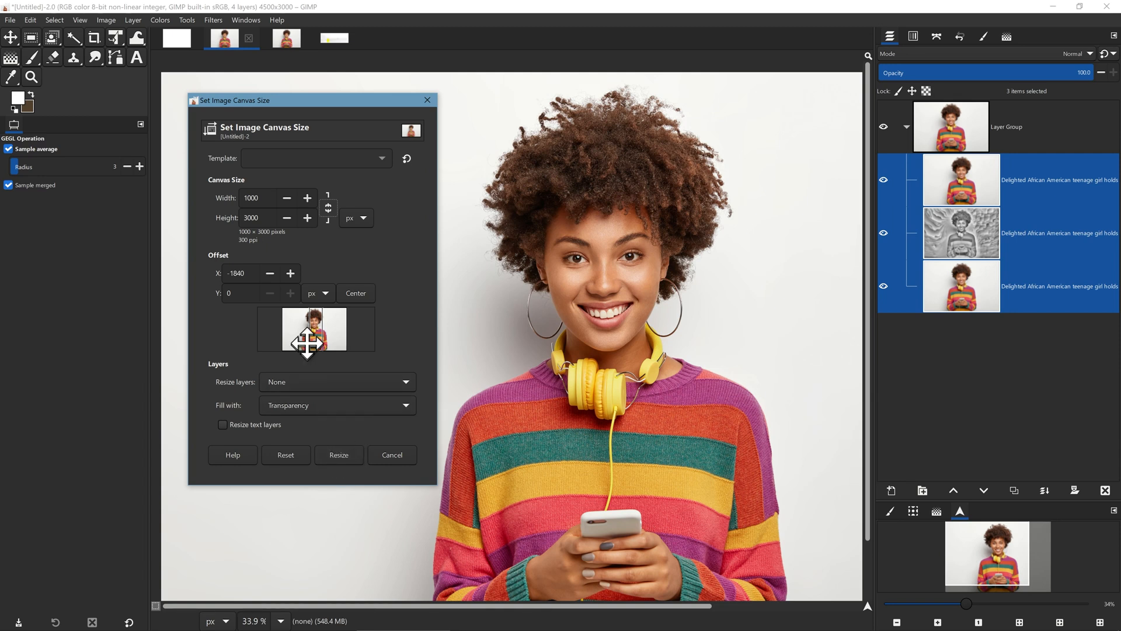
pyautogui.moveTo(323, 390)
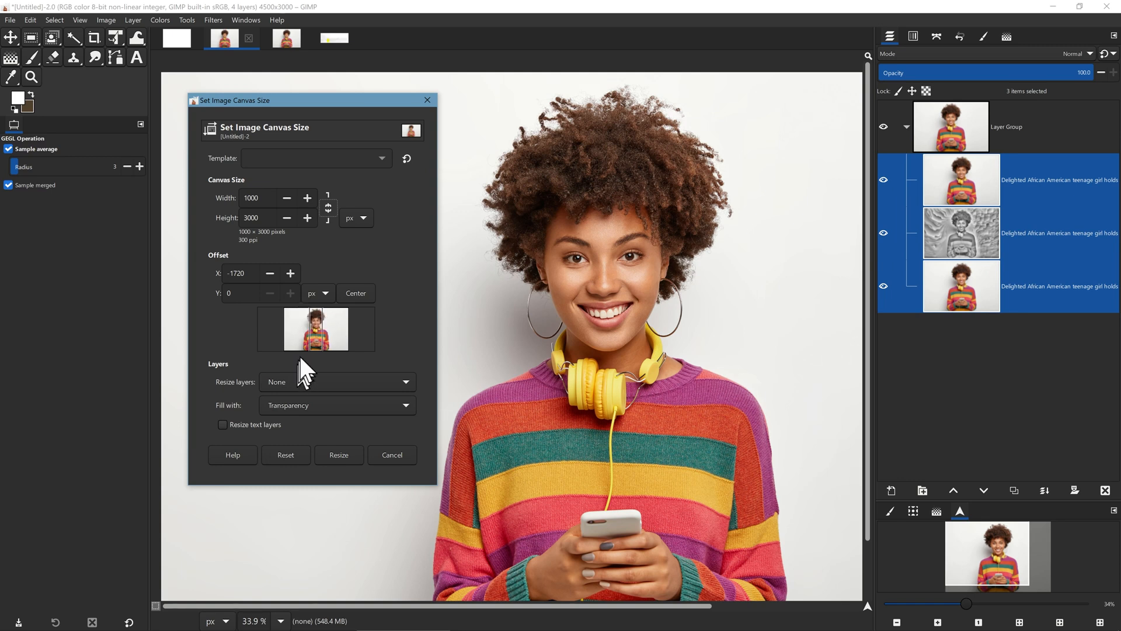
pyautogui.moveTo(340, 304)
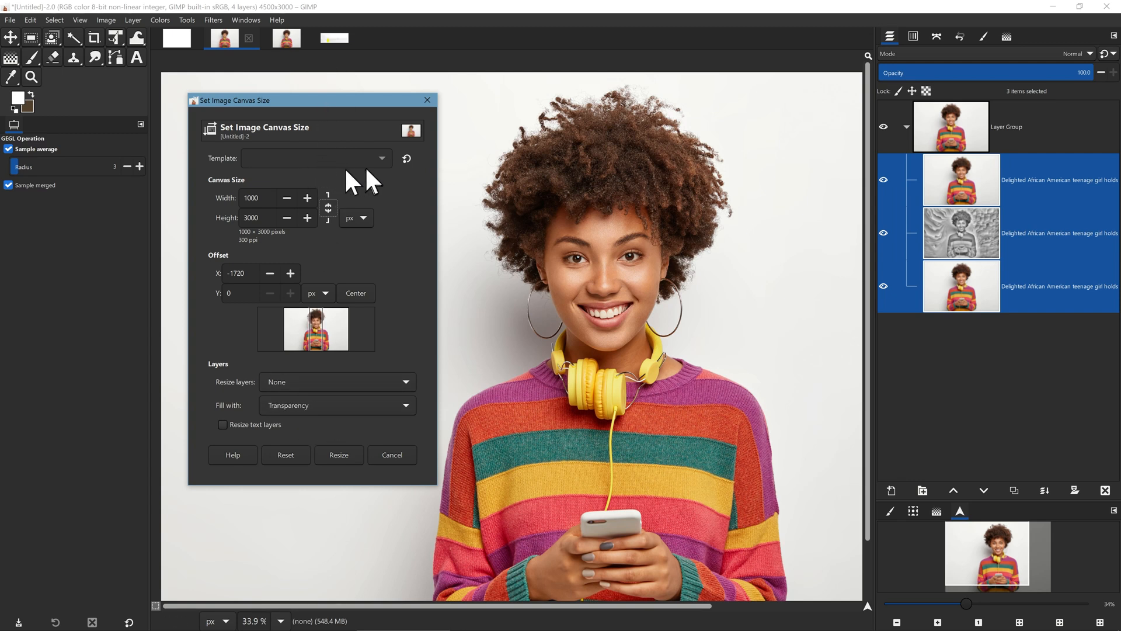
pyautogui.moveTo(284, 174)
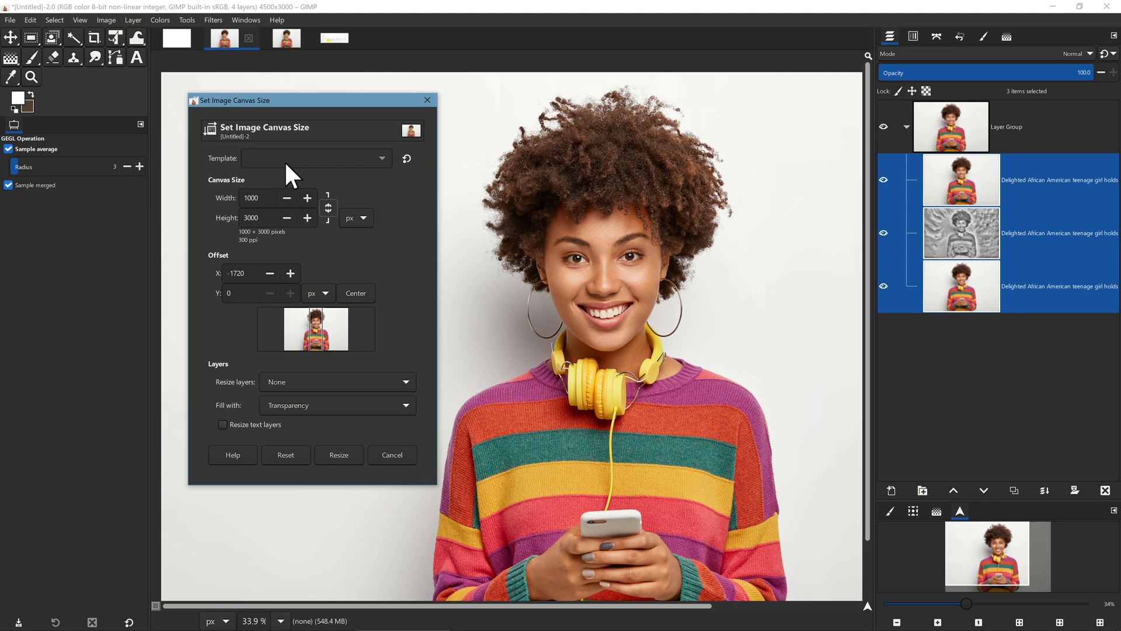
pyautogui.moveTo(299, 169)
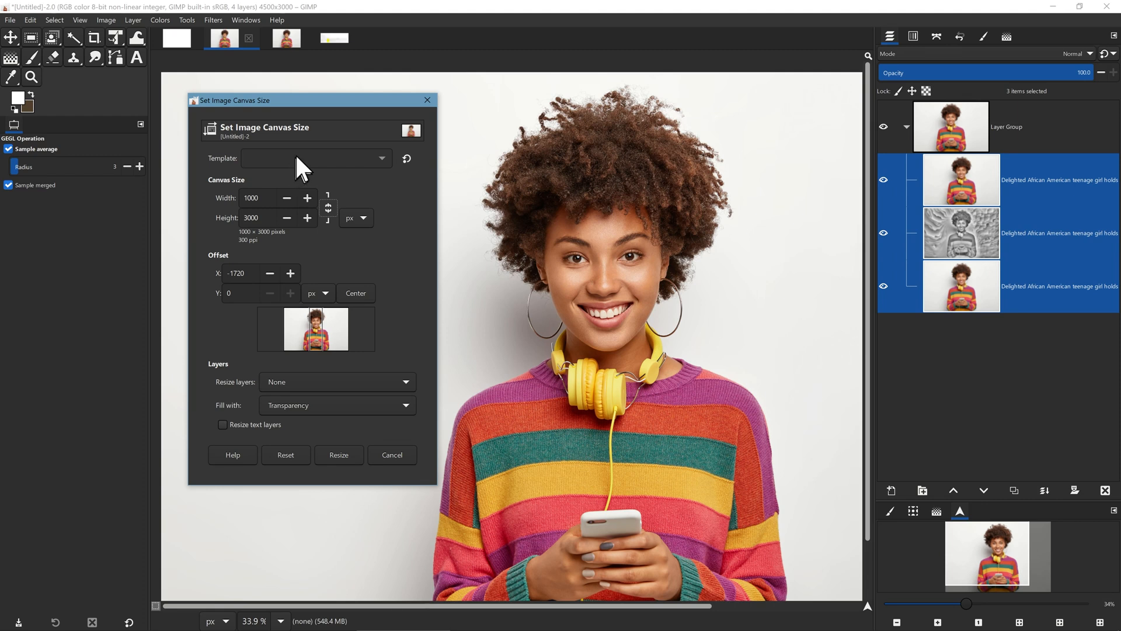
pyautogui.moveTo(337, 174)
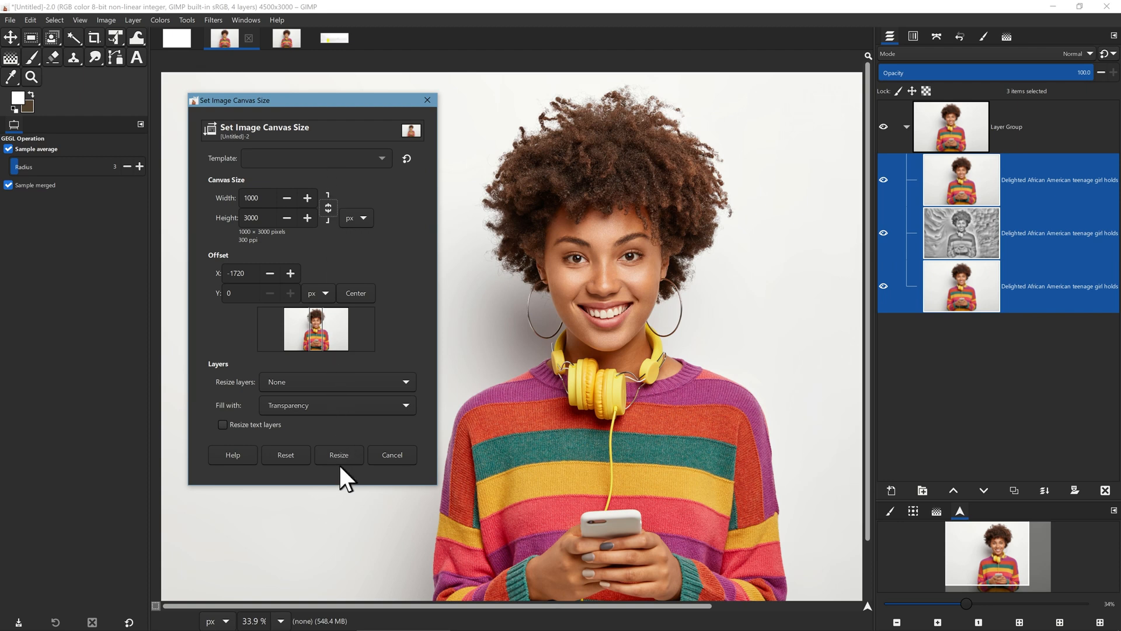
# Step: Apply the 1000 px canvas, then resize the canvas back to 4500 px wide
pyautogui.click(339, 455)
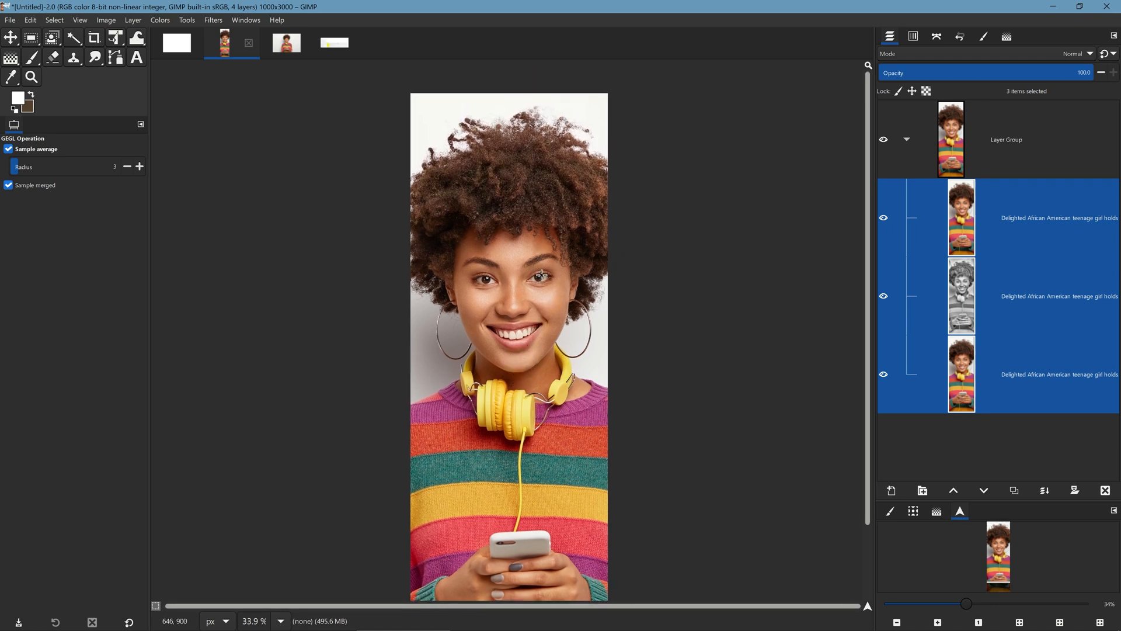
pyautogui.click(93, 38)
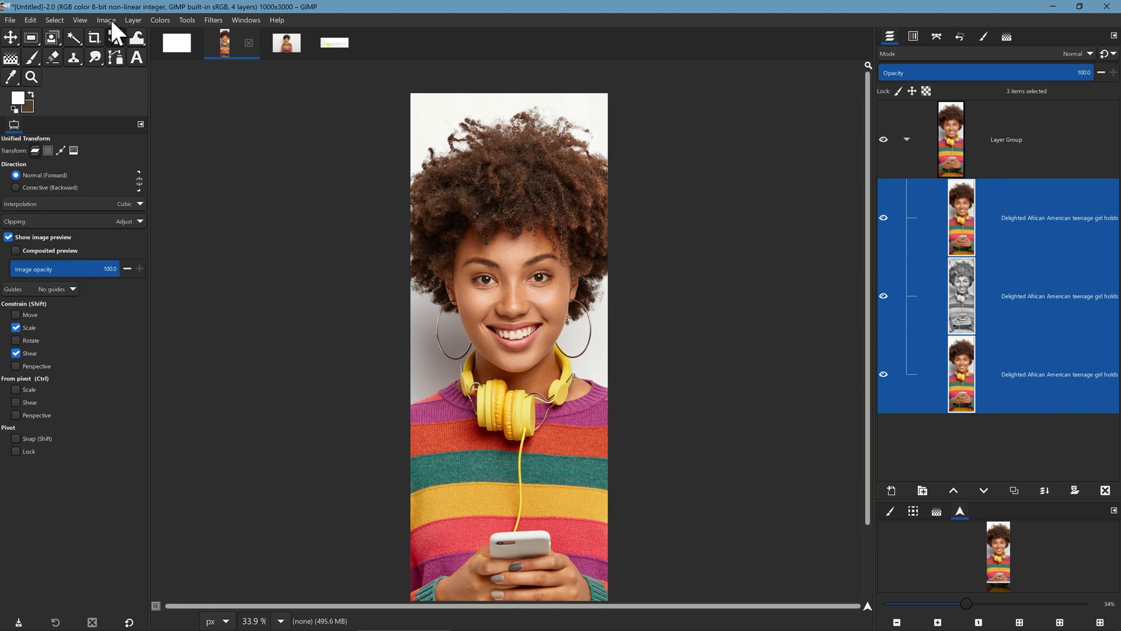
pyautogui.click(105, 19)
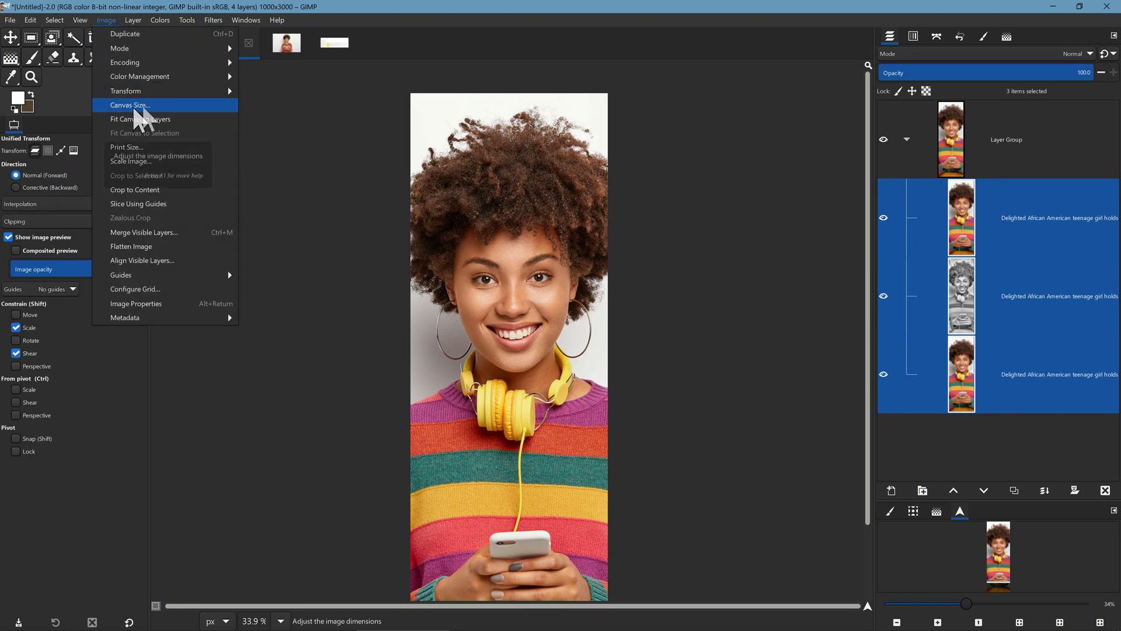
pyautogui.click(130, 105)
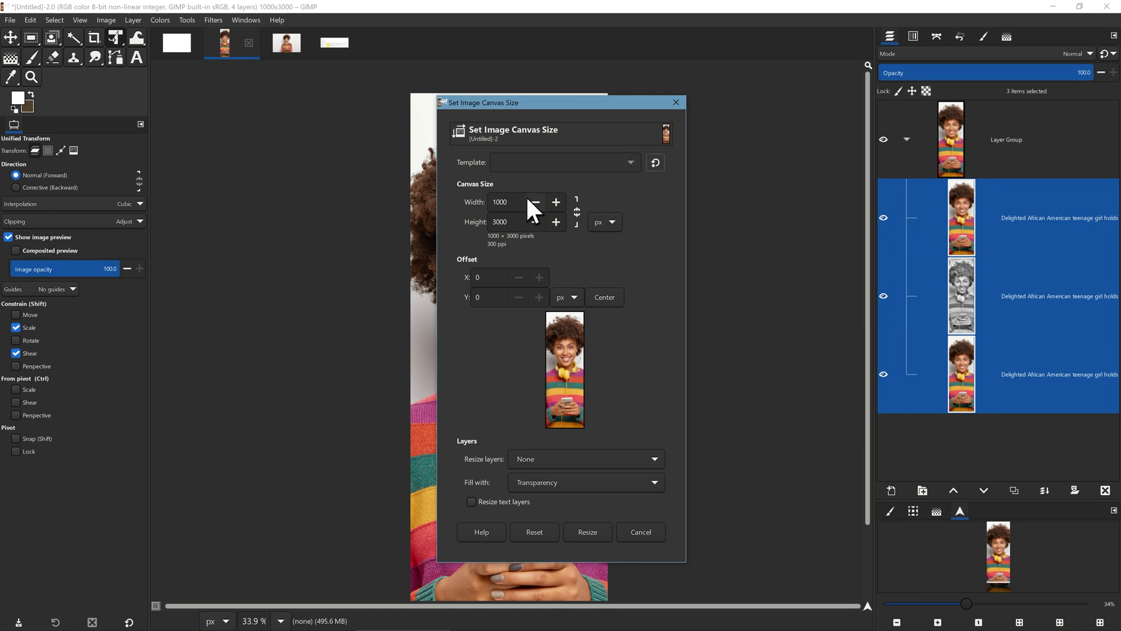
pyautogui.click(509, 201)
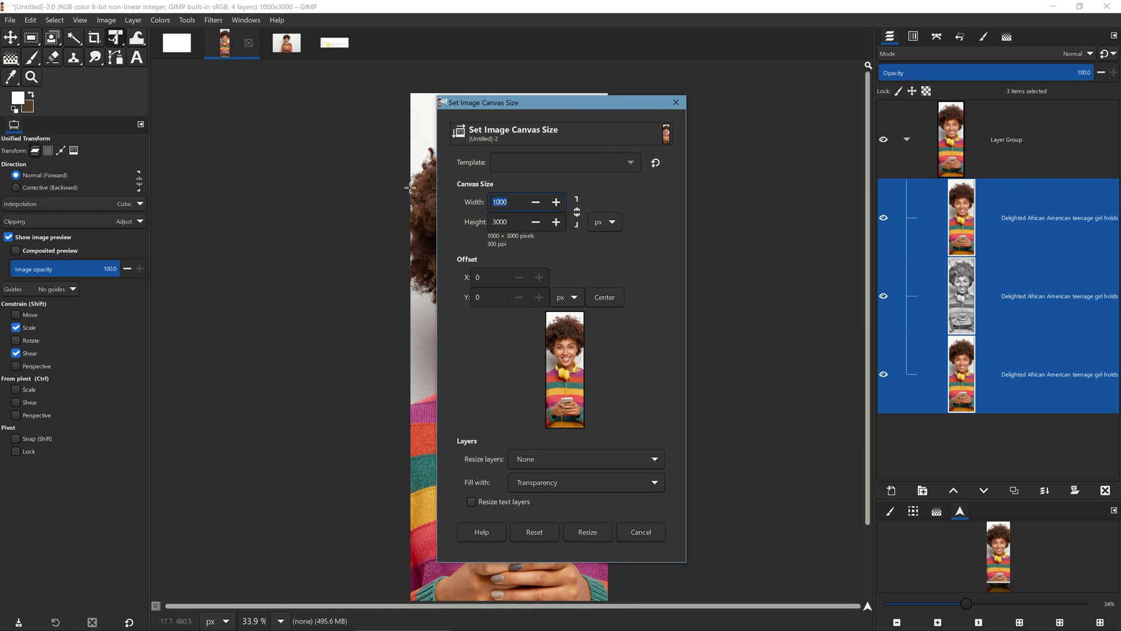
pyautogui.write('4500')
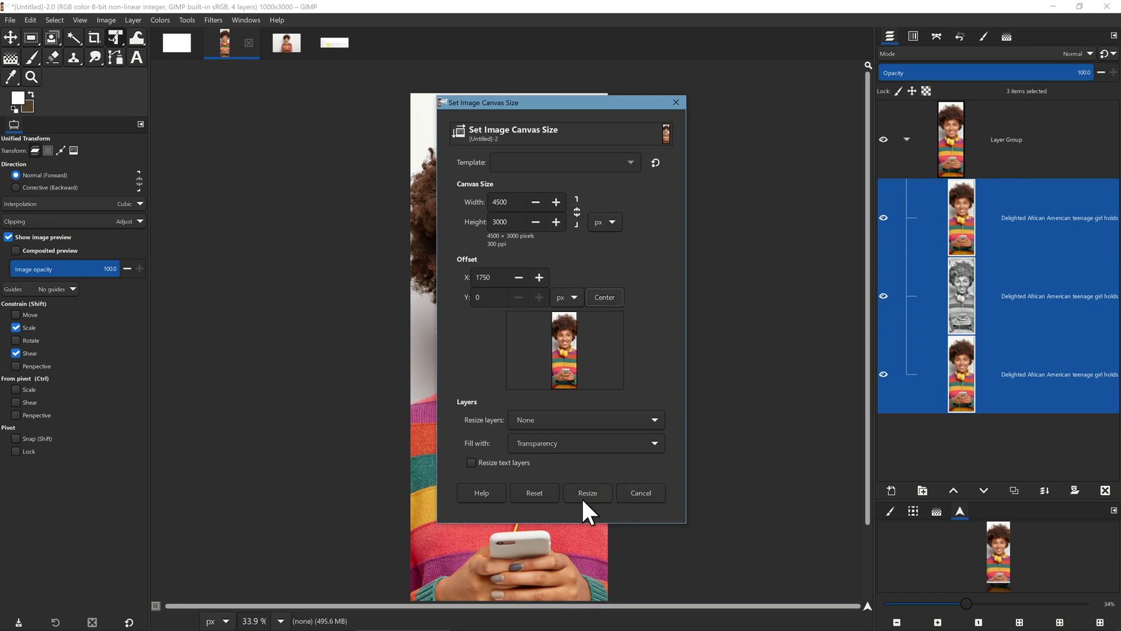
pyautogui.click(587, 493)
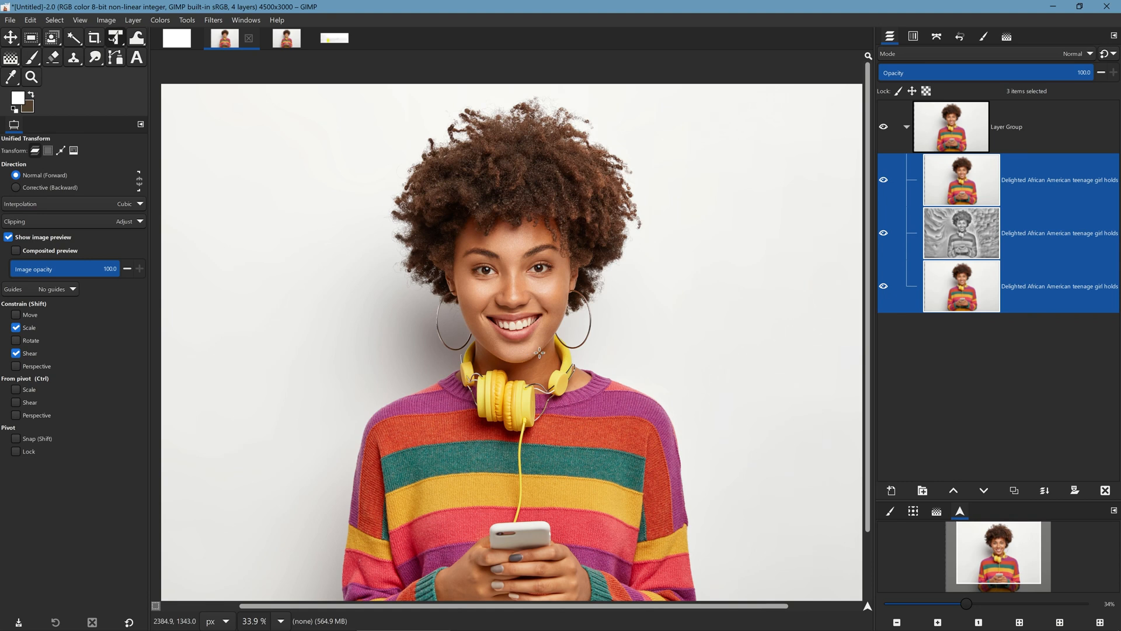
pyautogui.moveTo(538, 348)
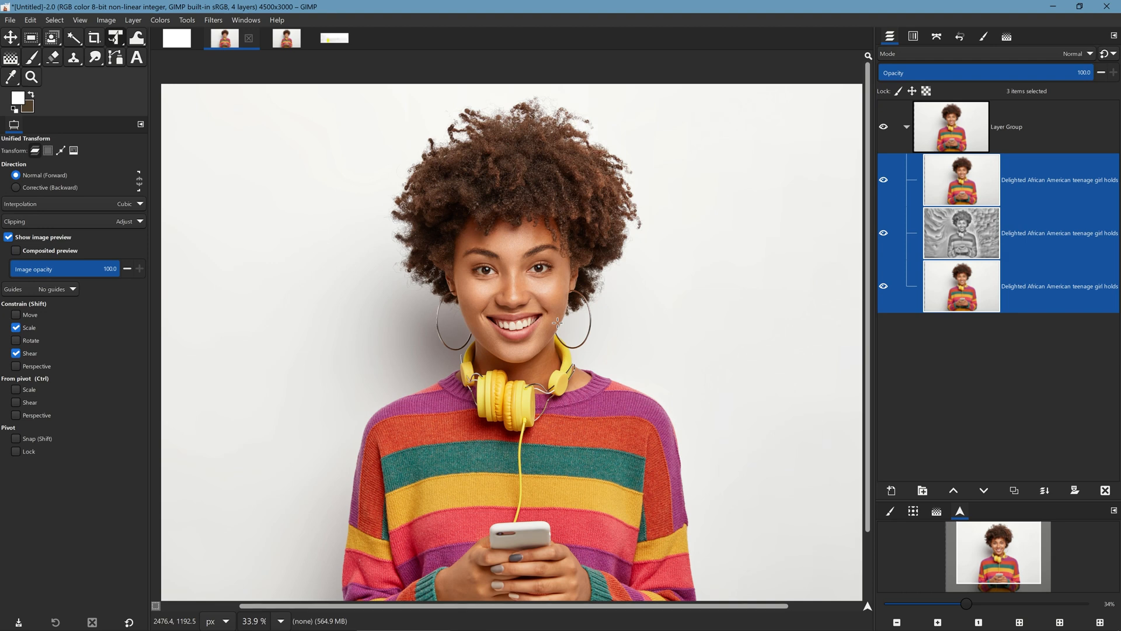
pyautogui.moveTo(562, 325)
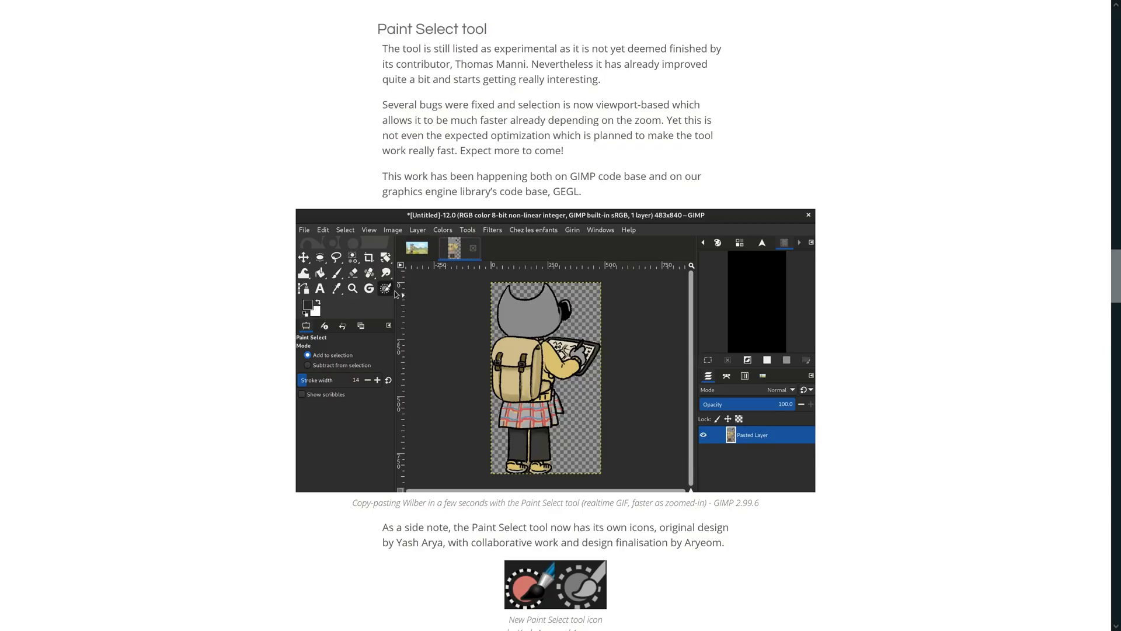
# Step: Bring up the GIMP news section on the improved Paint Select tool
pyautogui.click(417, 248)
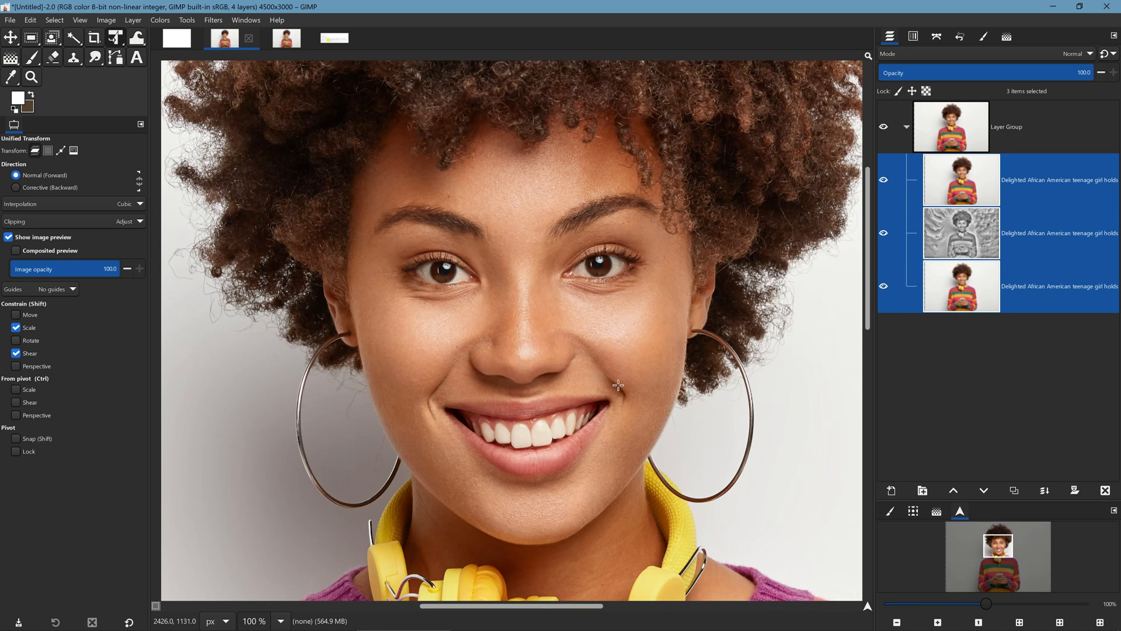
pyautogui.moveTo(708, 355)
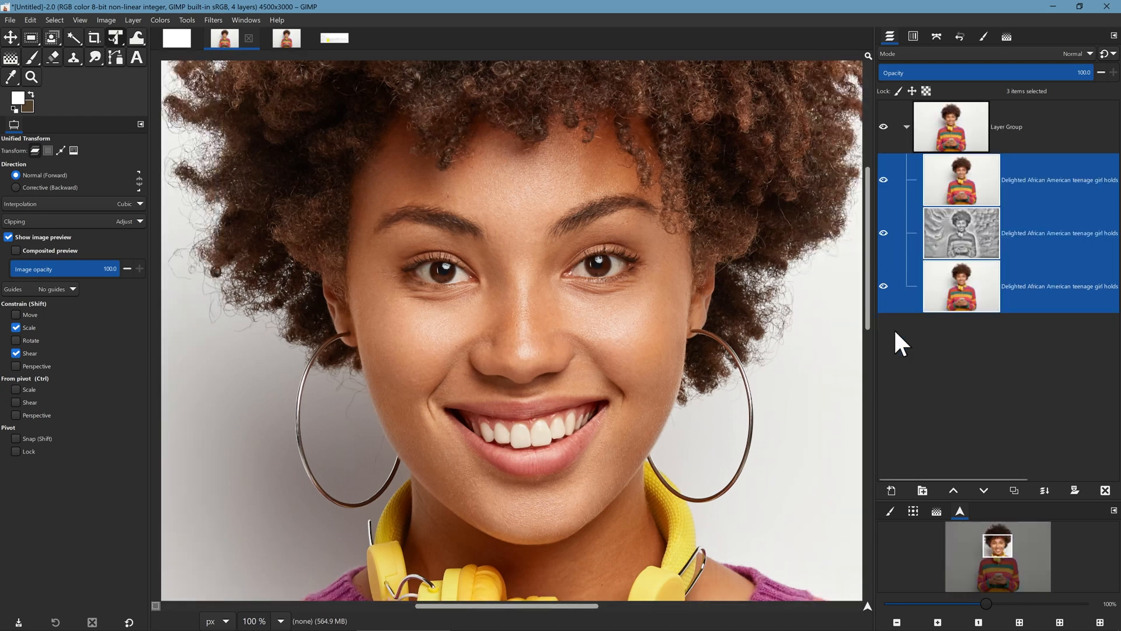
pyautogui.moveTo(899, 344)
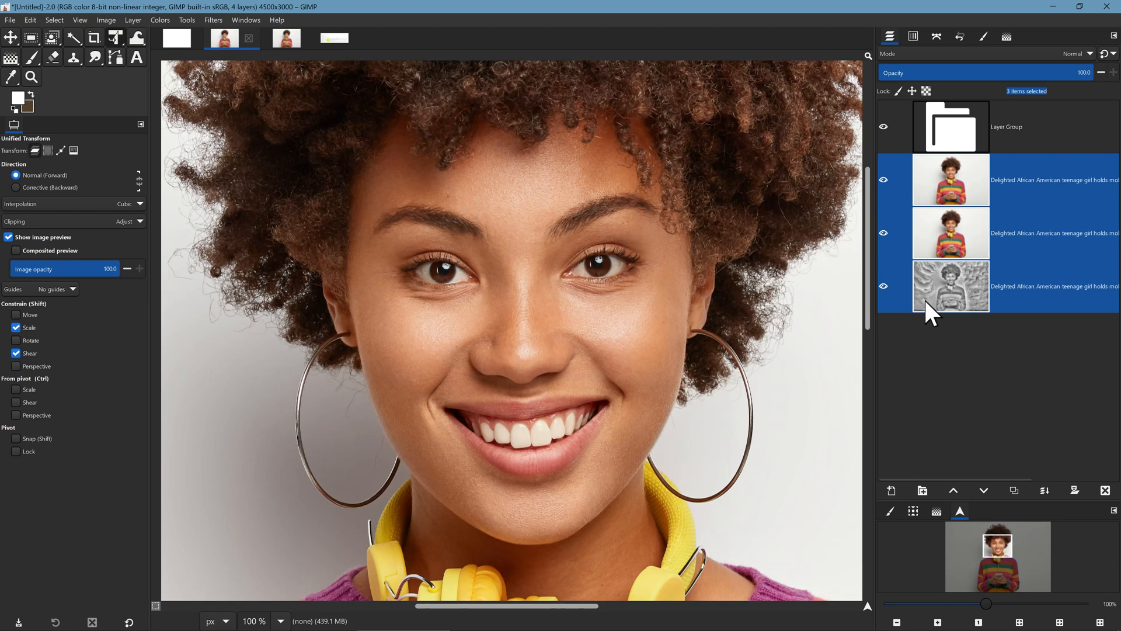
pyautogui.moveTo(701, 270)
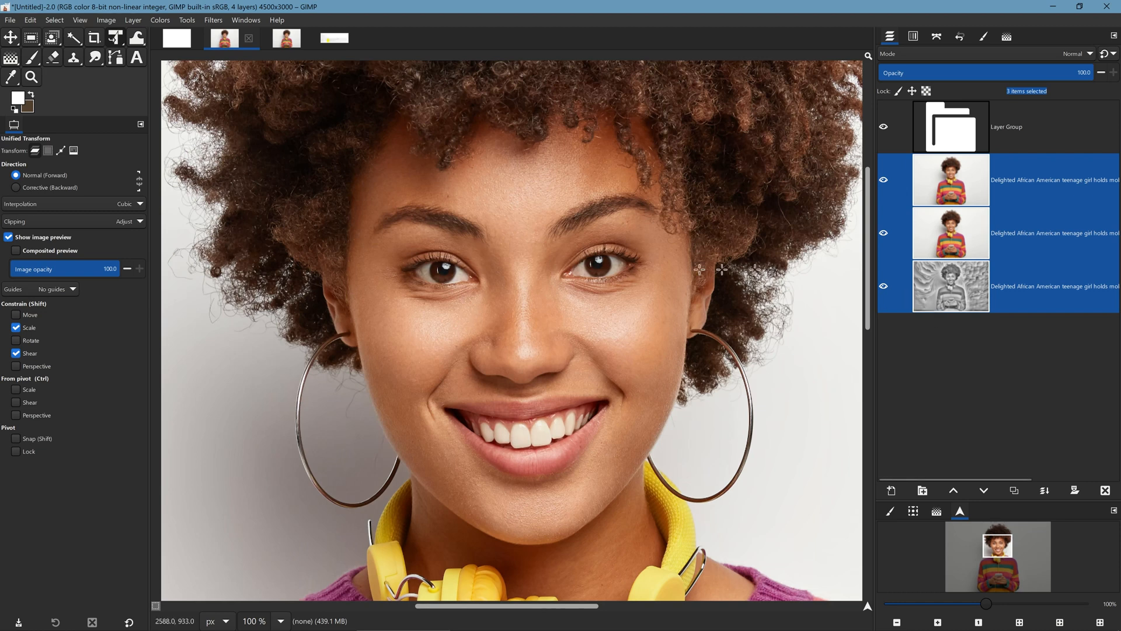
pyautogui.moveTo(679, 349)
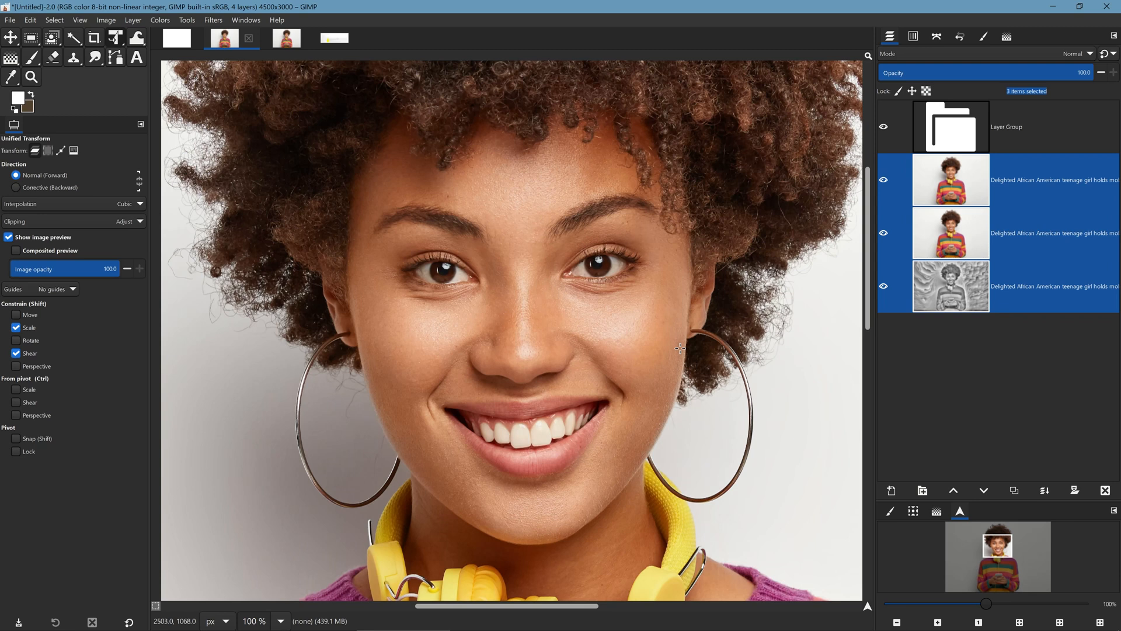
pyautogui.moveTo(632, 296)
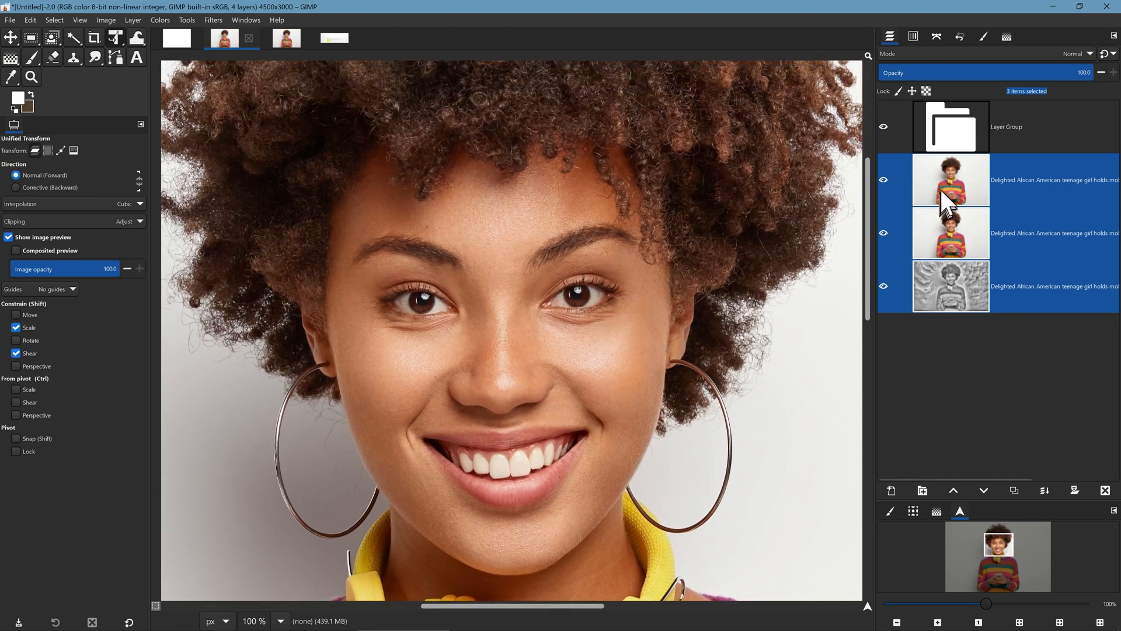
# Step: Select the top portrait layer in the Layers panel
pyautogui.click(952, 179)
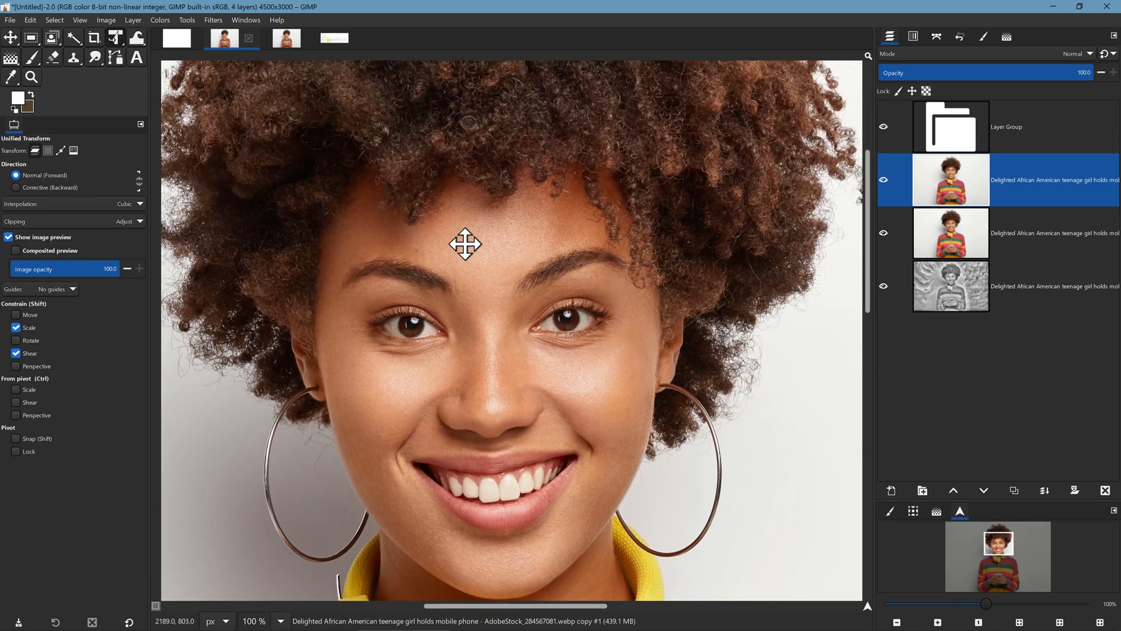
# Step: Browse Filters > Artistic and launch Waterpixels on the top portrait layer
pyautogui.click(213, 19)
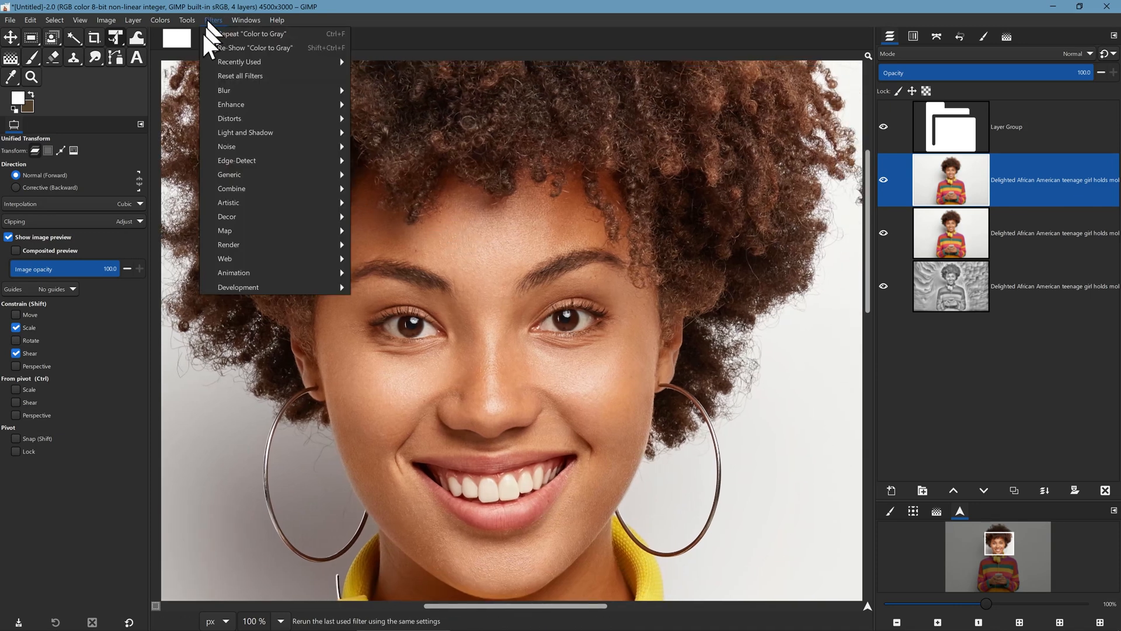
pyautogui.moveTo(230, 174)
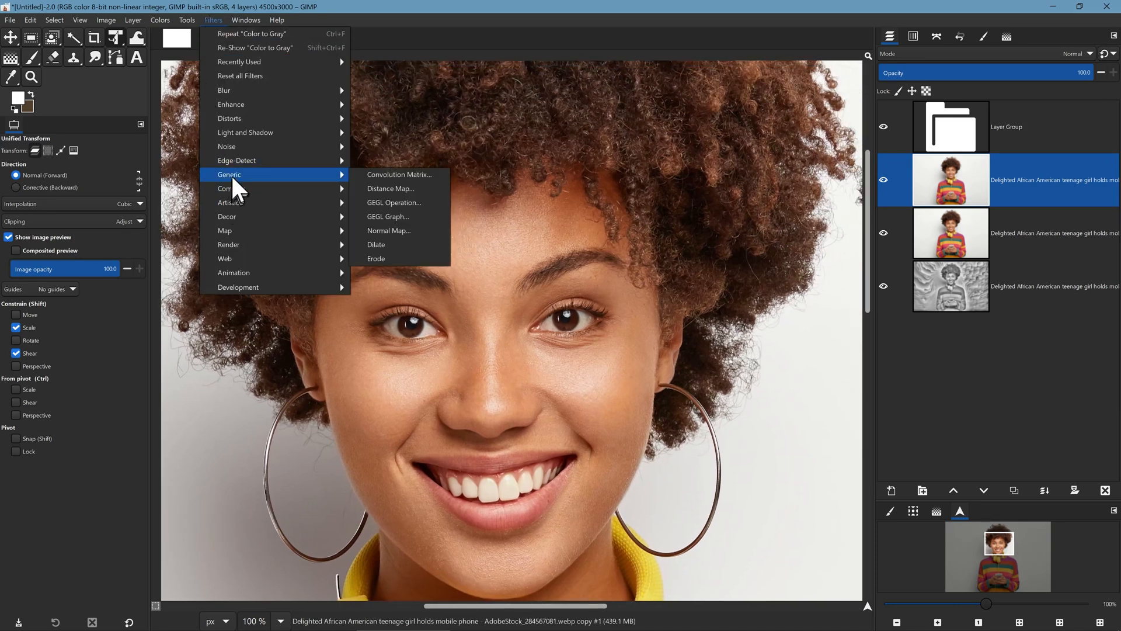
pyautogui.moveTo(230, 188)
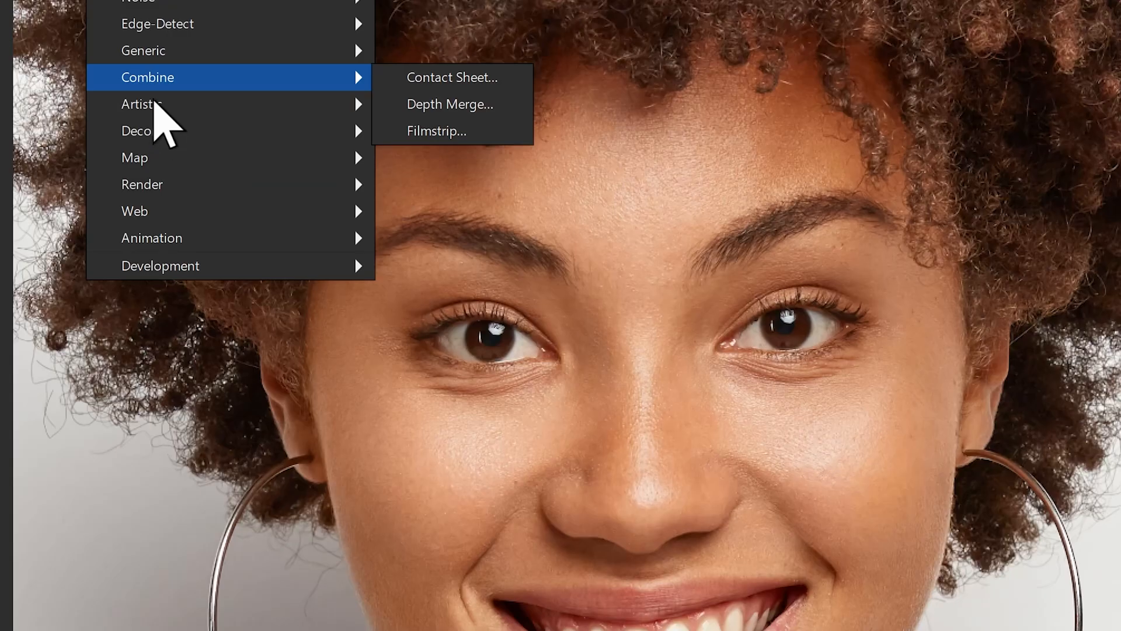
pyautogui.moveTo(142, 104)
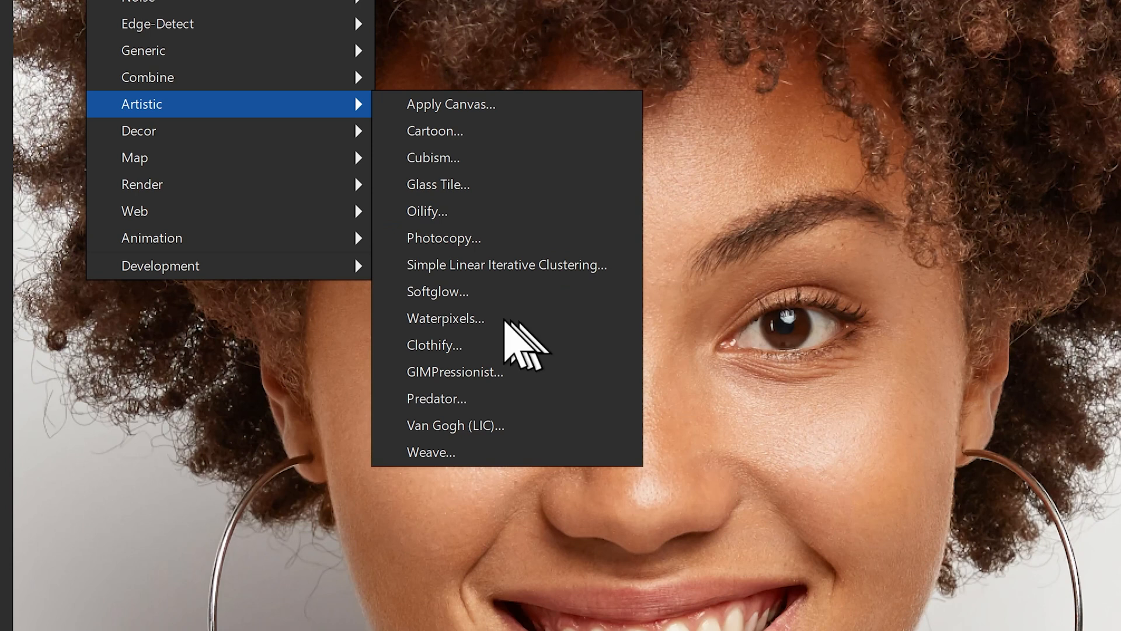
pyautogui.moveTo(469, 337)
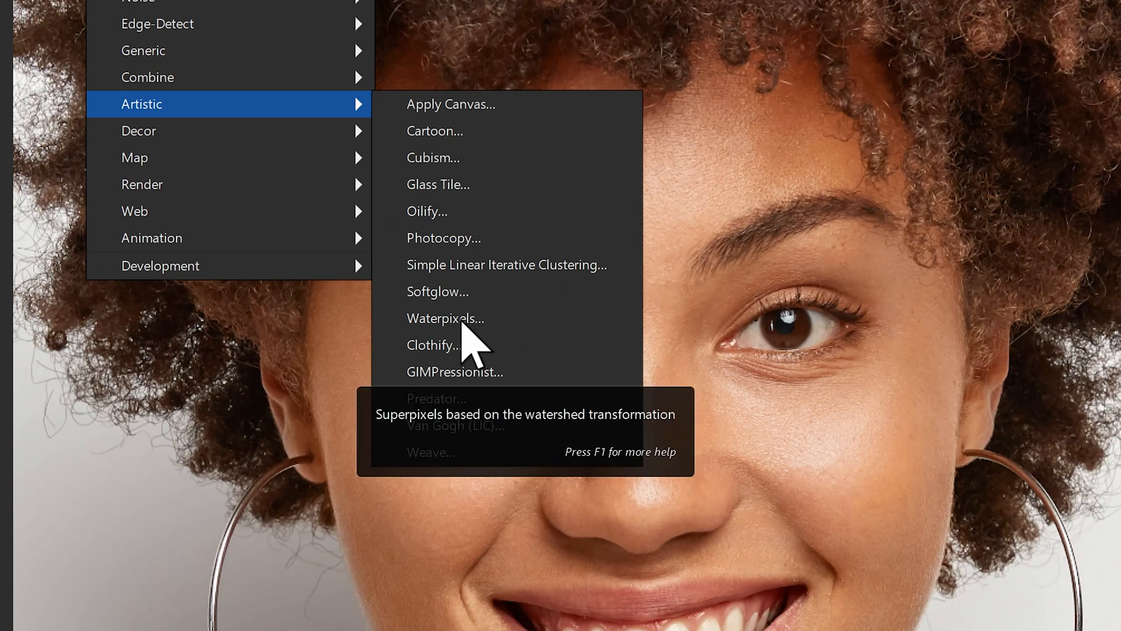
pyautogui.moveTo(485, 350)
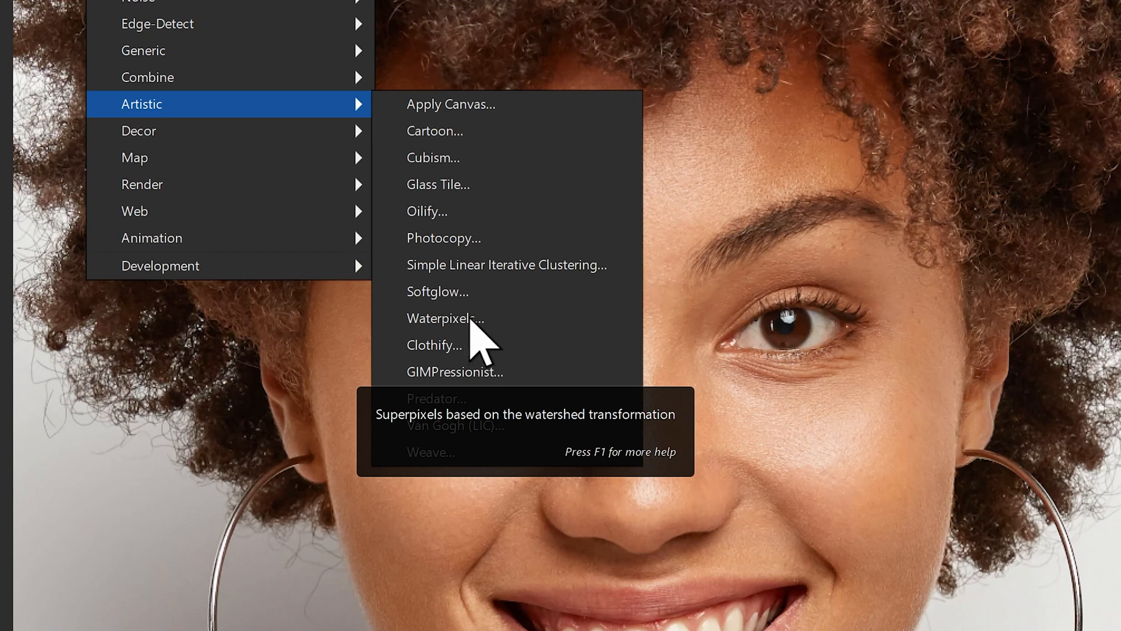
pyautogui.moveTo(469, 344)
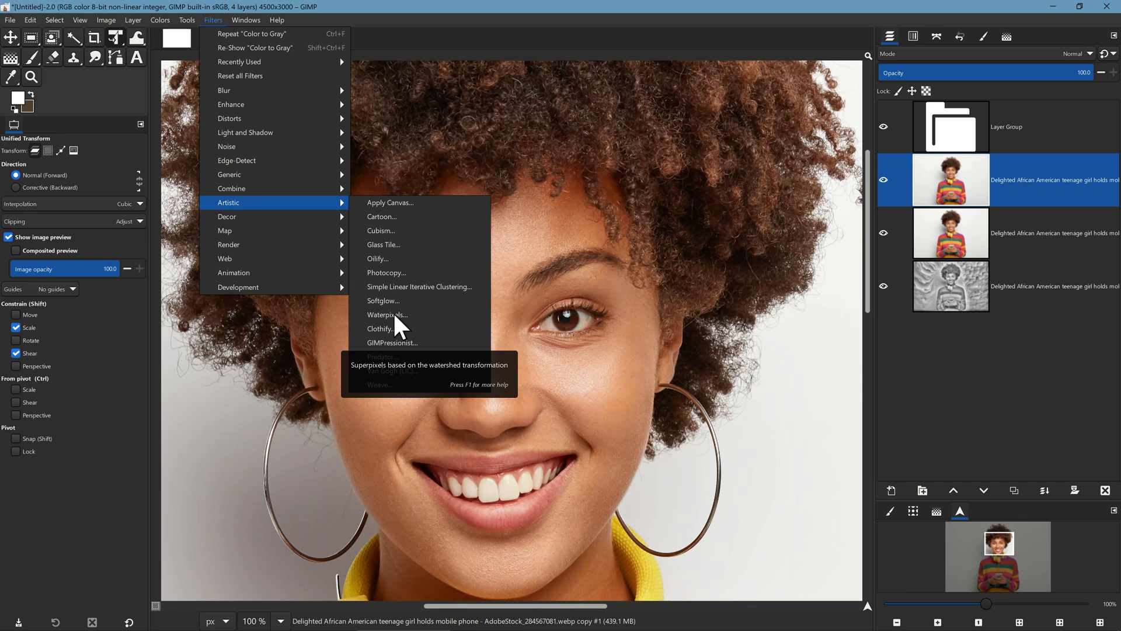
pyautogui.moveTo(554, 297)
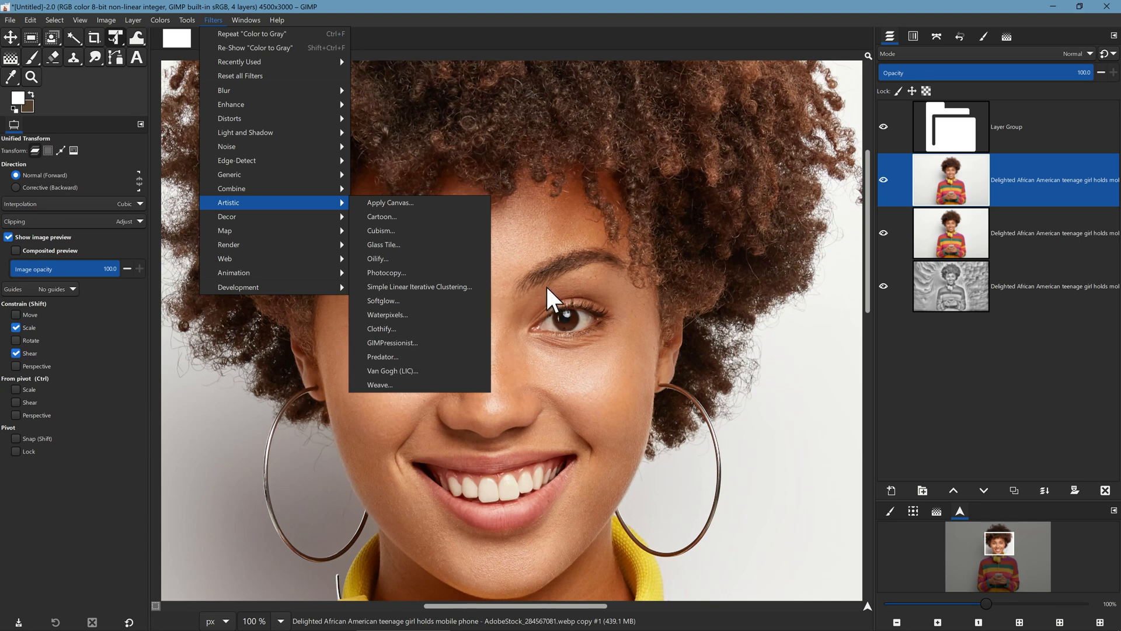
pyautogui.moveTo(541, 322)
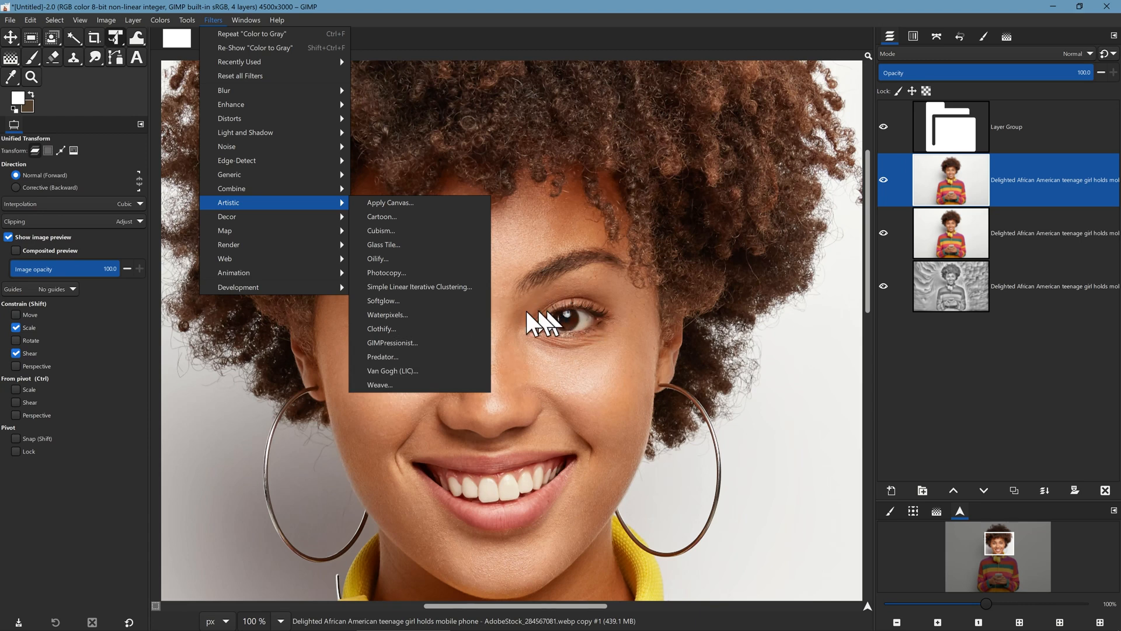
pyautogui.moveTo(418, 315)
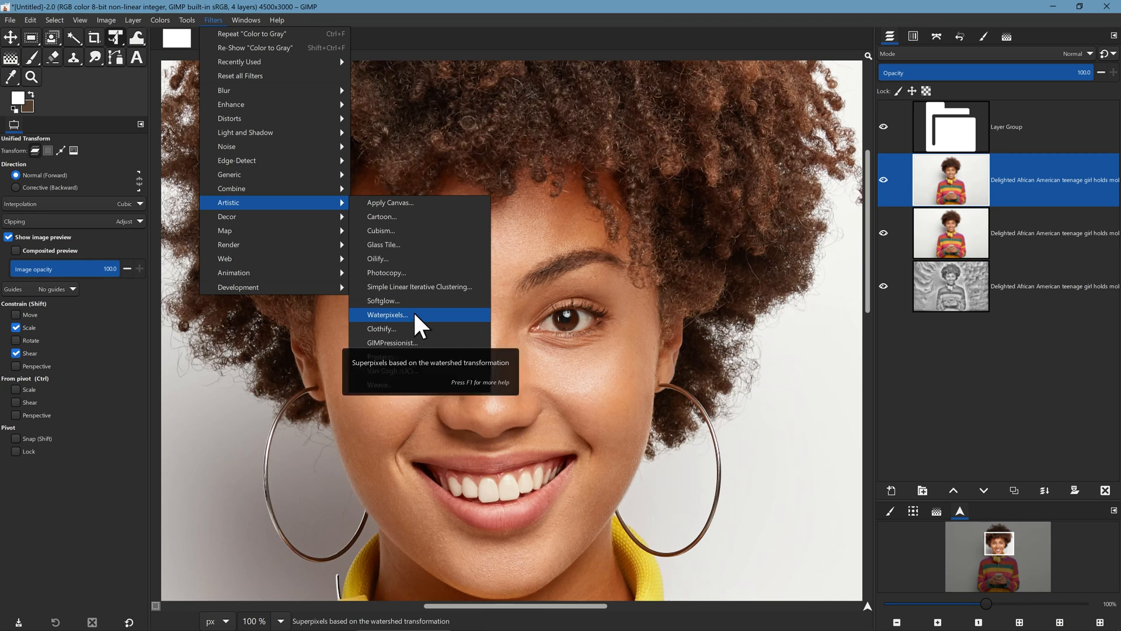
pyautogui.click(388, 314)
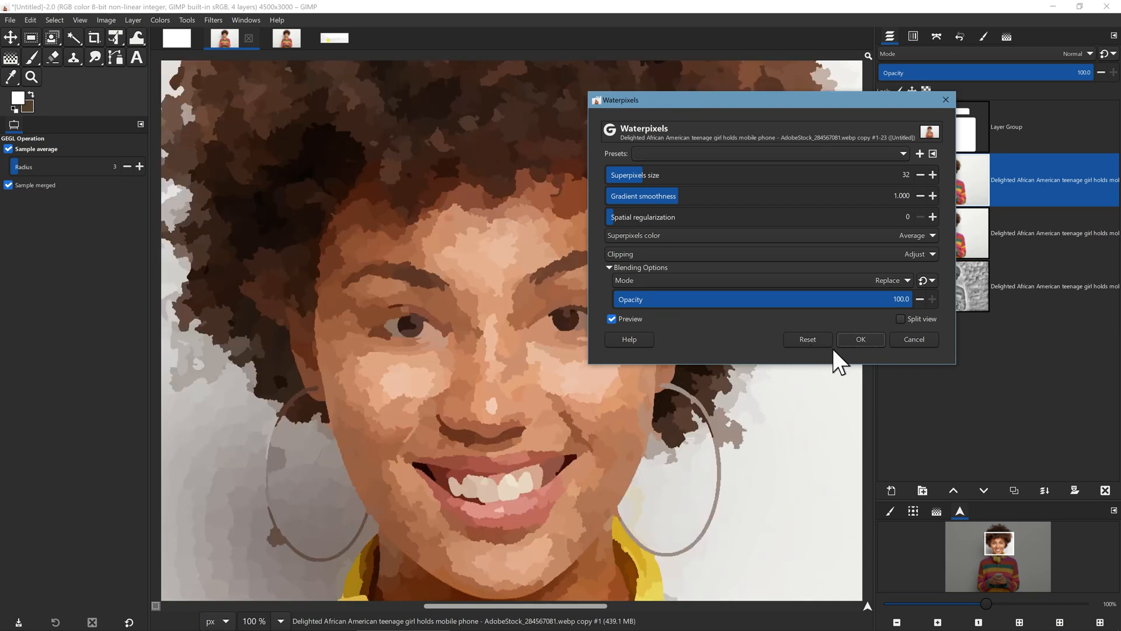
# Step: Dismiss the Waterpixels preview so the portrait shows its original photo detail
pyautogui.click(861, 339)
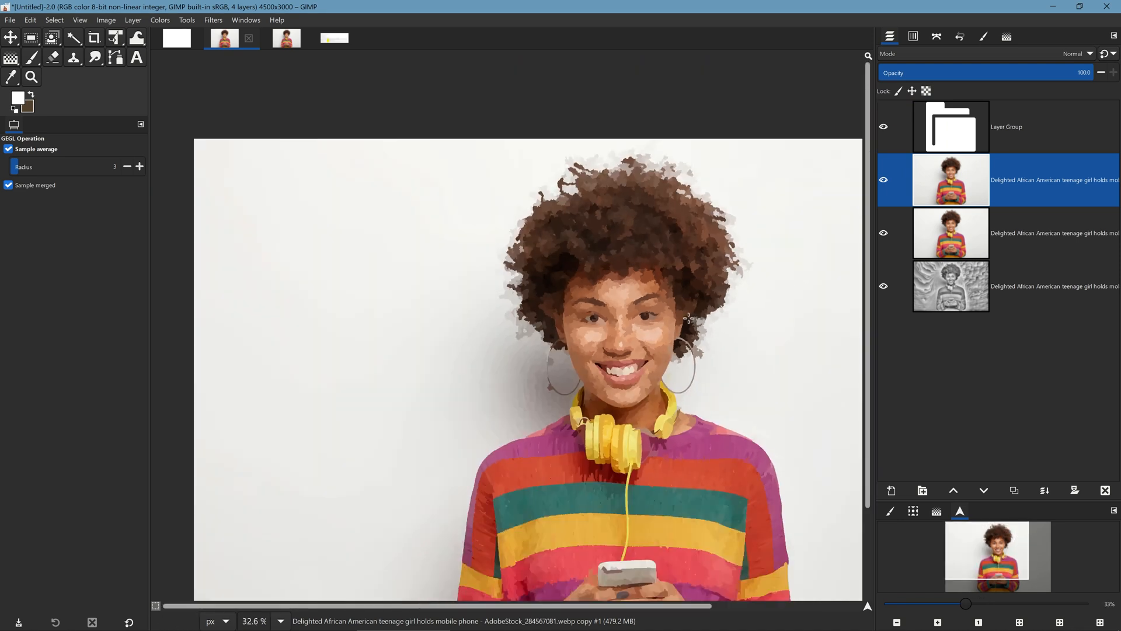
pyautogui.scroll(-3)
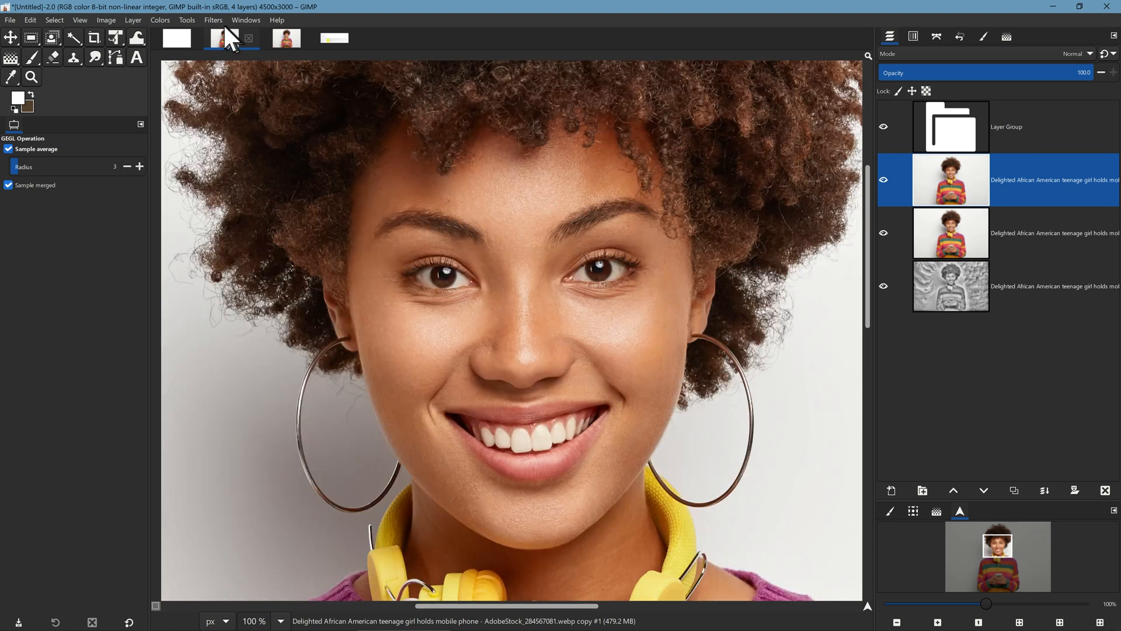
pyautogui.click(212, 19)
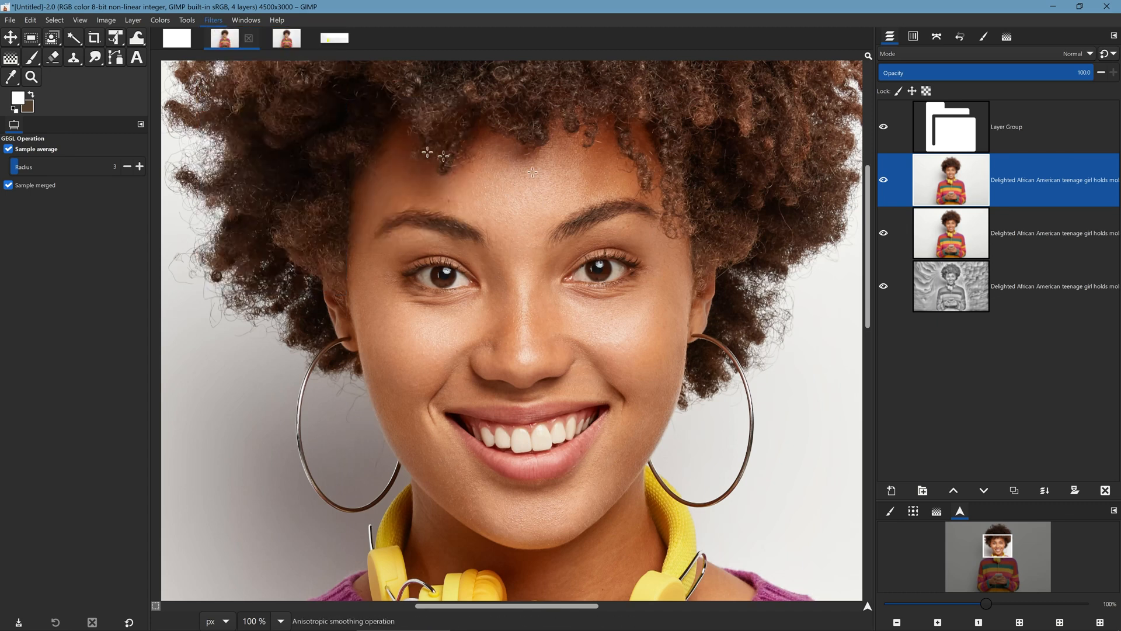
# Step: Apply Noise Reduction at a low strength to smooth the portrait's skin
pyautogui.click(213, 19)
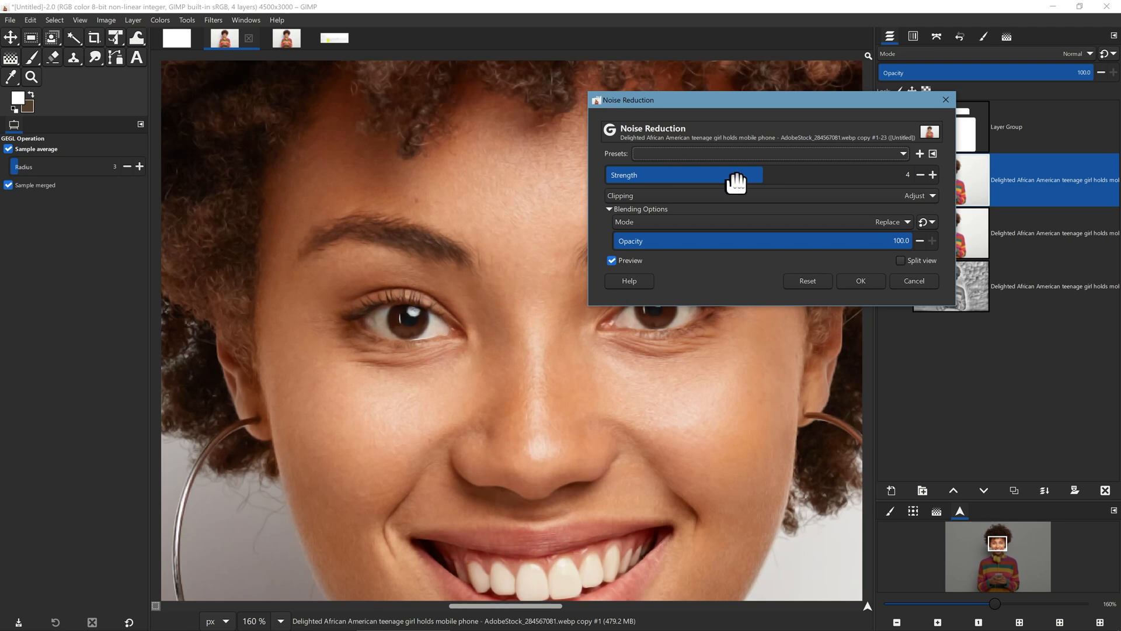
pyautogui.moveTo(743, 175); pyautogui.dragTo(800, 175)
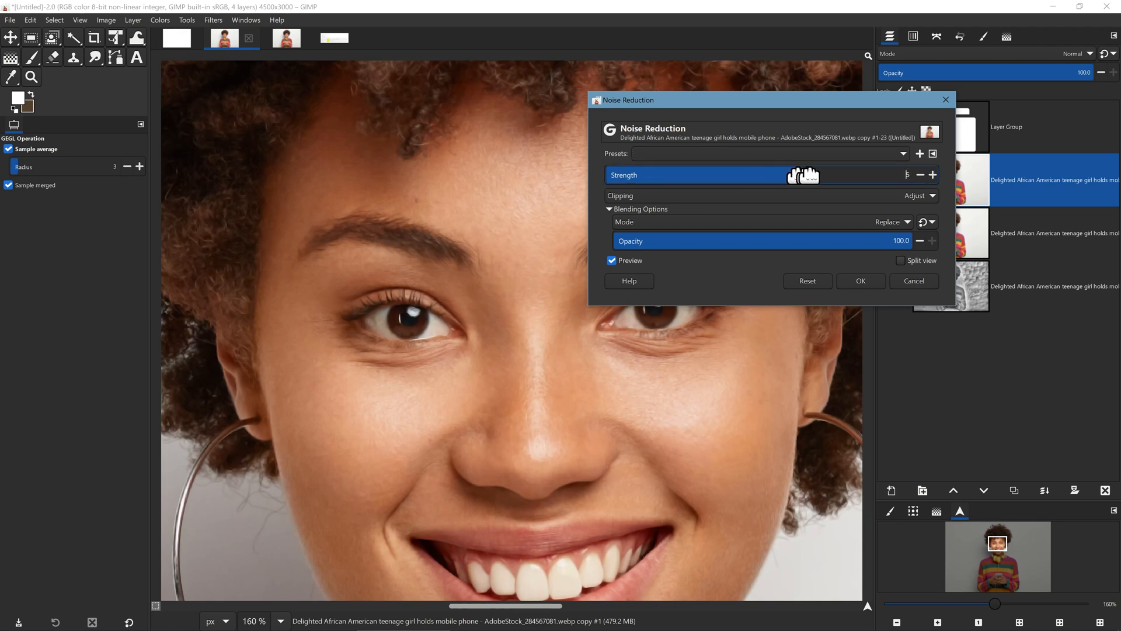
pyautogui.moveTo(808, 174); pyautogui.dragTo(655, 175)
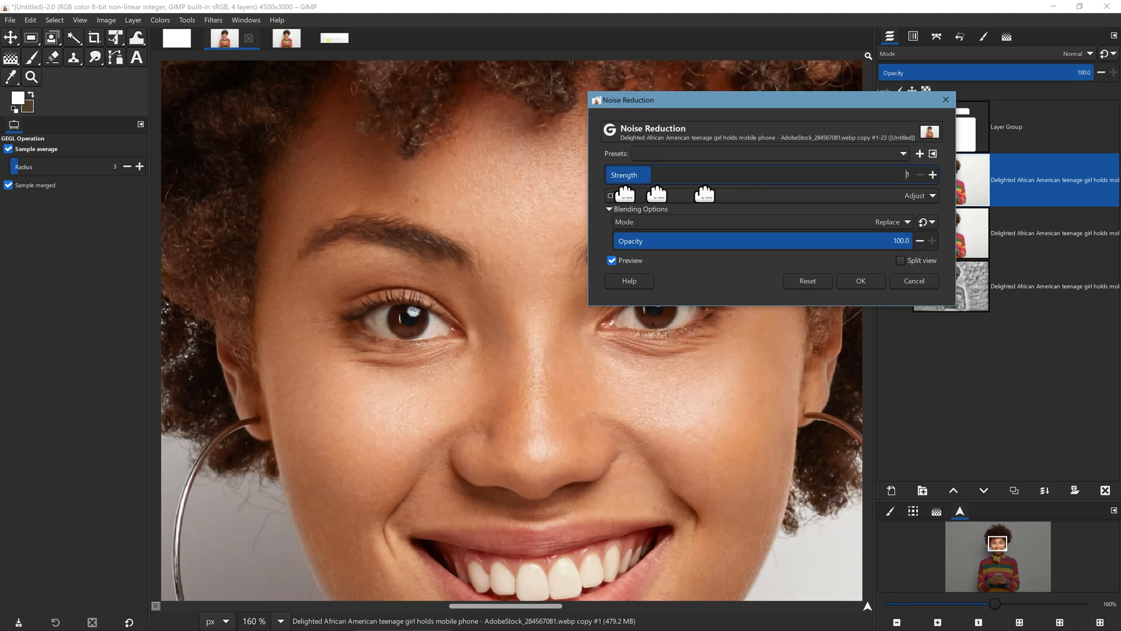
pyautogui.click(860, 280)
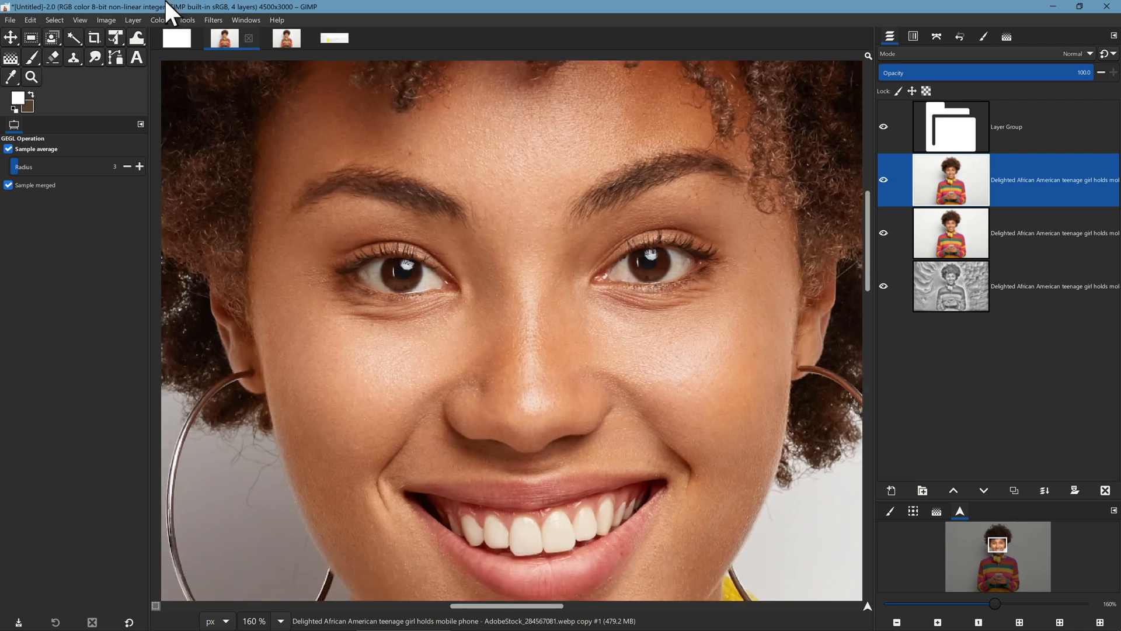
pyautogui.click(159, 20)
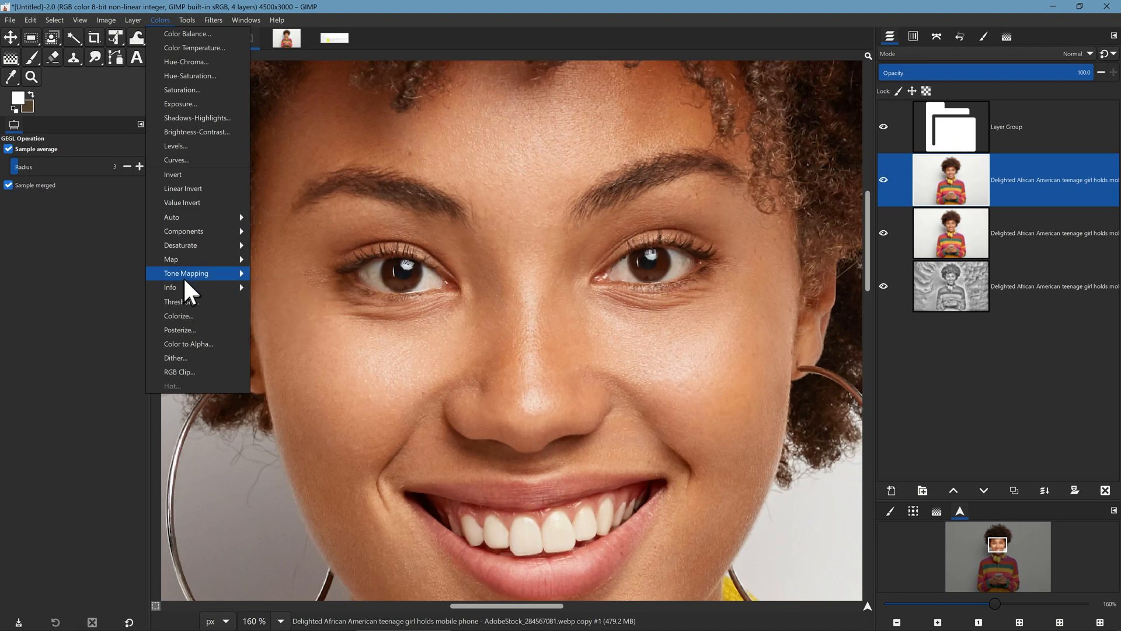
pyautogui.moveTo(181, 245)
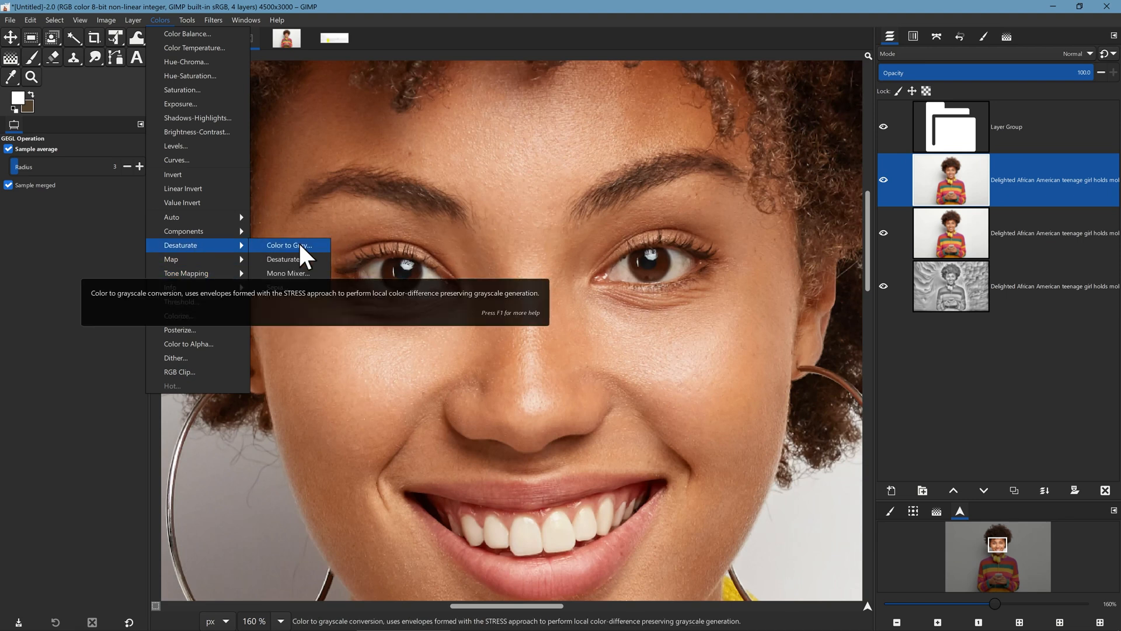
# Step: Preview Color to Gray with a reduced radius, toggle to compare, then dismiss unapplied
pyautogui.click(288, 245)
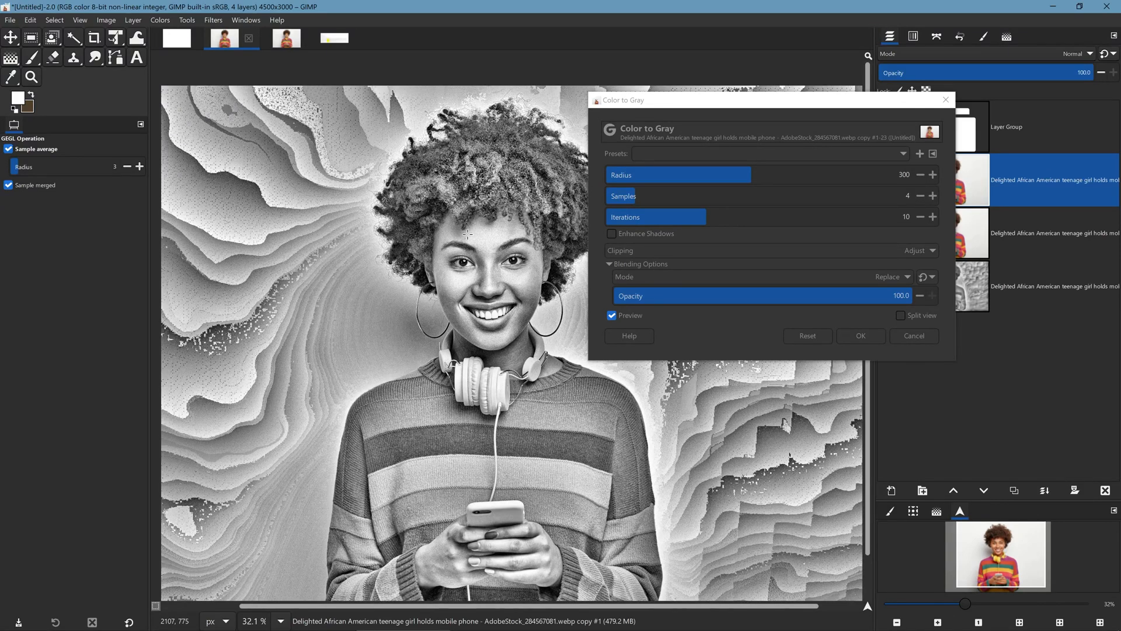
pyautogui.moveTo(477, 243)
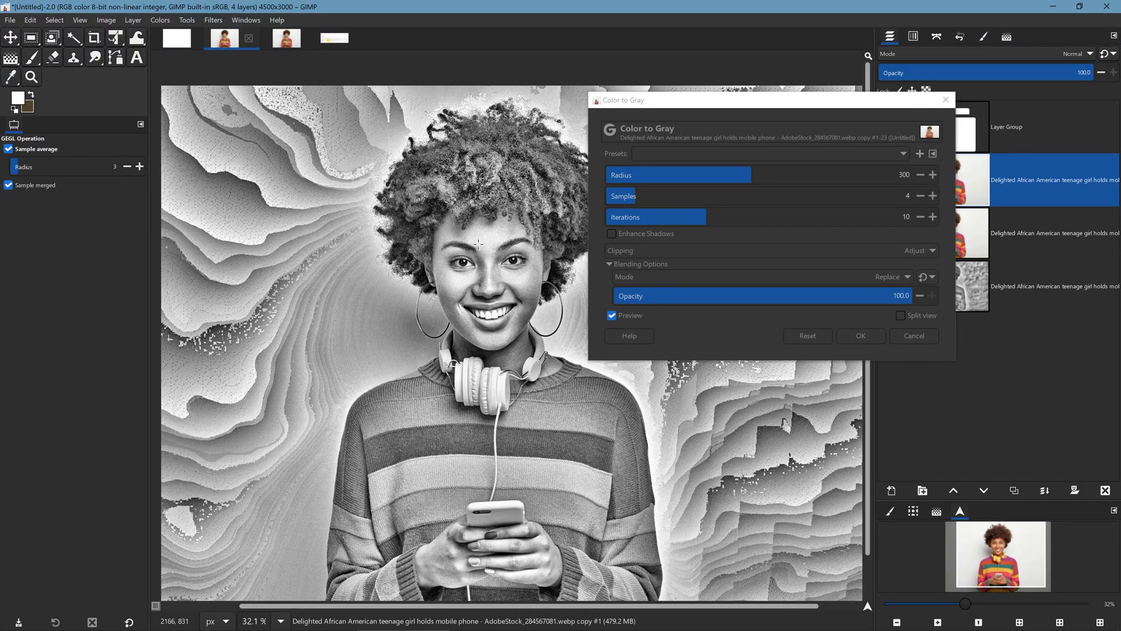
pyautogui.moveTo(491, 227)
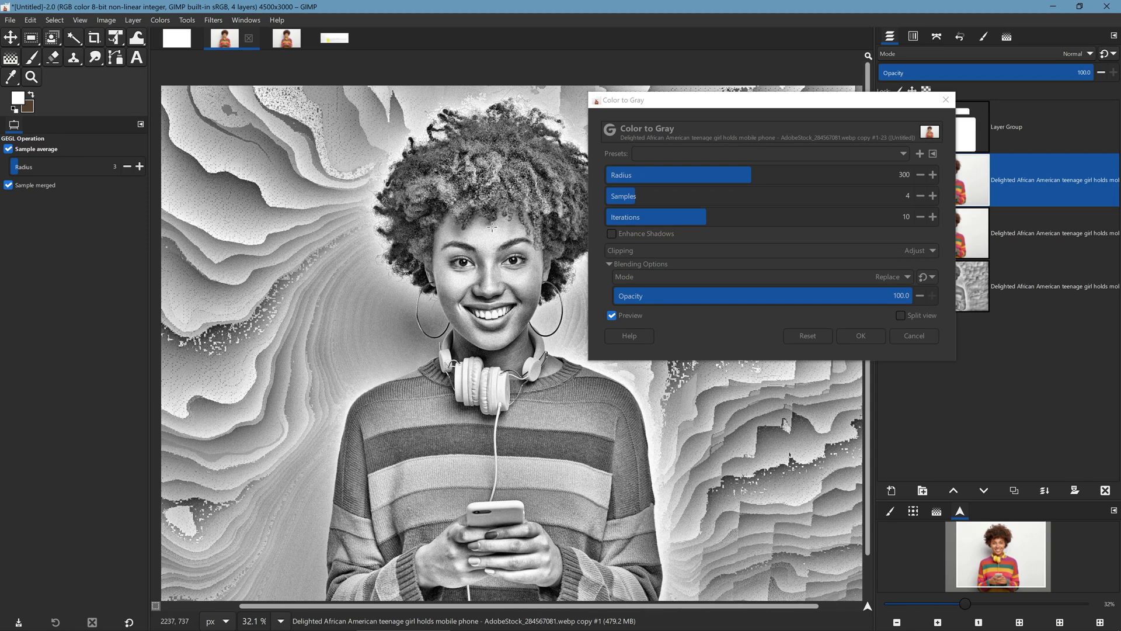
pyautogui.moveTo(485, 232)
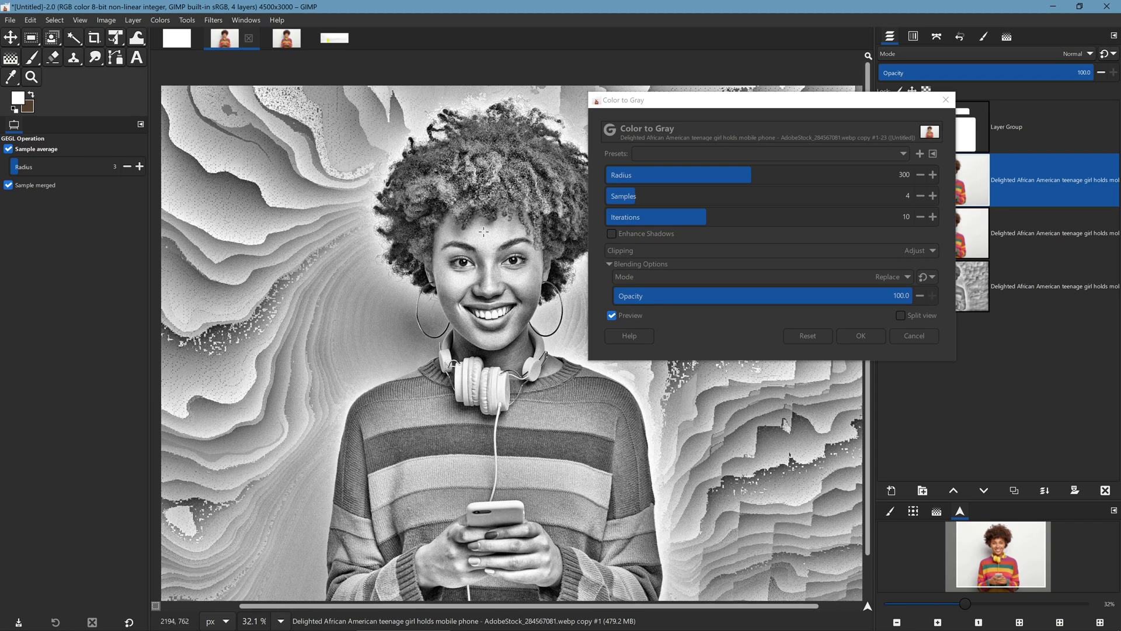
pyautogui.click(611, 316)
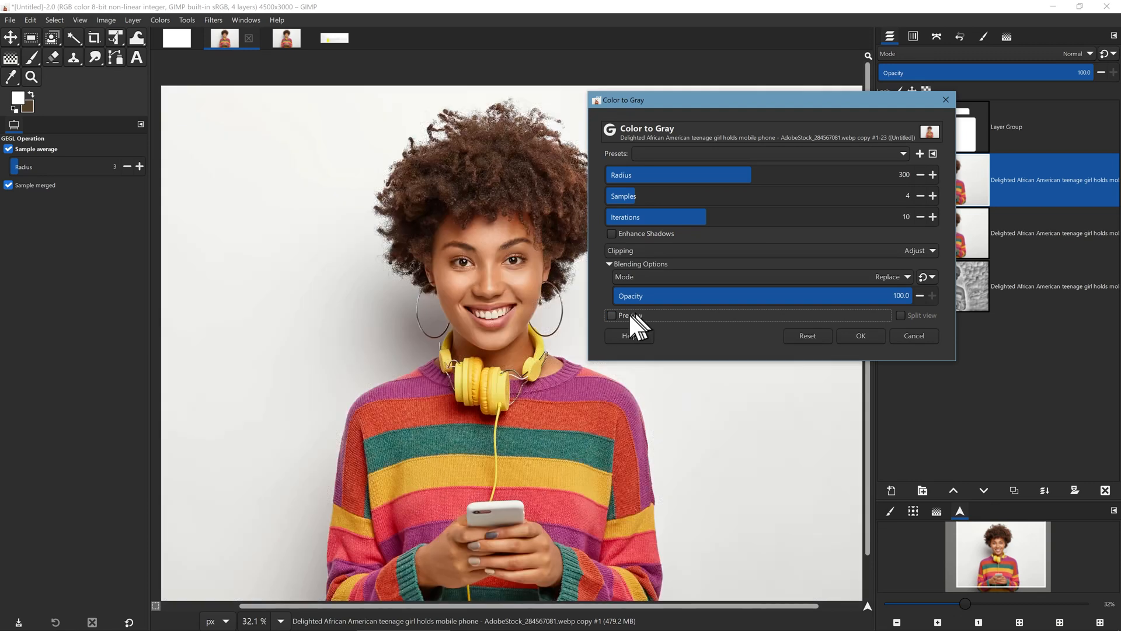
pyautogui.click(612, 315)
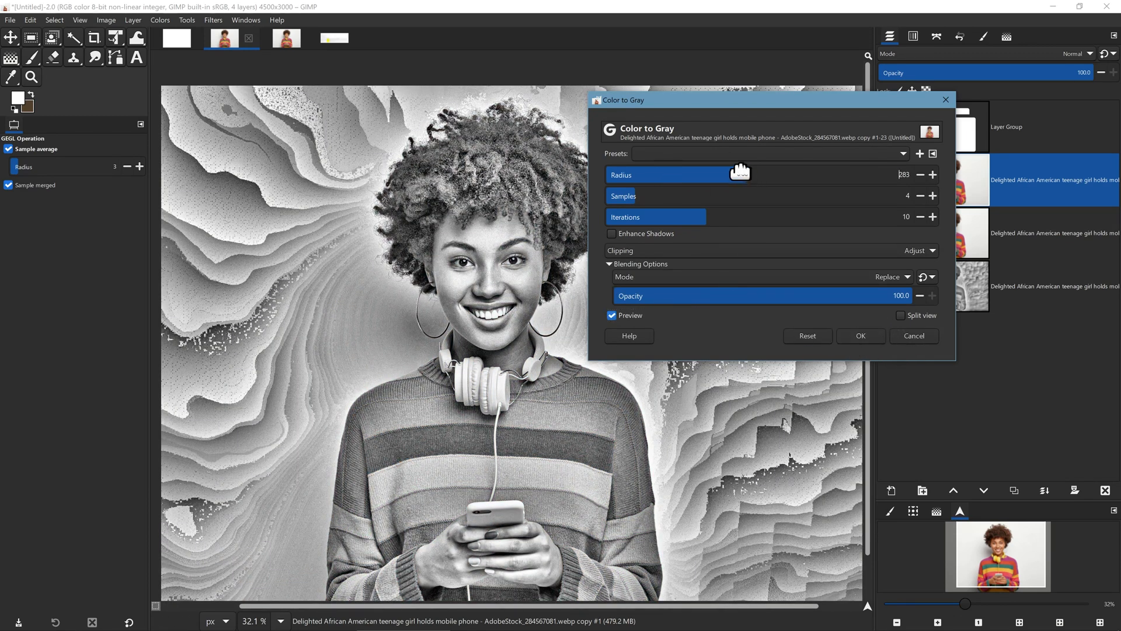
pyautogui.moveTo(743, 174); pyautogui.dragTo(672, 174)
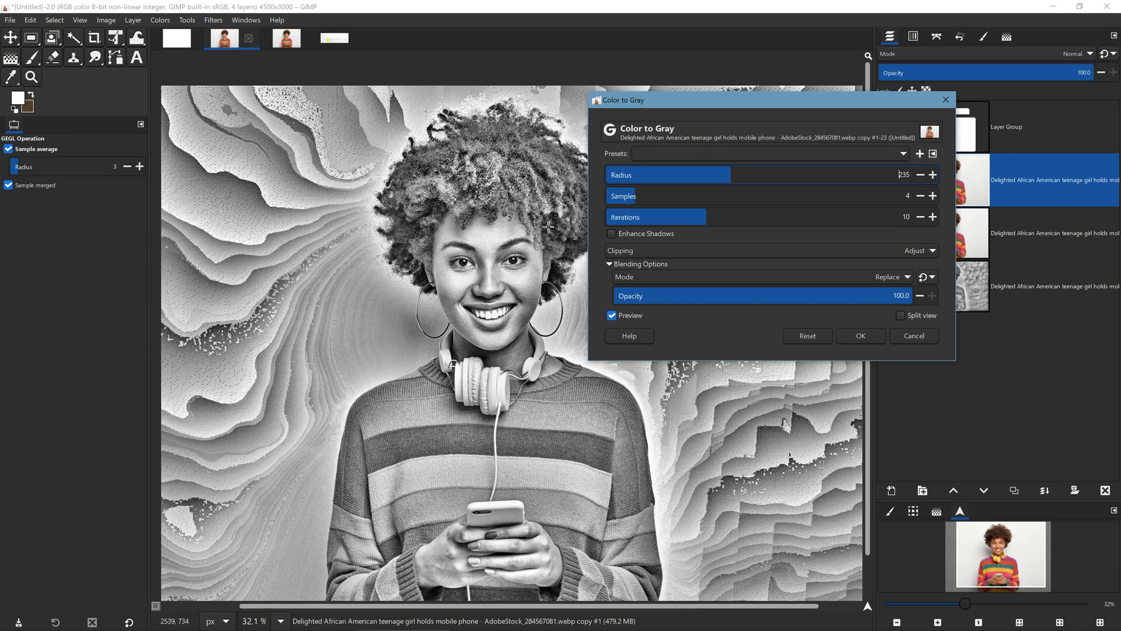
pyautogui.click(913, 335)
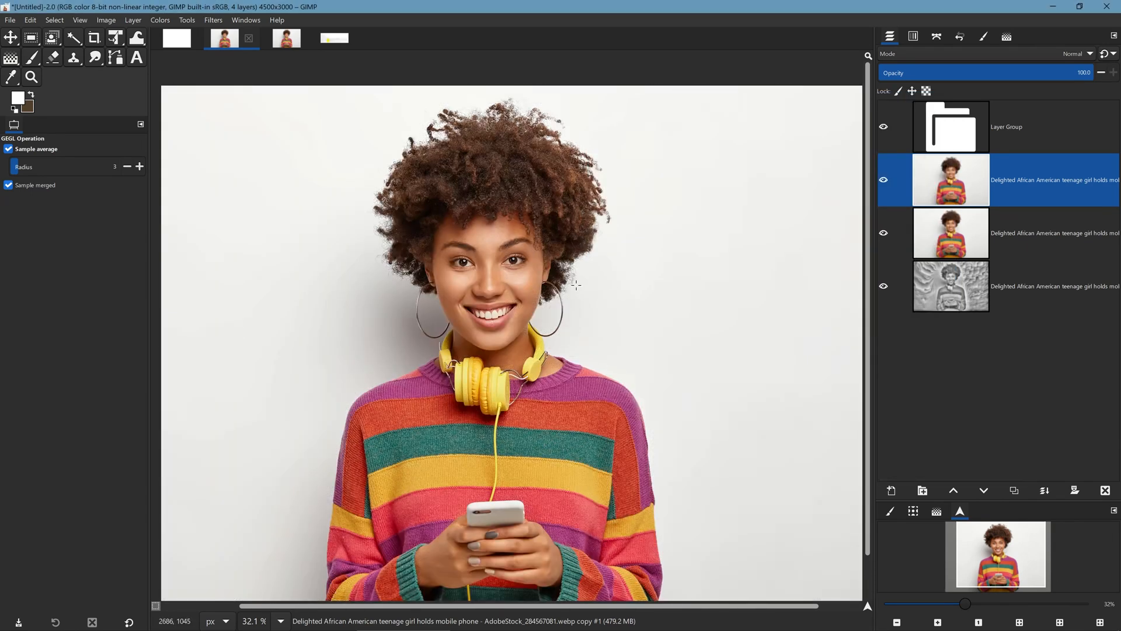
pyautogui.moveTo(437, 258)
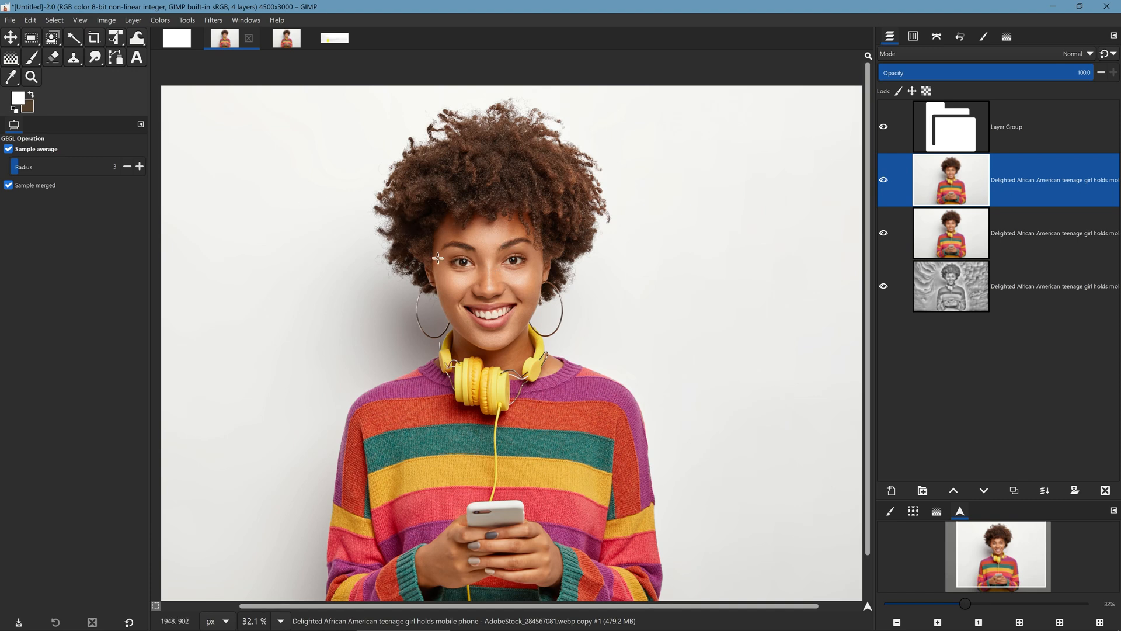
pyautogui.click(29, 19)
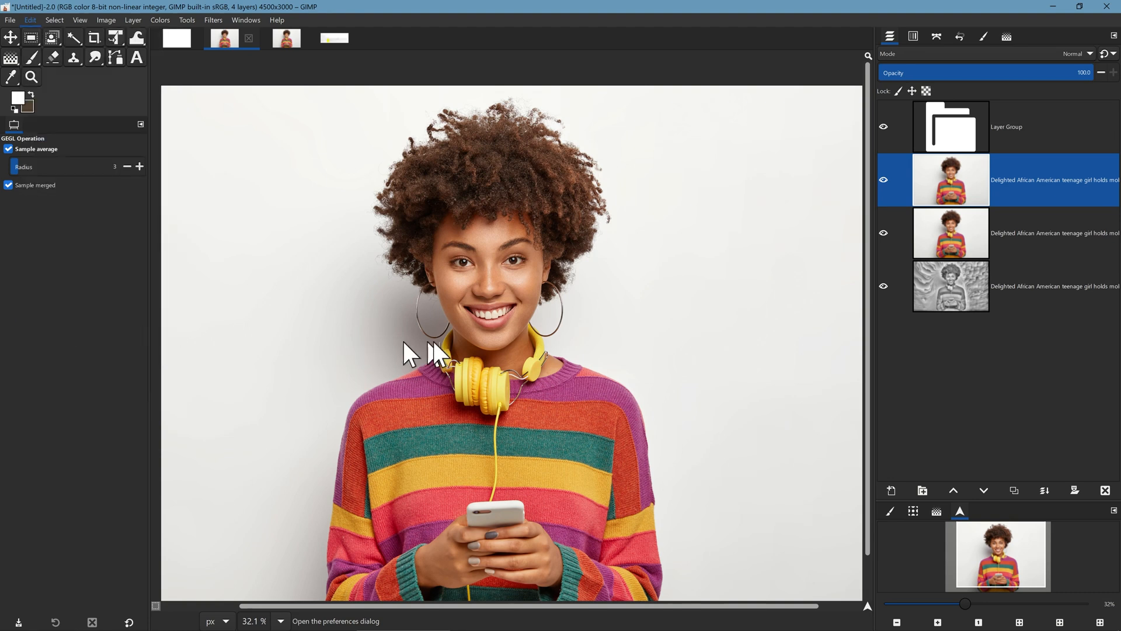
pyautogui.moveTo(494, 293)
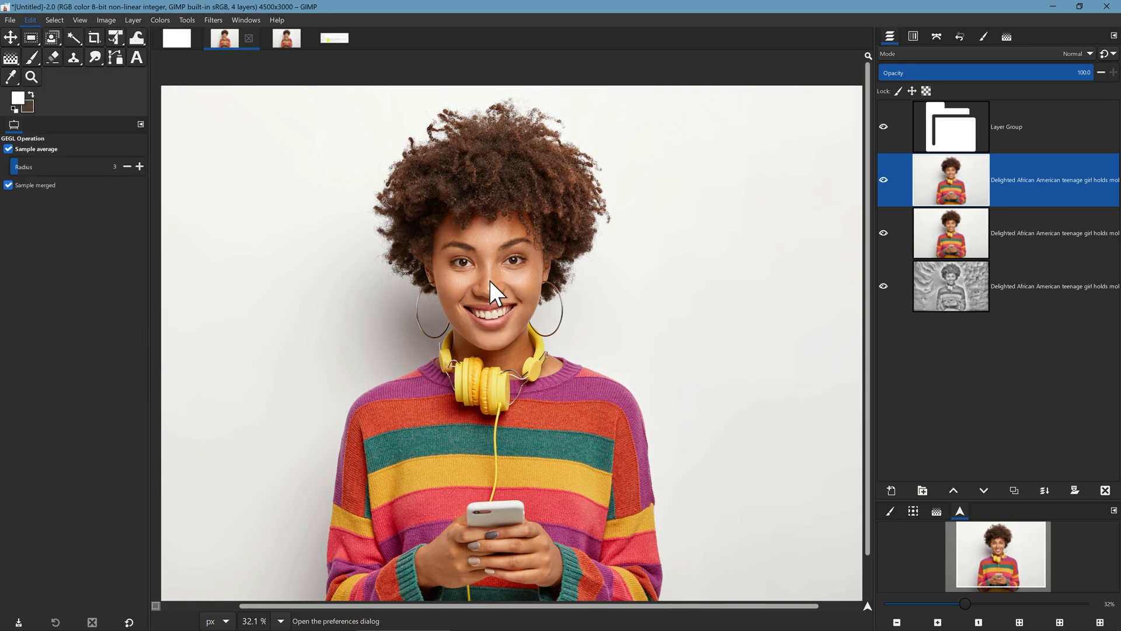
pyautogui.moveTo(438, 299)
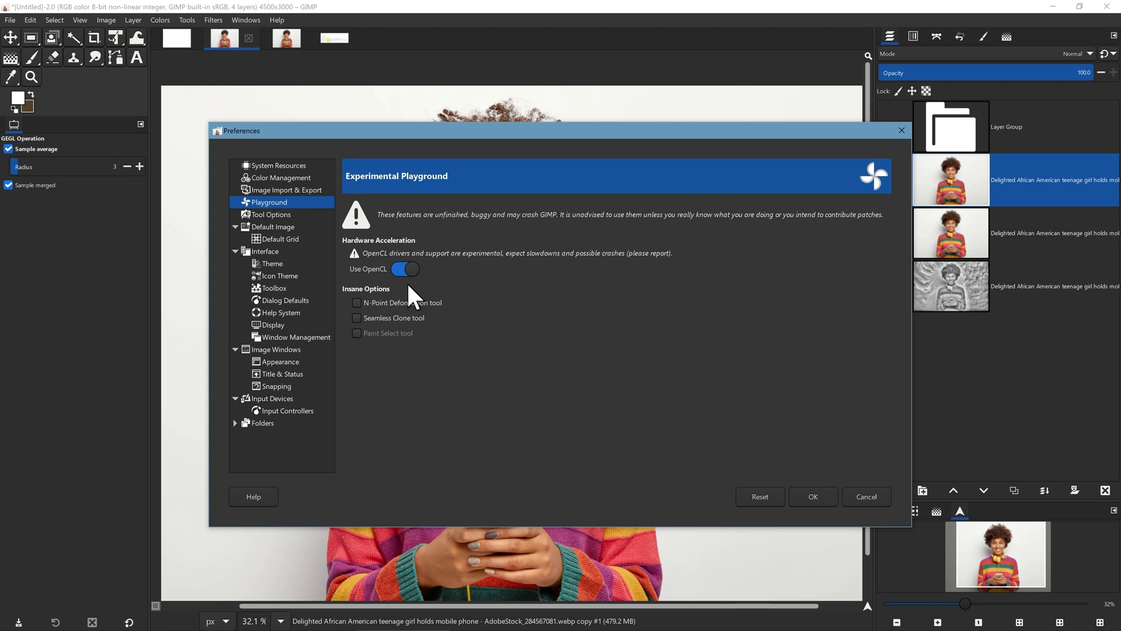
pyautogui.moveTo(456, 246)
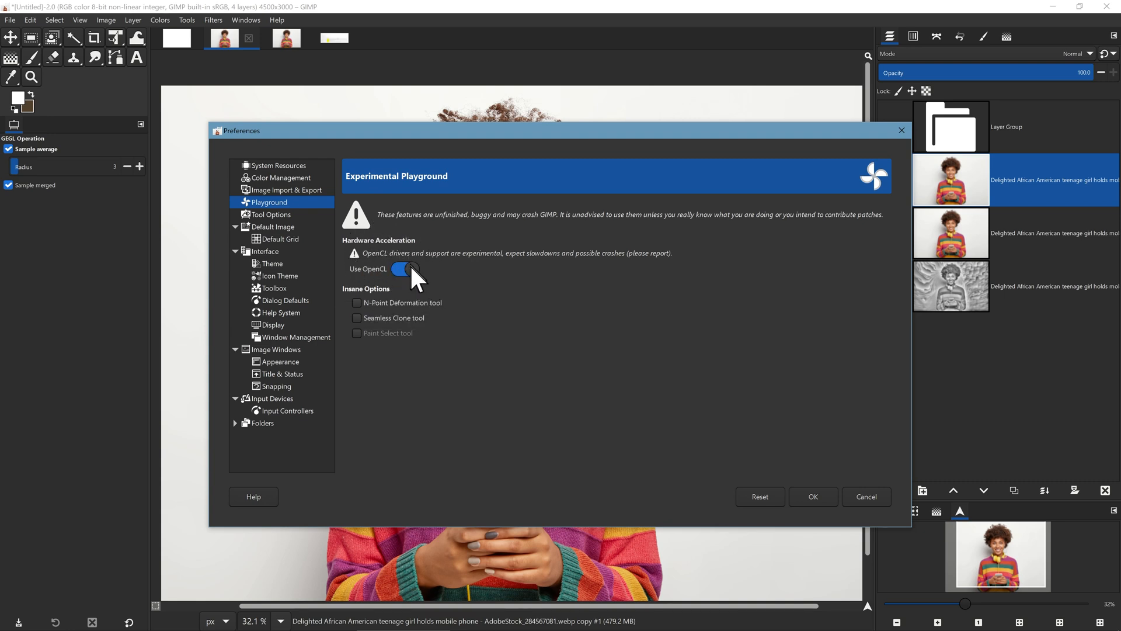
pyautogui.moveTo(404, 268)
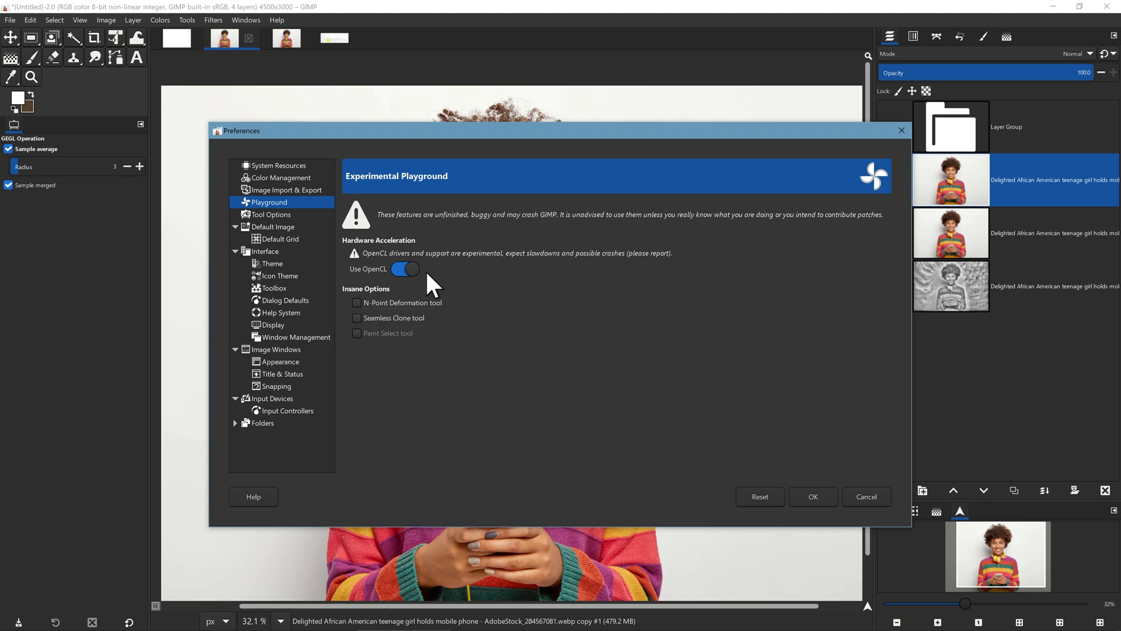
pyautogui.moveTo(424, 283)
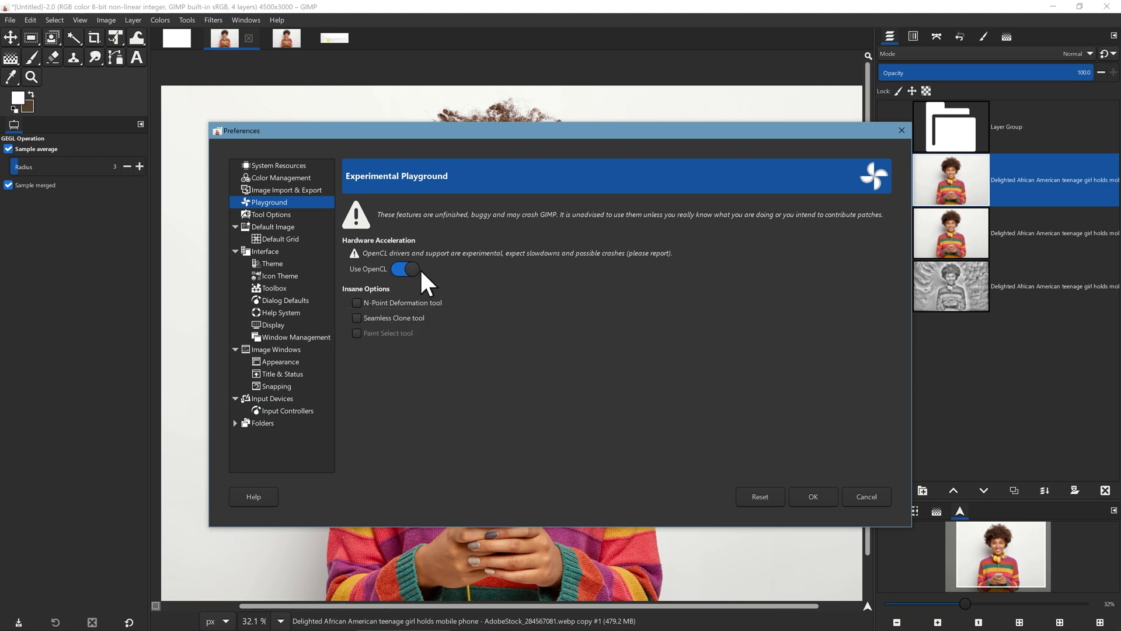
pyautogui.moveTo(407, 269)
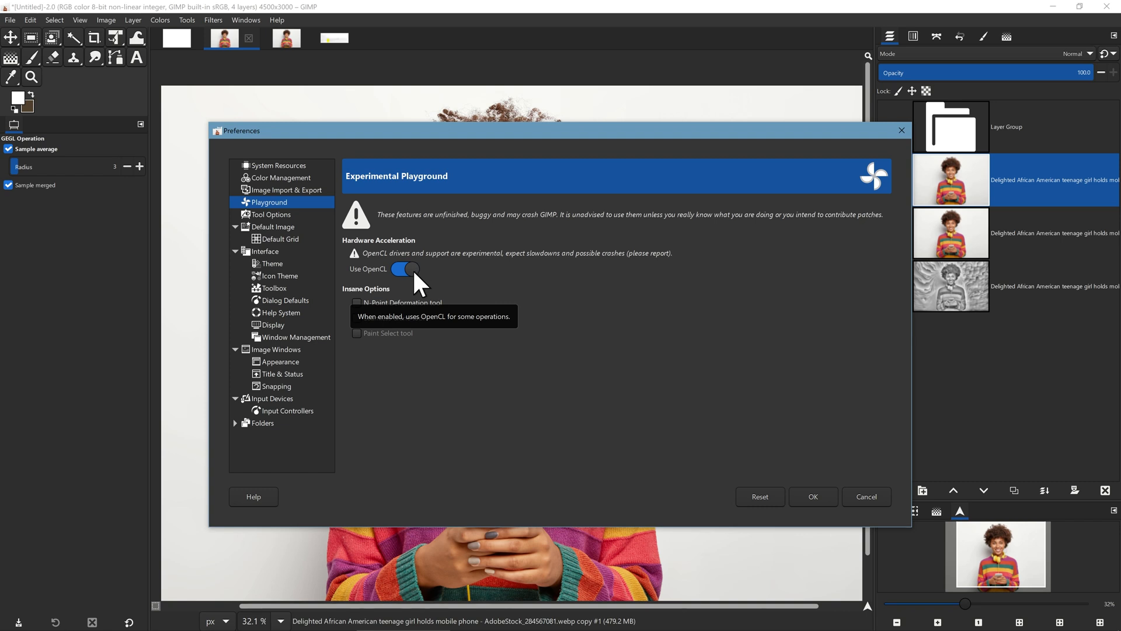
# Step: Turn off Use OpenCL on the Playground preferences page
pyautogui.click(405, 269)
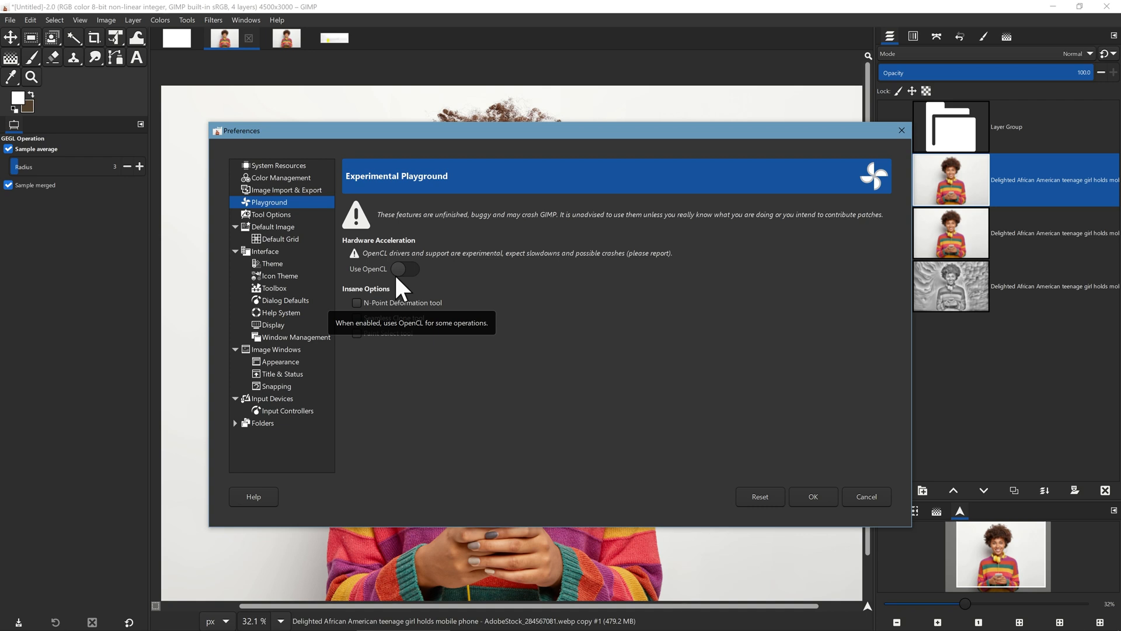
pyautogui.moveTo(568, 337)
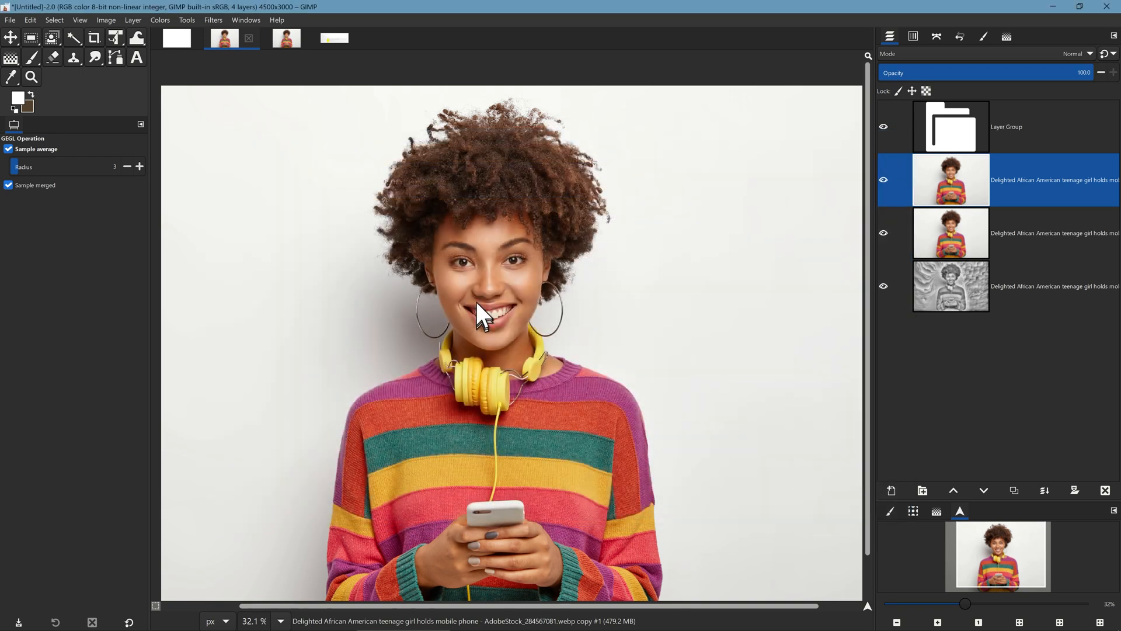
pyautogui.click(133, 19)
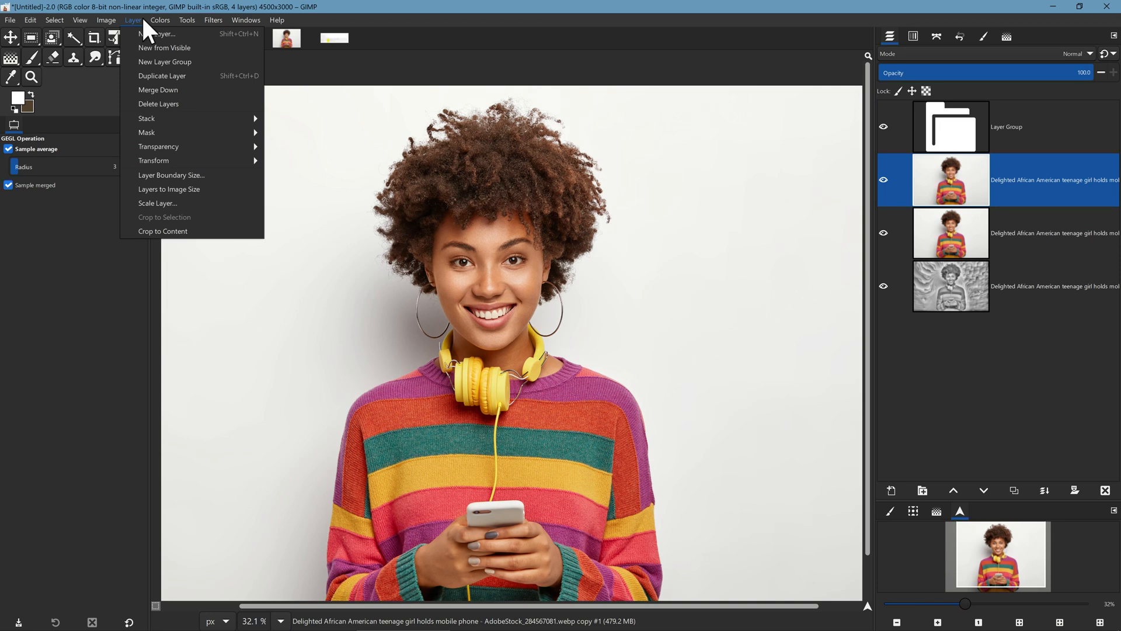
pyautogui.click(159, 20)
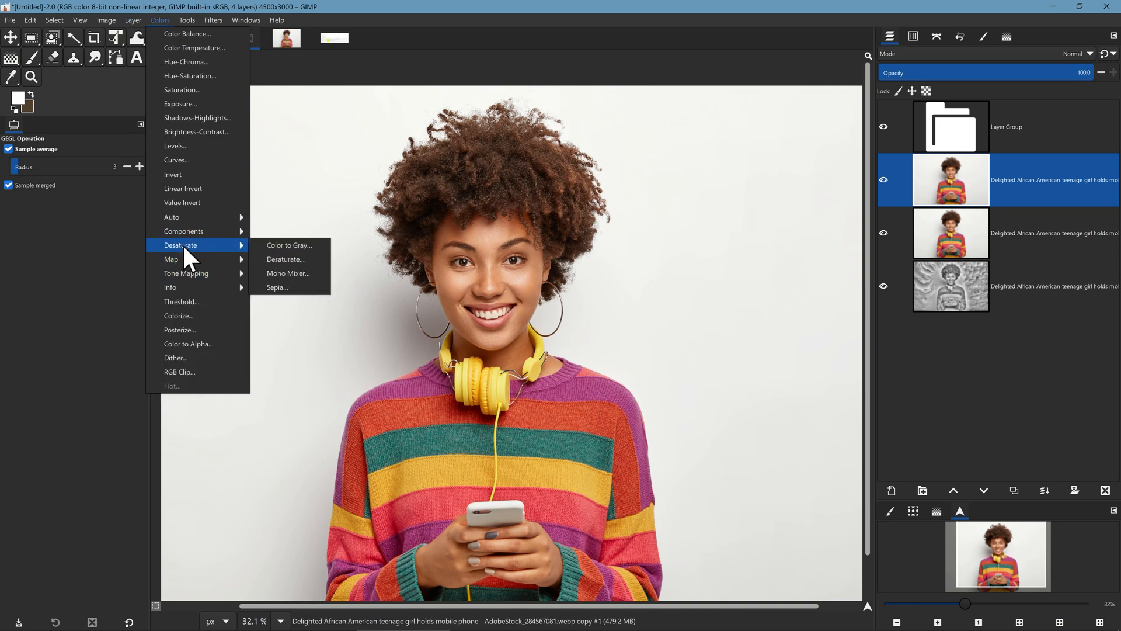
pyautogui.click(288, 245)
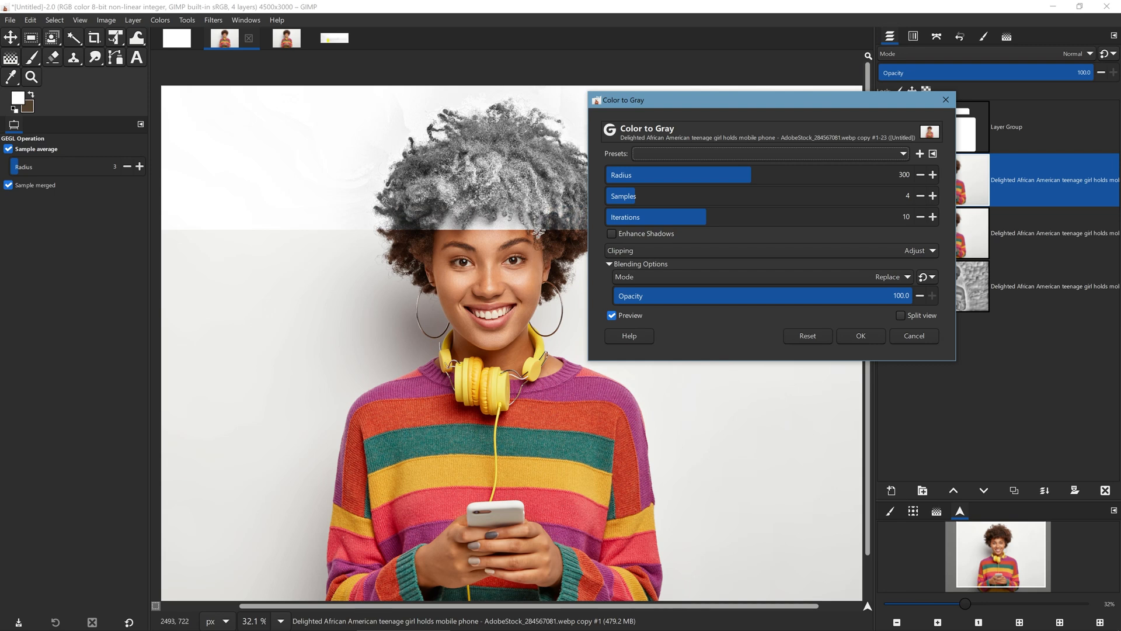
pyautogui.click(912, 335)
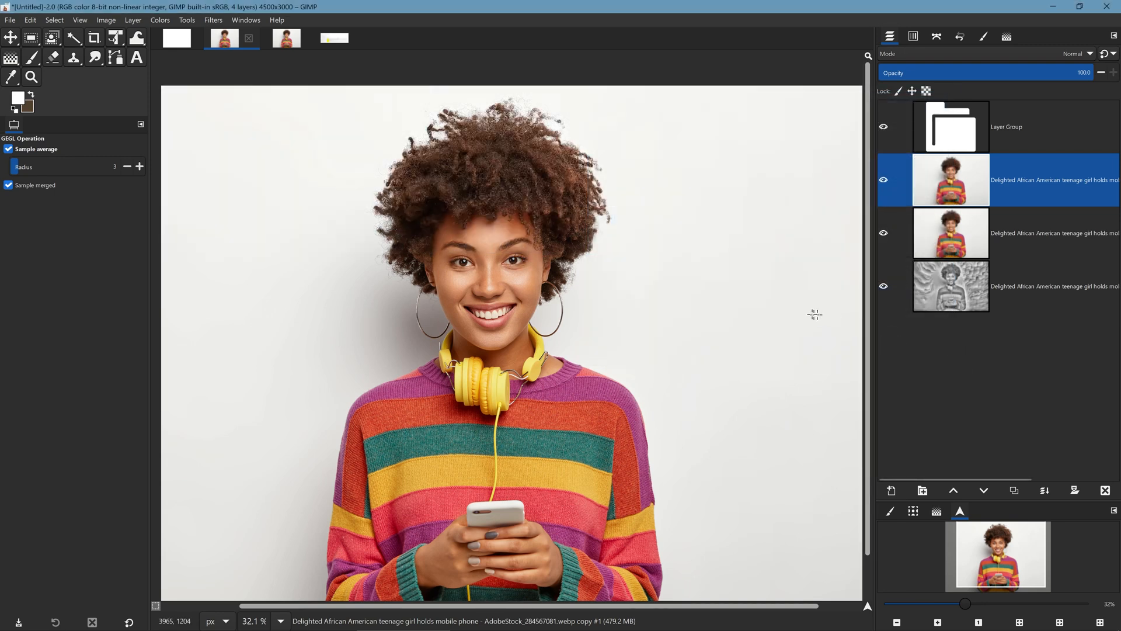
pyautogui.moveTo(745, 309)
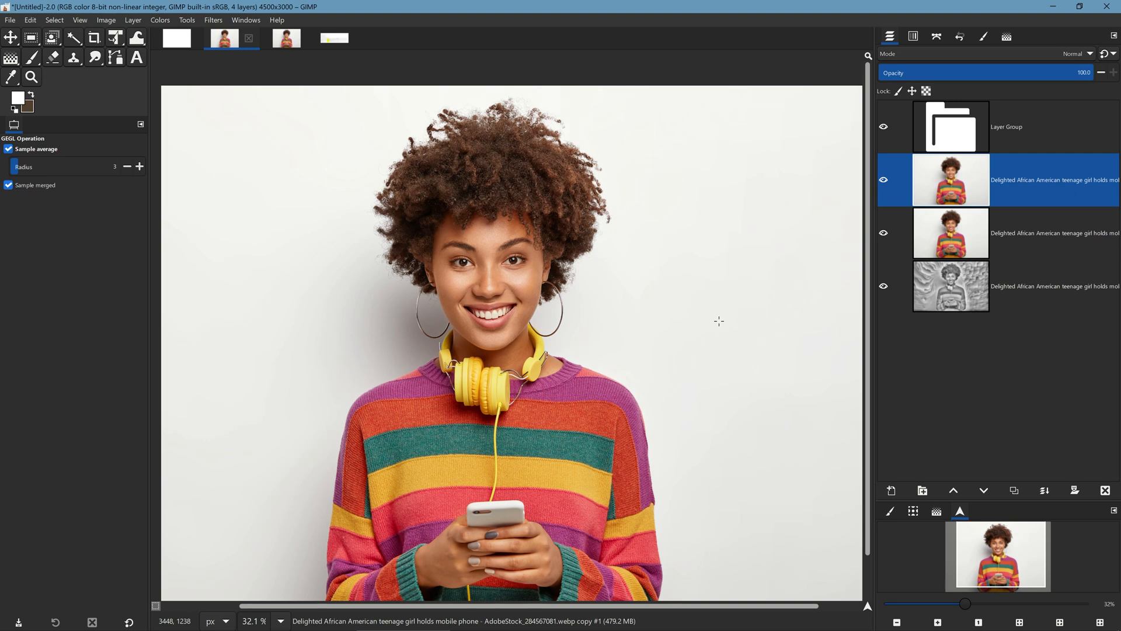
pyautogui.moveTo(694, 238)
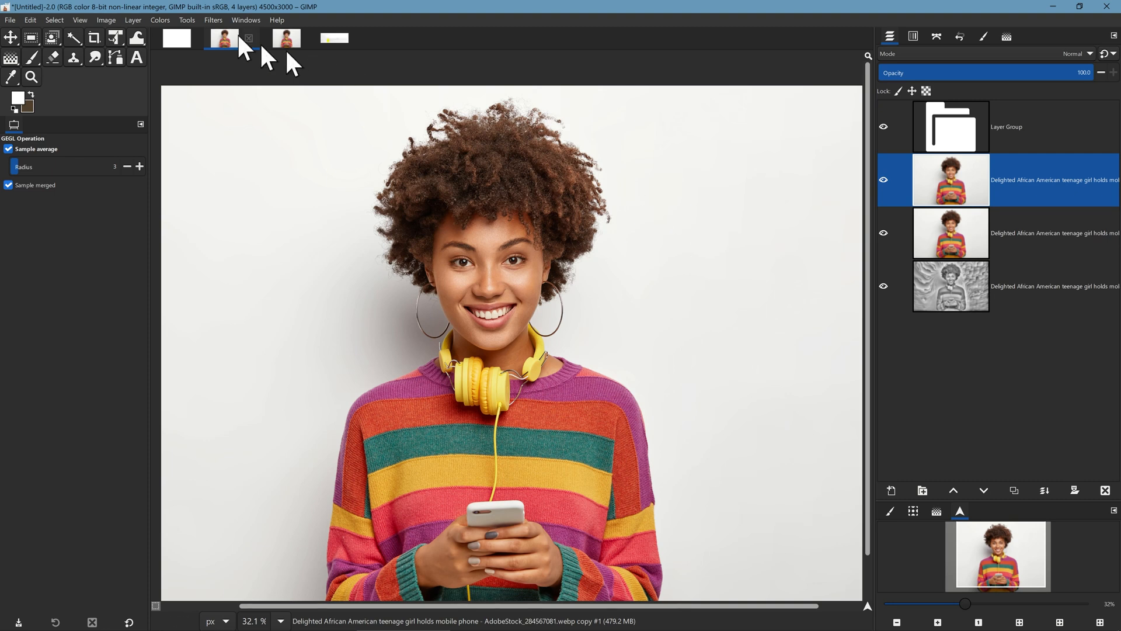
# Step: Open Colors > Curves on the zoomed-in portrait layer
pyautogui.click(159, 19)
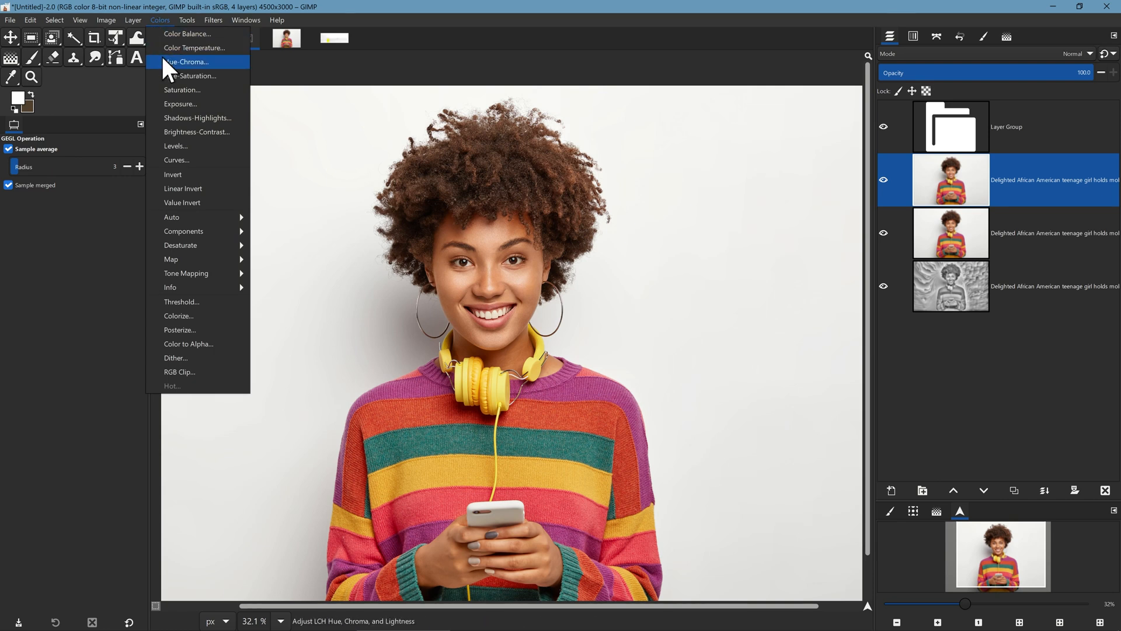
pyautogui.moveTo(200, 159)
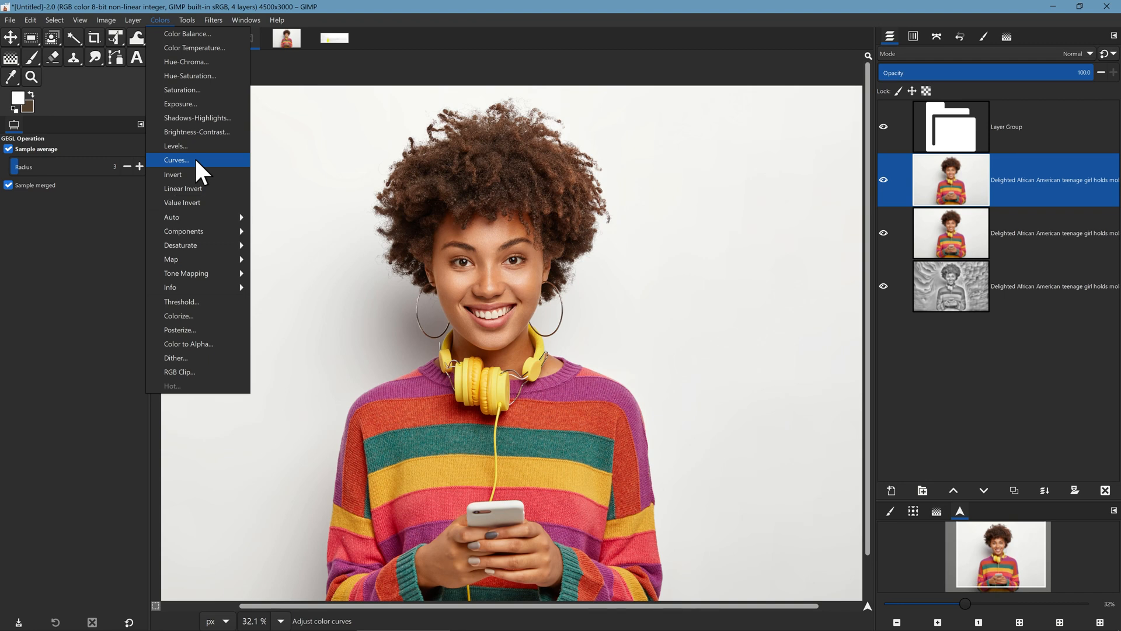
pyautogui.click(176, 159)
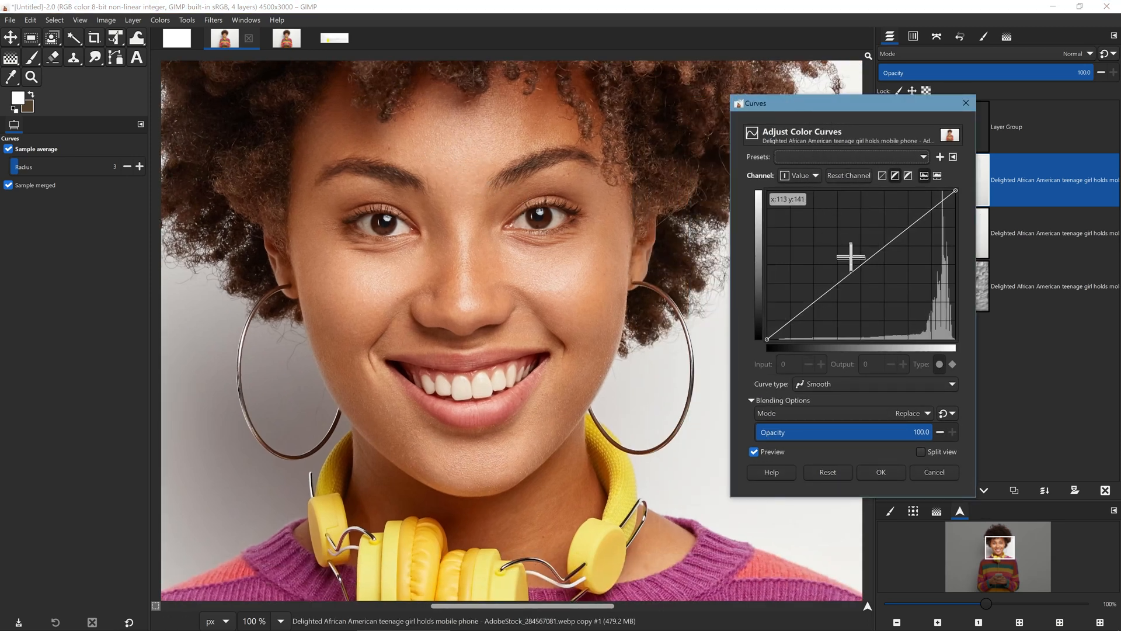
# Step: Shape the Value curve into an S with a midtone point and deepened shadow point
pyautogui.moveTo(851, 255); pyautogui.dragTo(862, 275)
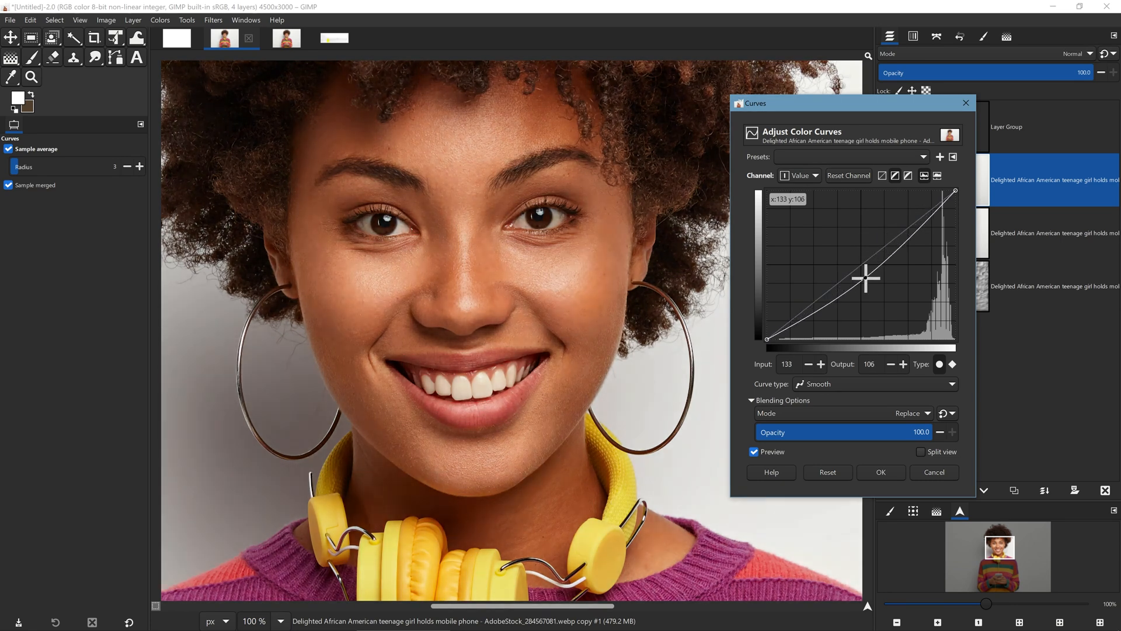
pyautogui.moveTo(866, 278); pyautogui.dragTo(876, 274)
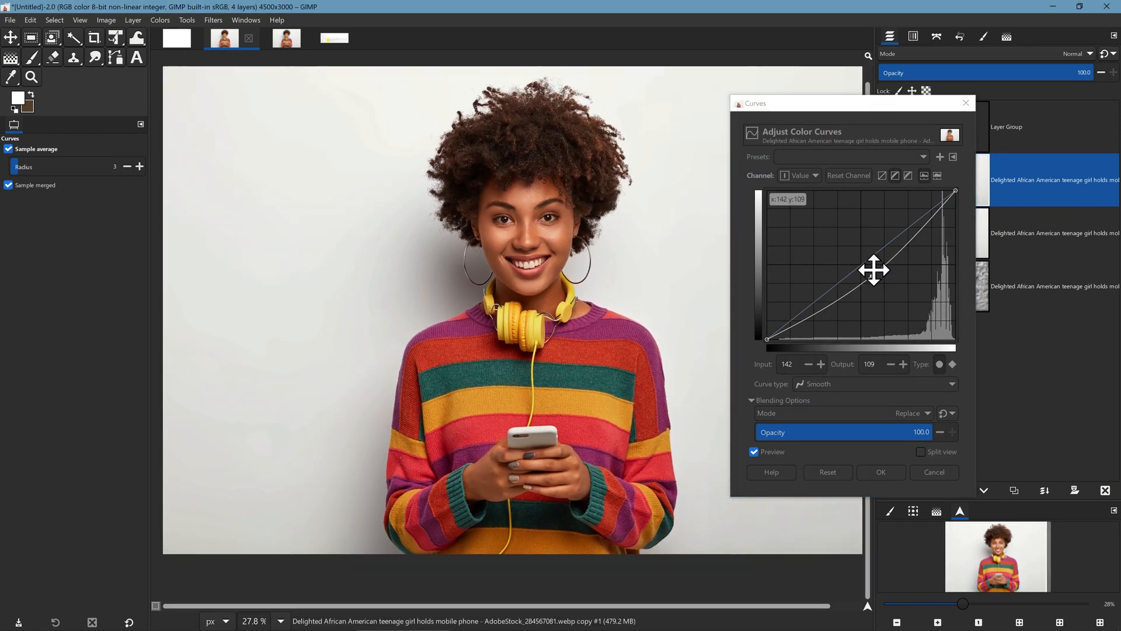
pyautogui.moveTo(876, 270); pyautogui.dragTo(871, 266)
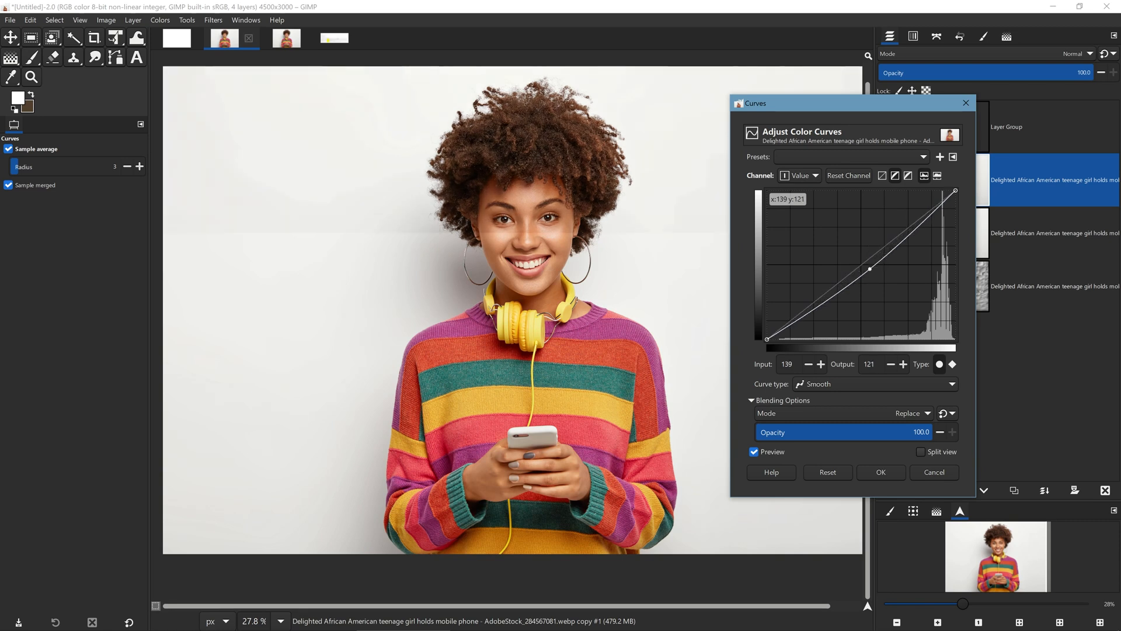
pyautogui.moveTo(872, 267); pyautogui.dragTo(864, 253)
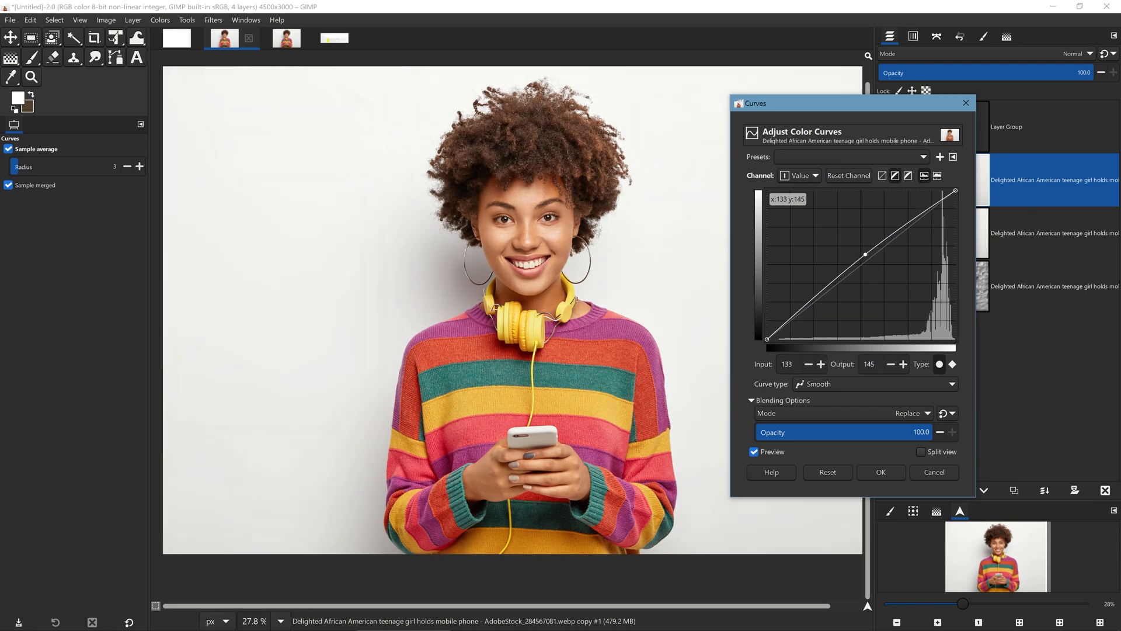
pyautogui.moveTo(864, 254); pyautogui.dragTo(871, 271)
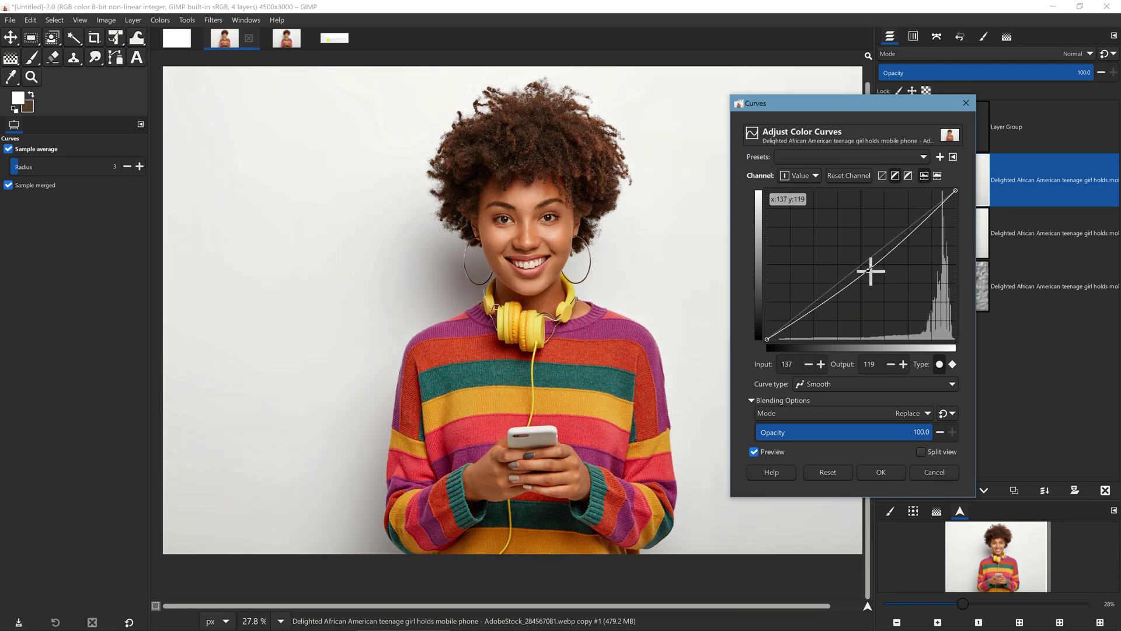
pyautogui.moveTo(871, 271); pyautogui.dragTo(823, 283)
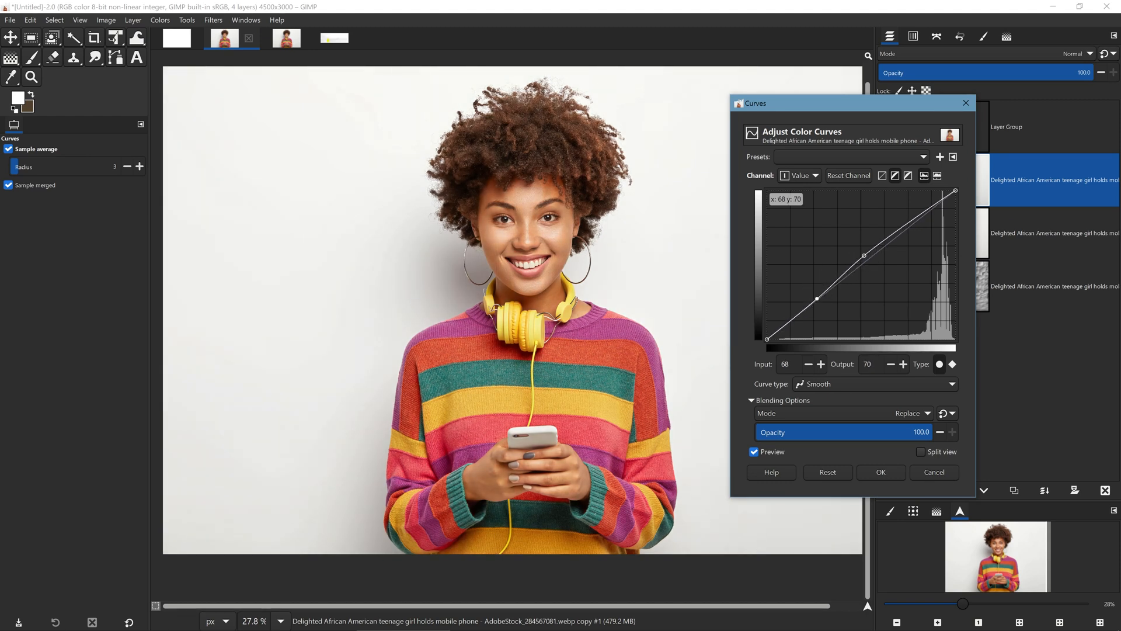
pyautogui.moveTo(819, 298); pyautogui.dragTo(840, 299)
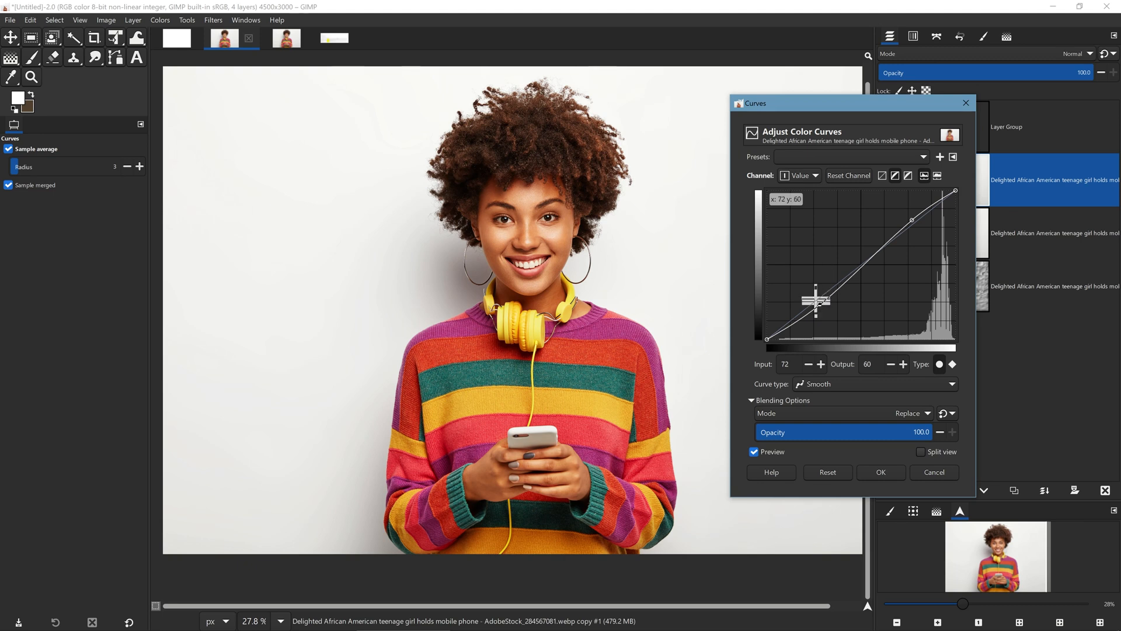
pyautogui.moveTo(815, 299); pyautogui.dragTo(819, 310)
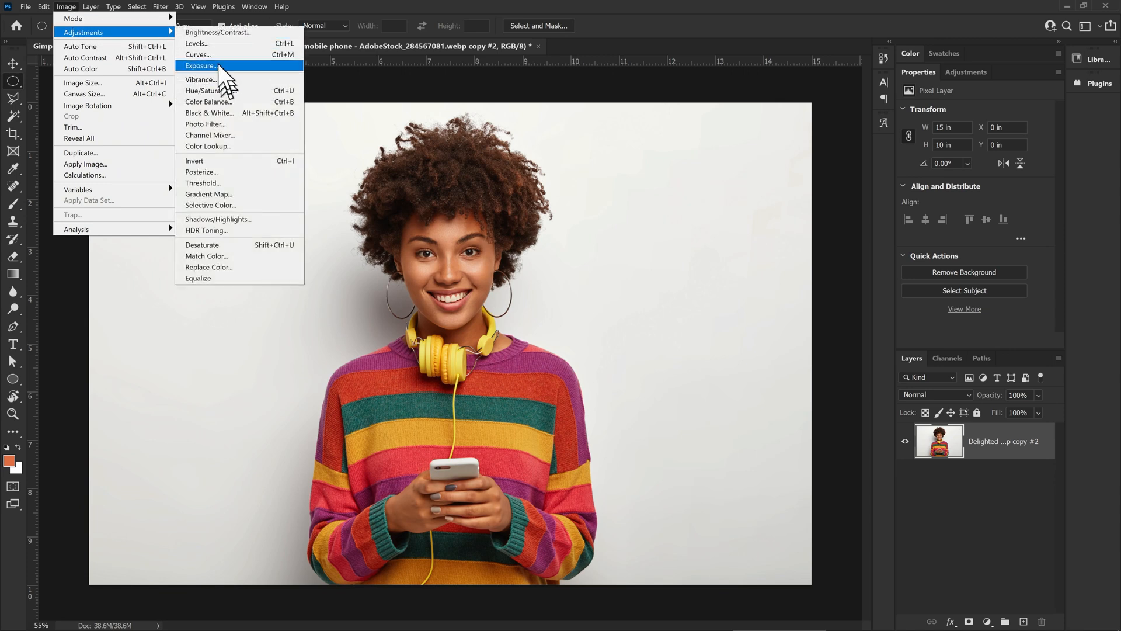
# Step: Add points to Photoshop's RGB curve and raise the highlights to brighten the portrait
pyautogui.click(198, 55)
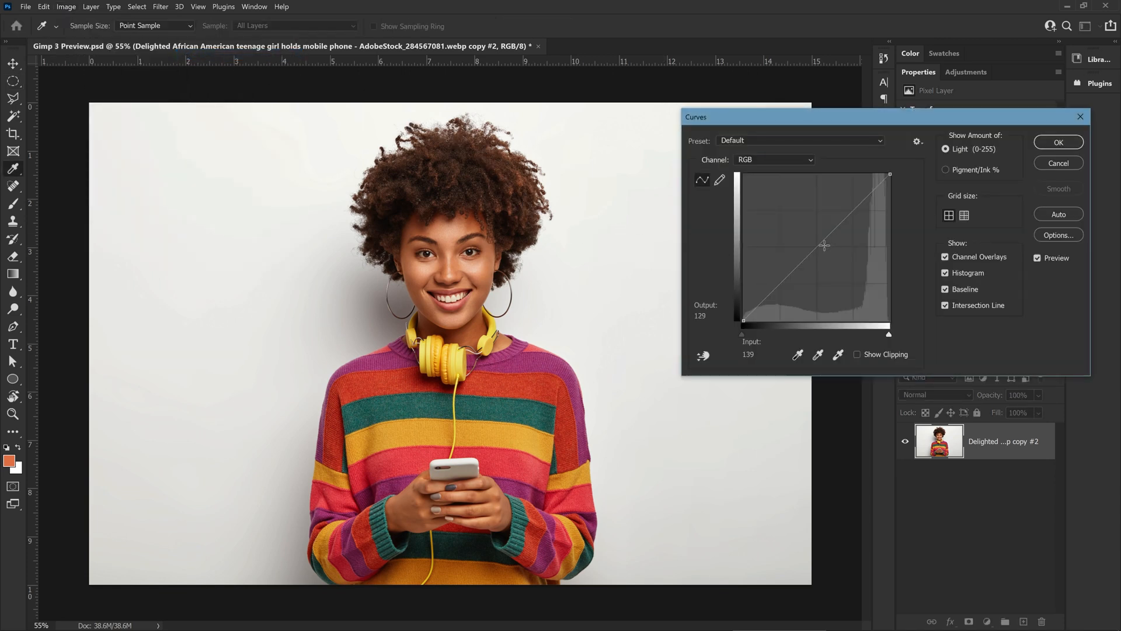
pyautogui.moveTo(825, 246); pyautogui.dragTo(826, 249)
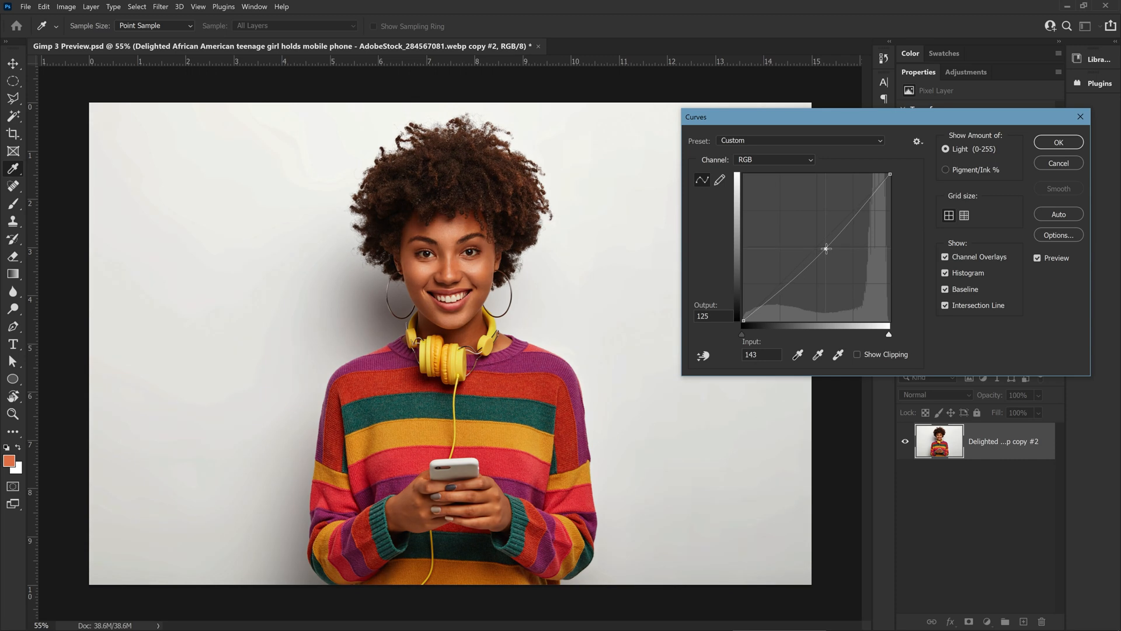
pyautogui.moveTo(825, 248); pyautogui.dragTo(812, 256)
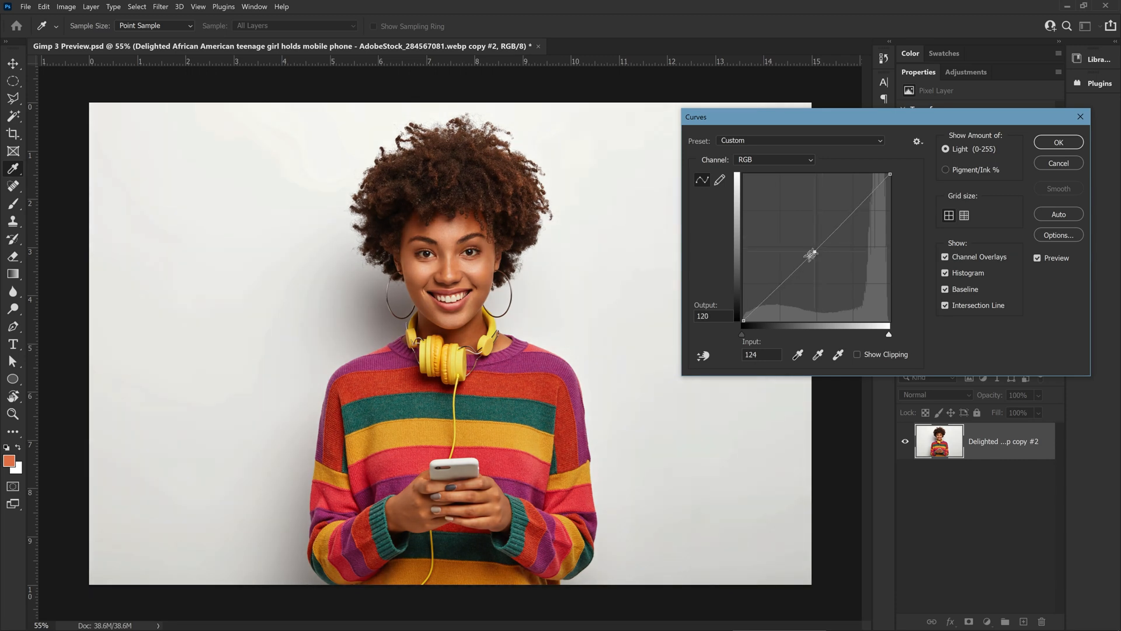
pyautogui.moveTo(811, 254); pyautogui.dragTo(846, 220)
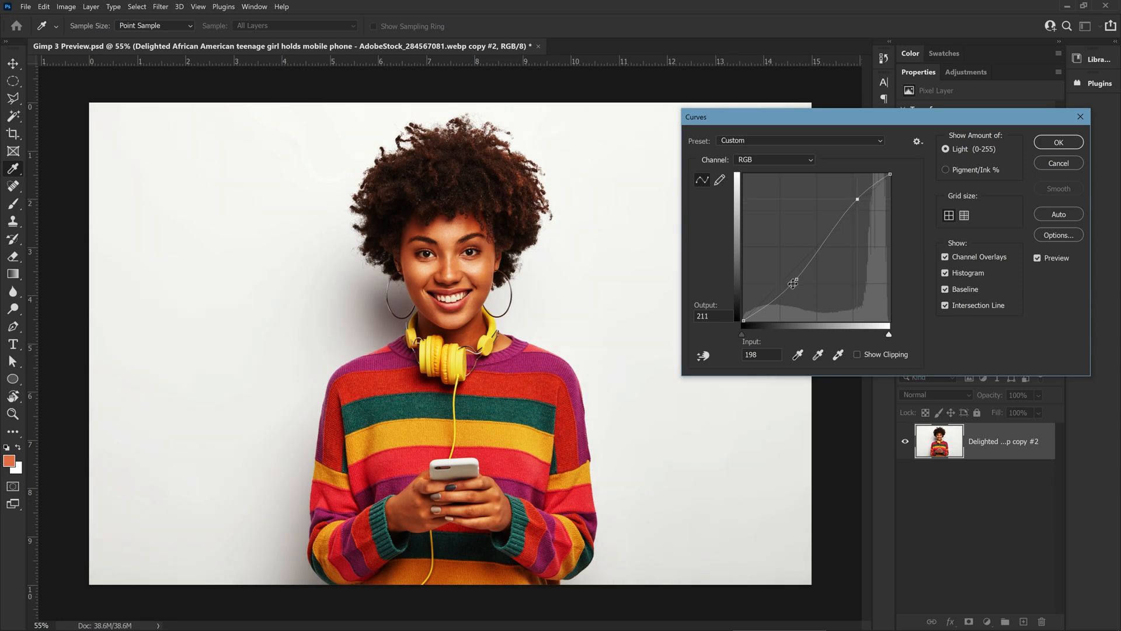
pyautogui.moveTo(796, 279)
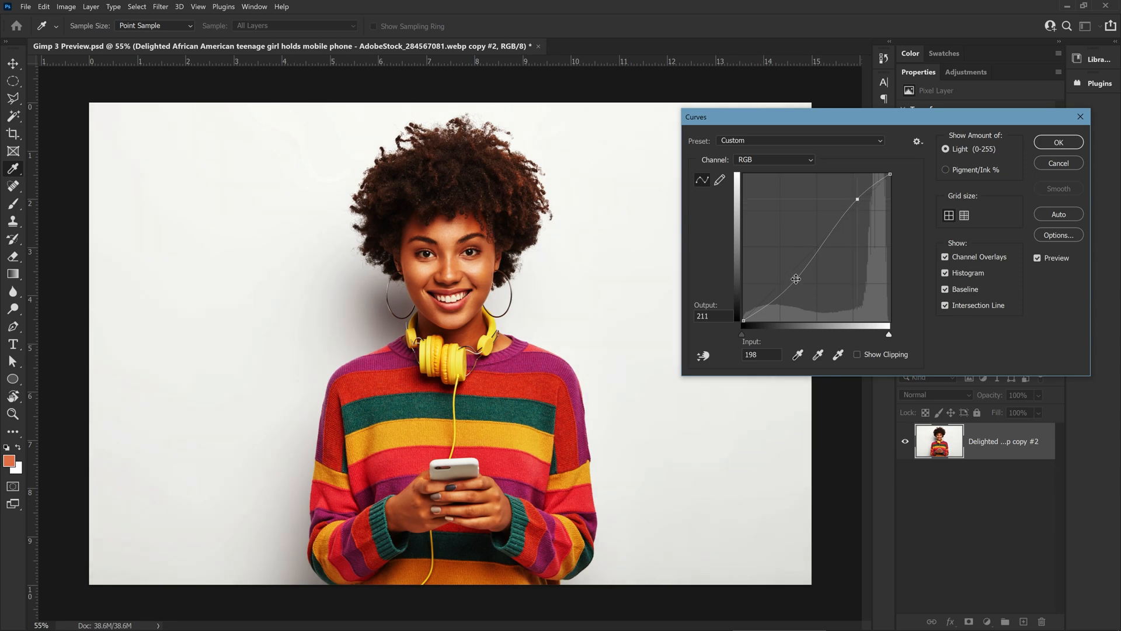
pyautogui.moveTo(796, 279); pyautogui.dragTo(792, 265)
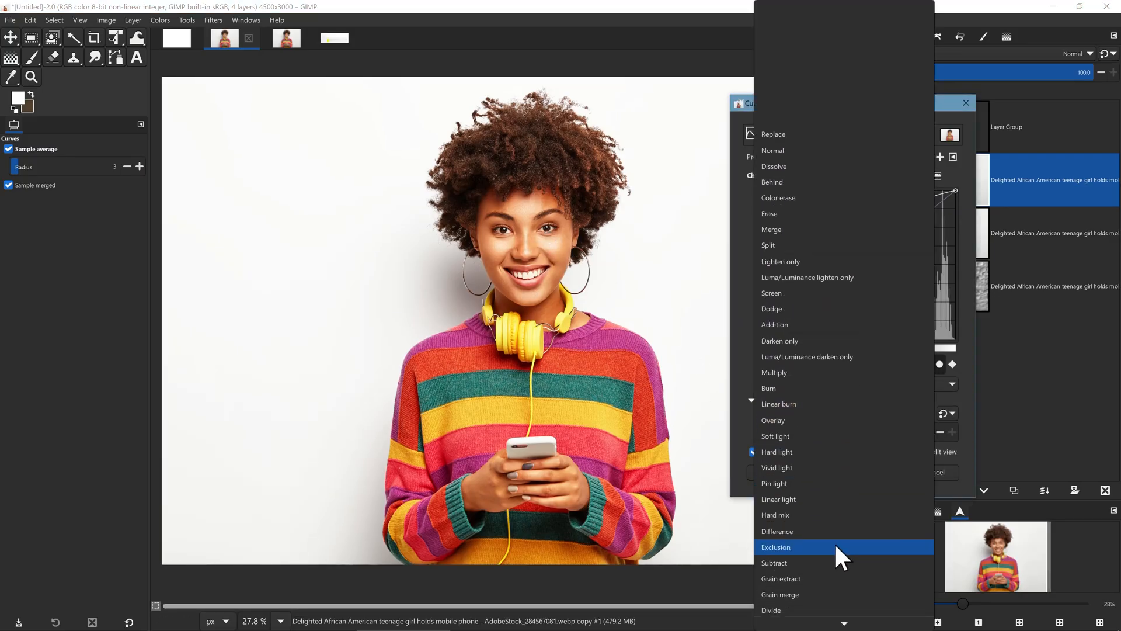
# Step: Set Curves blending to Luminance, reshape the shadow point, and apply the adjustment
pyautogui.scroll(-3)
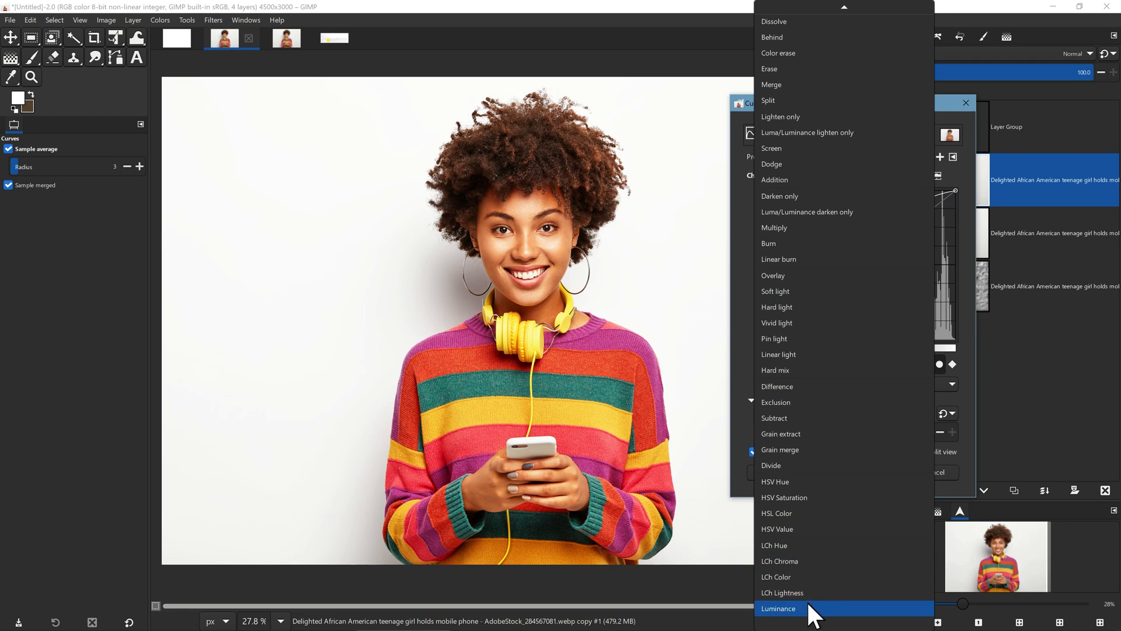
pyautogui.click(778, 609)
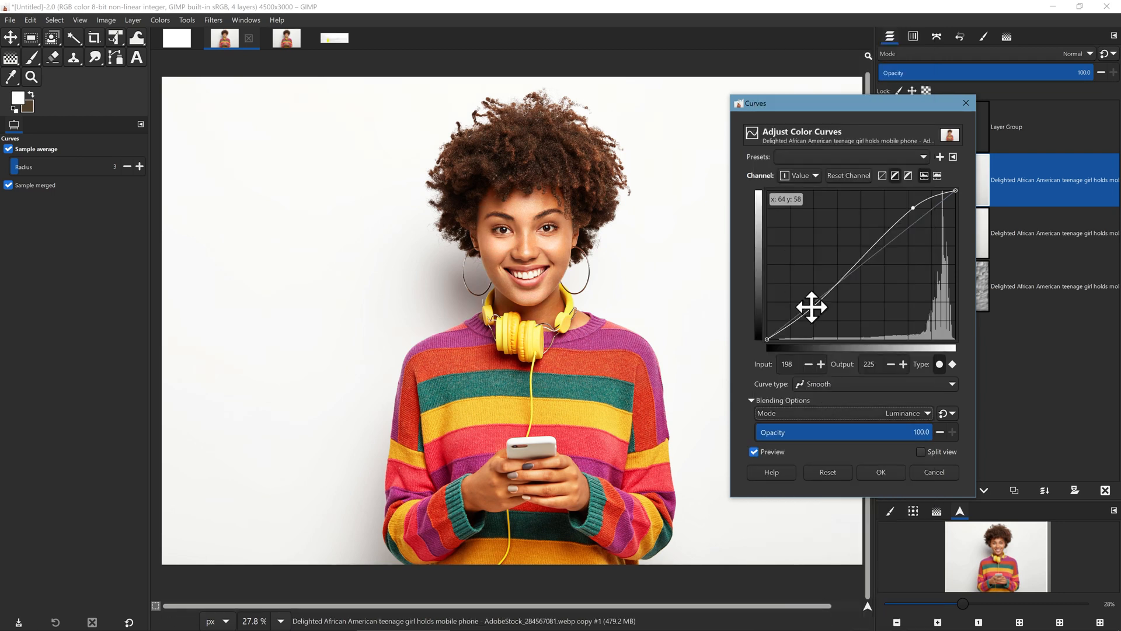
pyautogui.moveTo(812, 306); pyautogui.dragTo(812, 292)
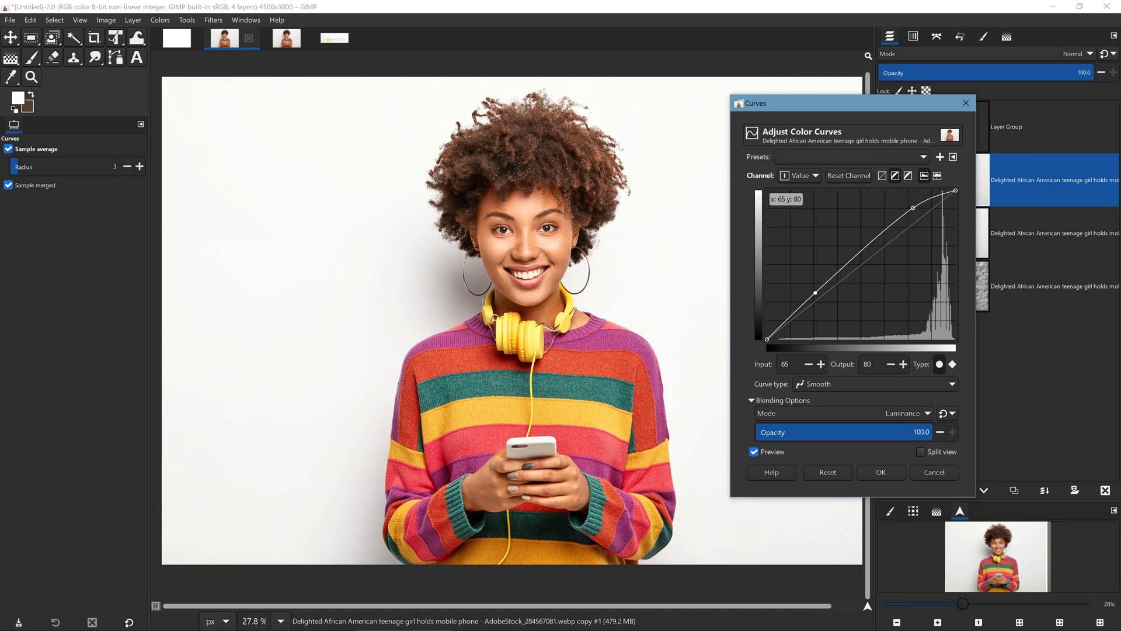
pyautogui.moveTo(816, 293); pyautogui.dragTo(787, 292)
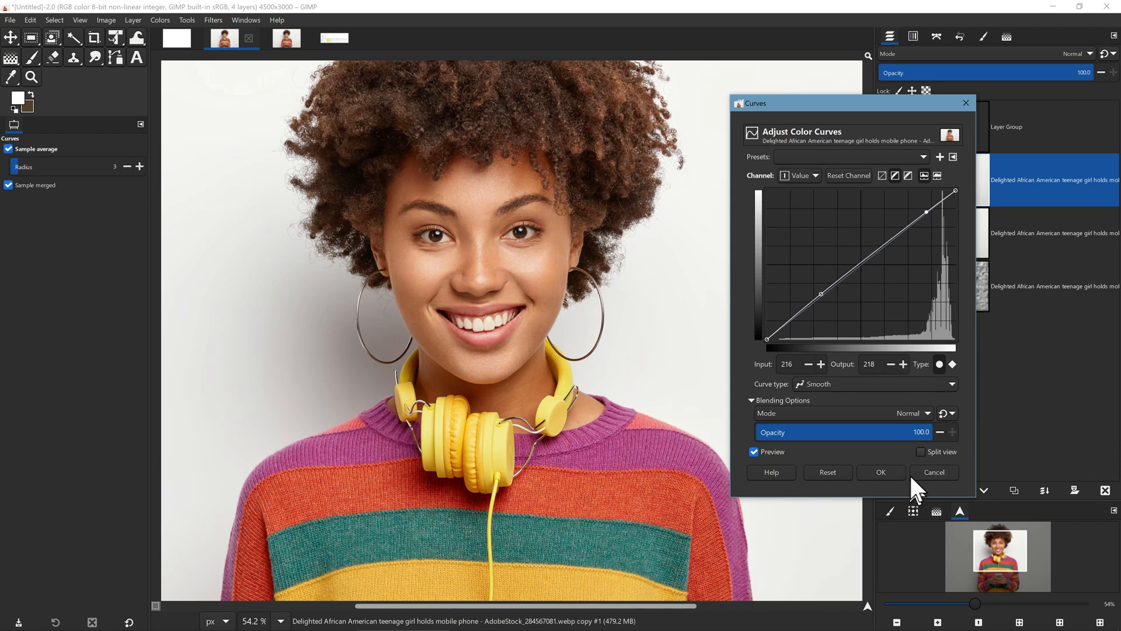
pyautogui.click(880, 472)
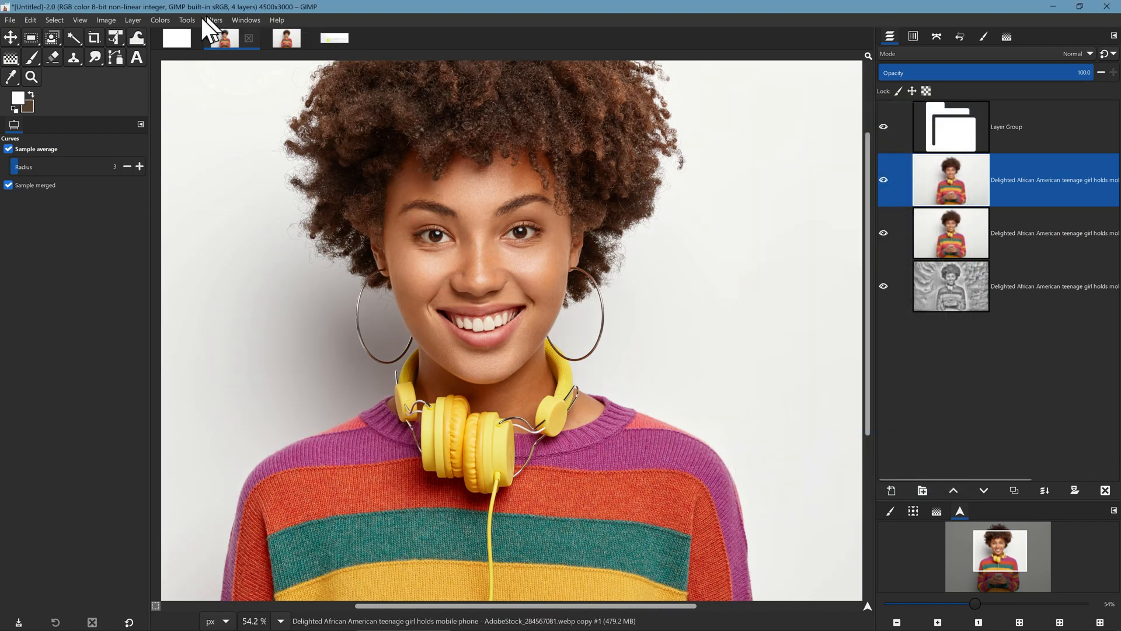
# Step: Apply Noise Reduction to the portrait layer with a higher Strength setting
pyautogui.click(212, 20)
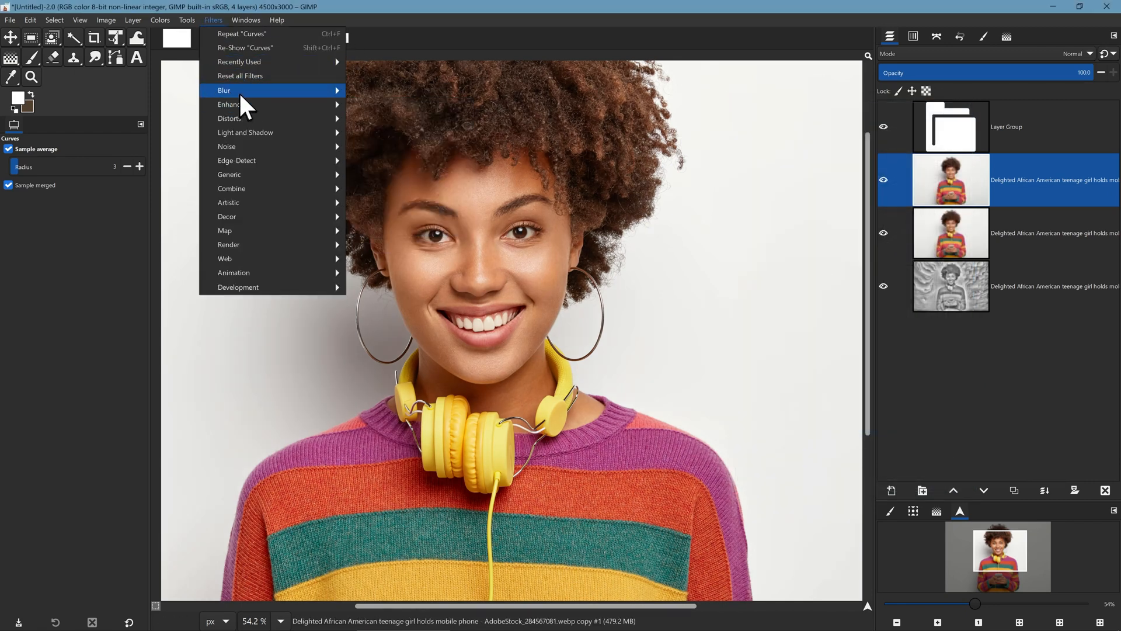
pyautogui.moveTo(230, 104)
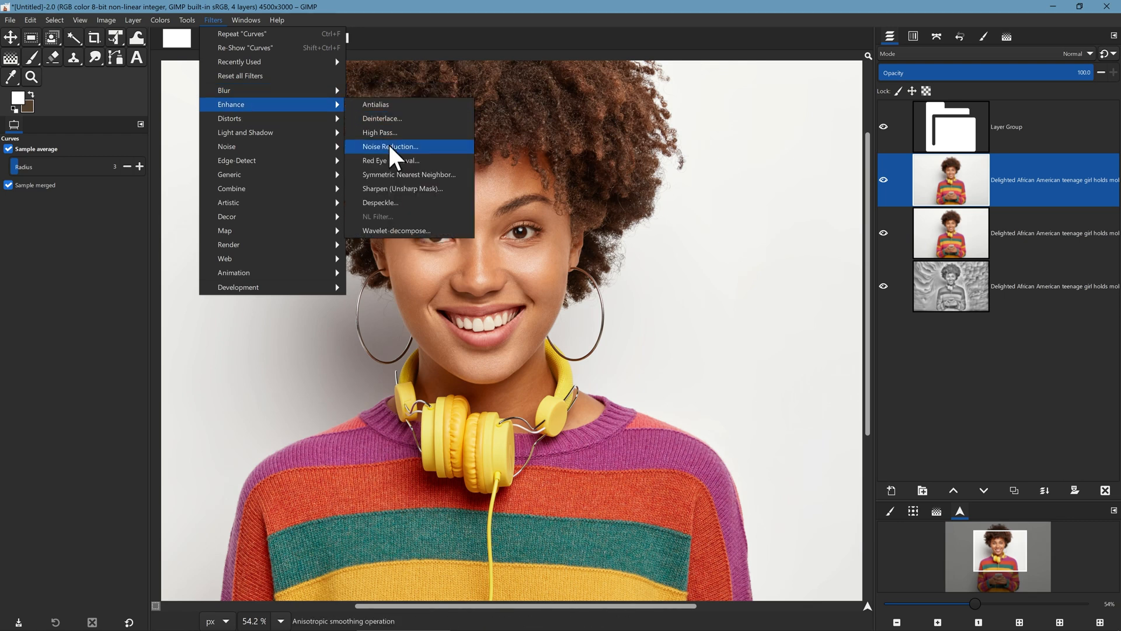
pyautogui.click(391, 147)
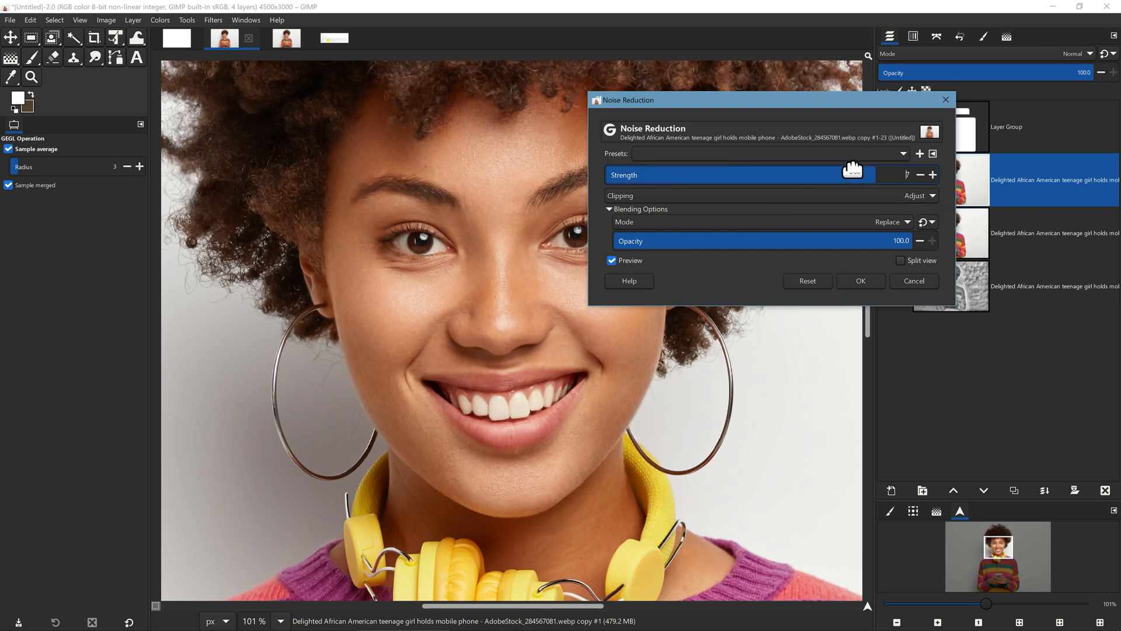
pyautogui.click(861, 280)
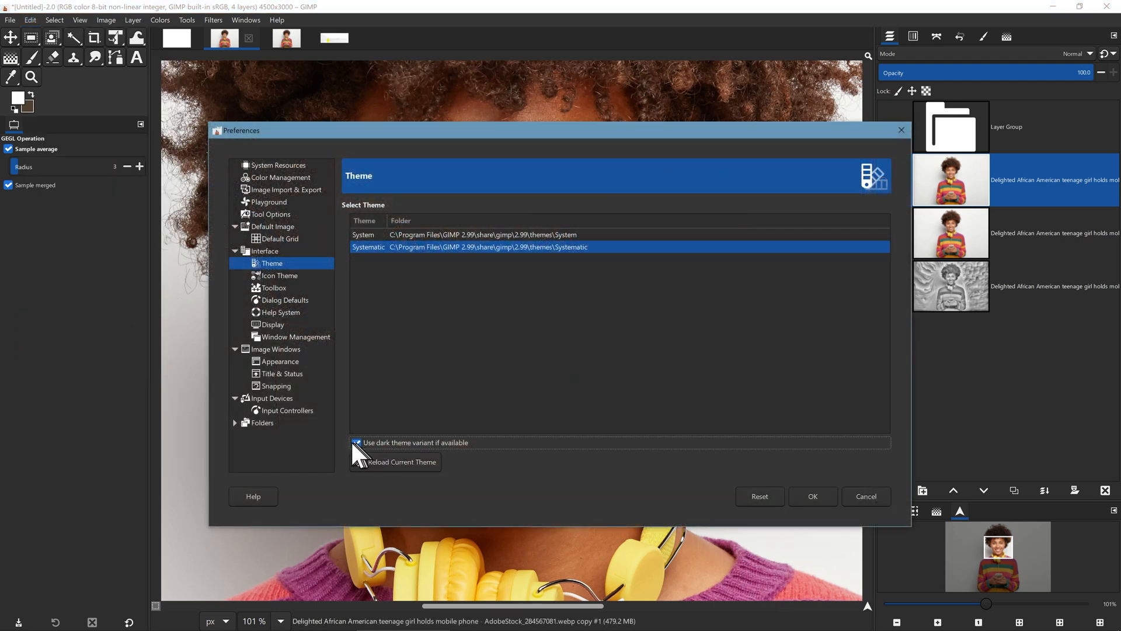
# Step: Toggle 'Use dark theme variant if available' off and back on in Theme preferences
pyautogui.click(356, 442)
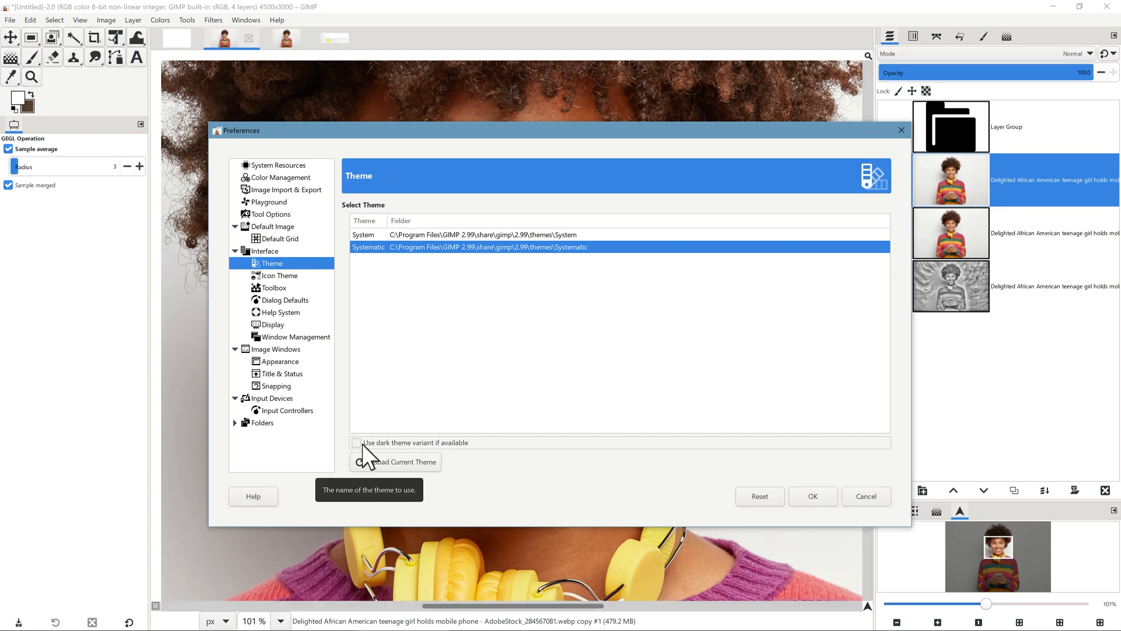
pyautogui.click(356, 443)
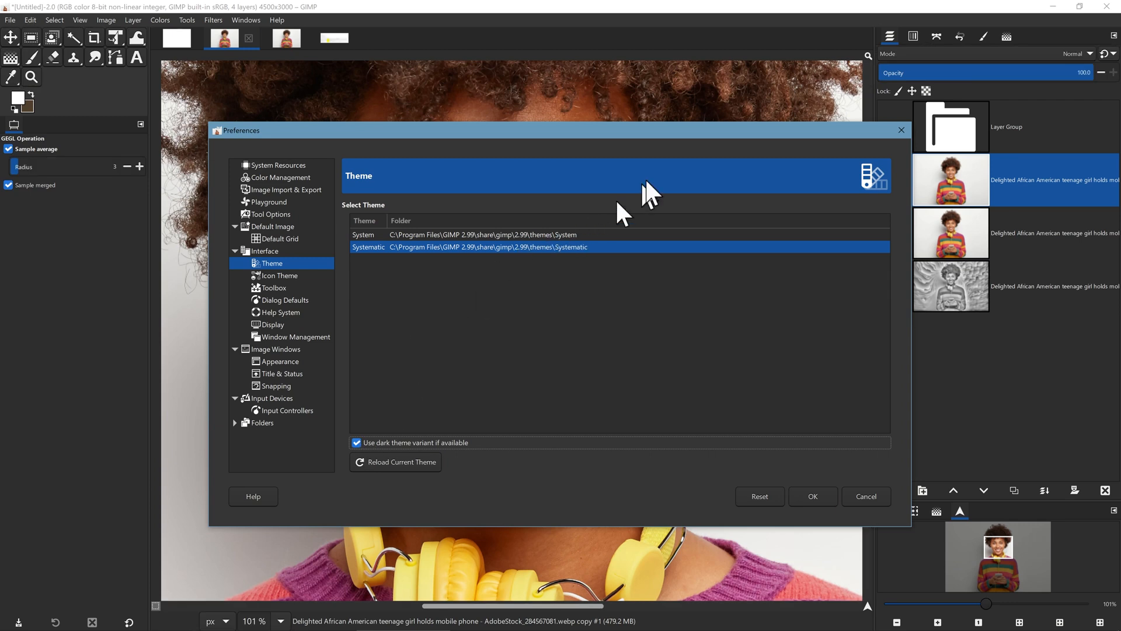
pyautogui.moveTo(650, 178)
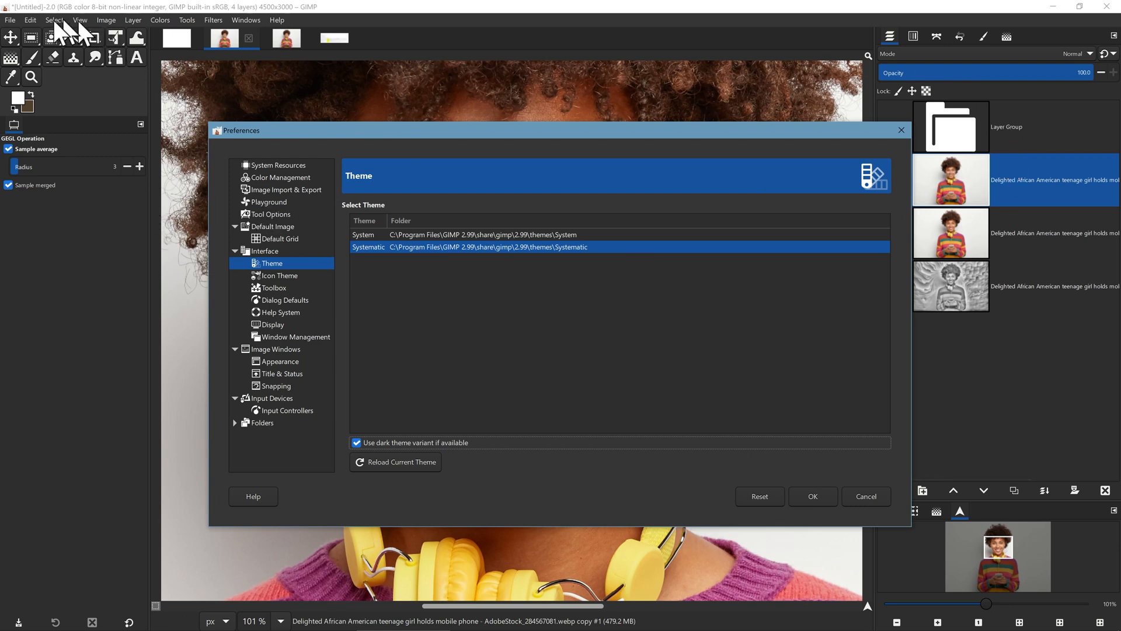
pyautogui.moveTo(73, 57)
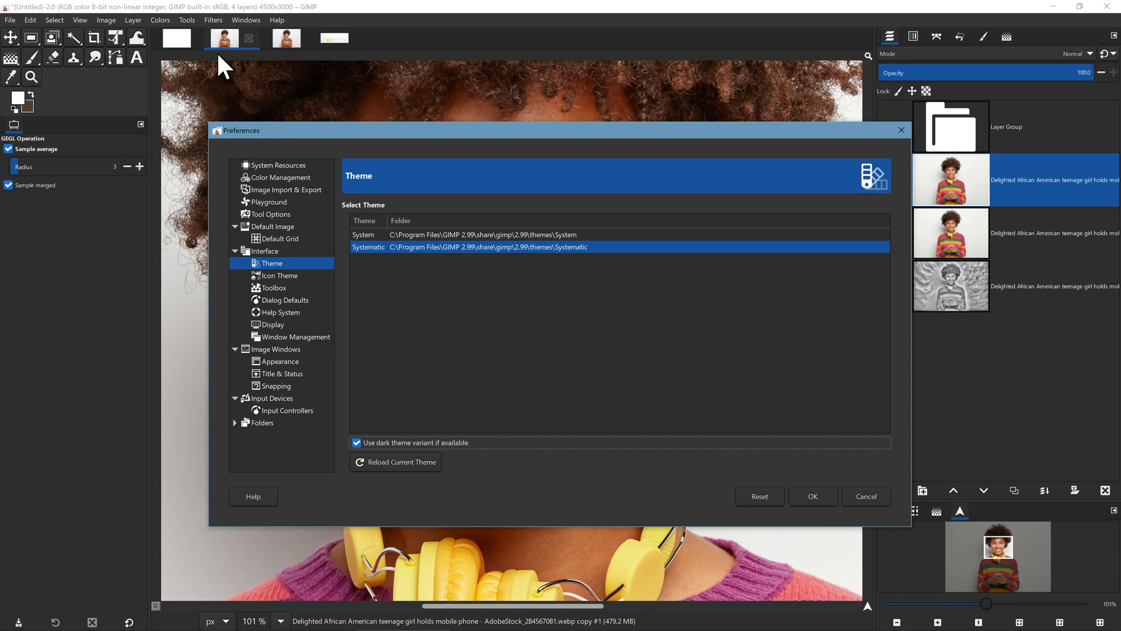
pyautogui.moveTo(345, 137)
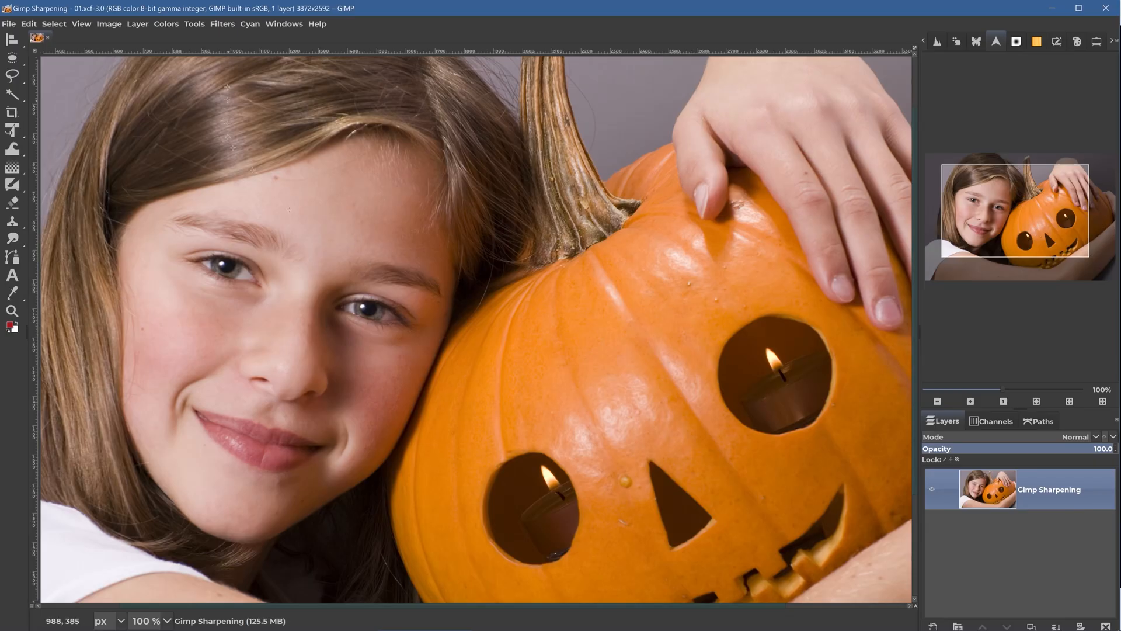
# Step: Choose Sharpen (Unsharp Mask) from Filters > Enhance for the pumpkin photo
pyautogui.click(223, 23)
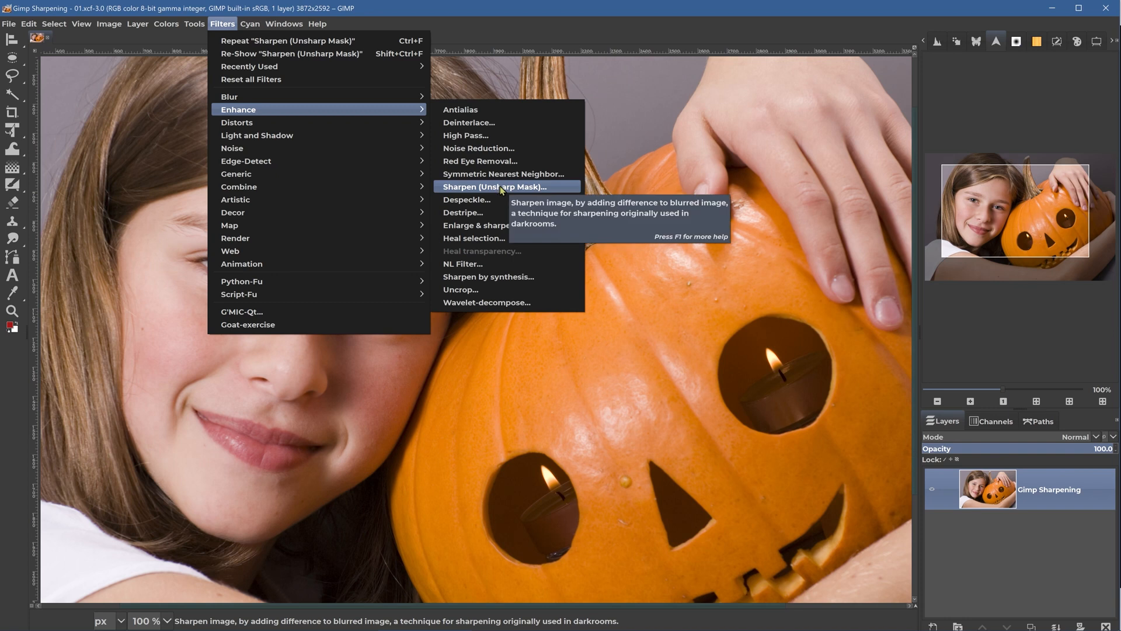
pyautogui.click(494, 187)
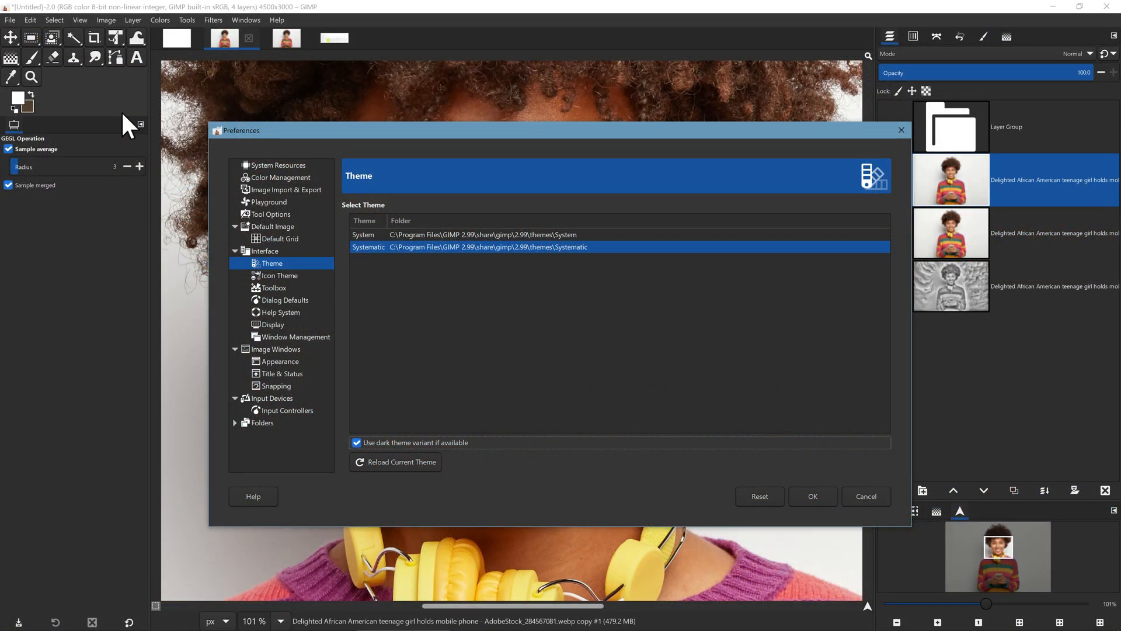
pyautogui.moveTo(866, 496)
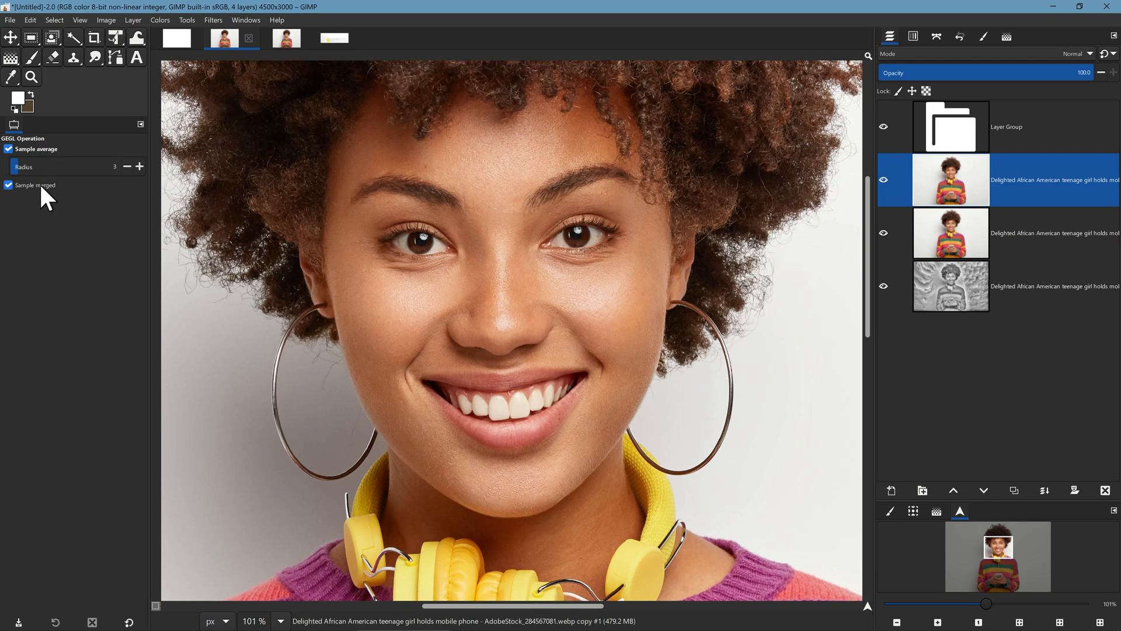
pyautogui.moveTo(48, 198)
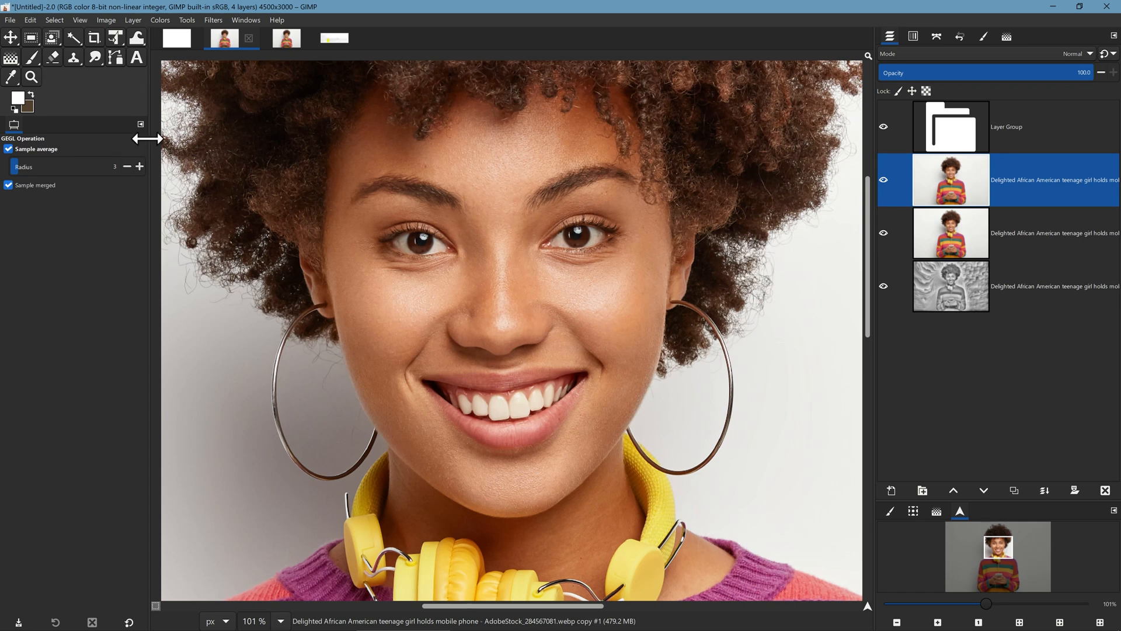
pyautogui.moveTo(156, 153)
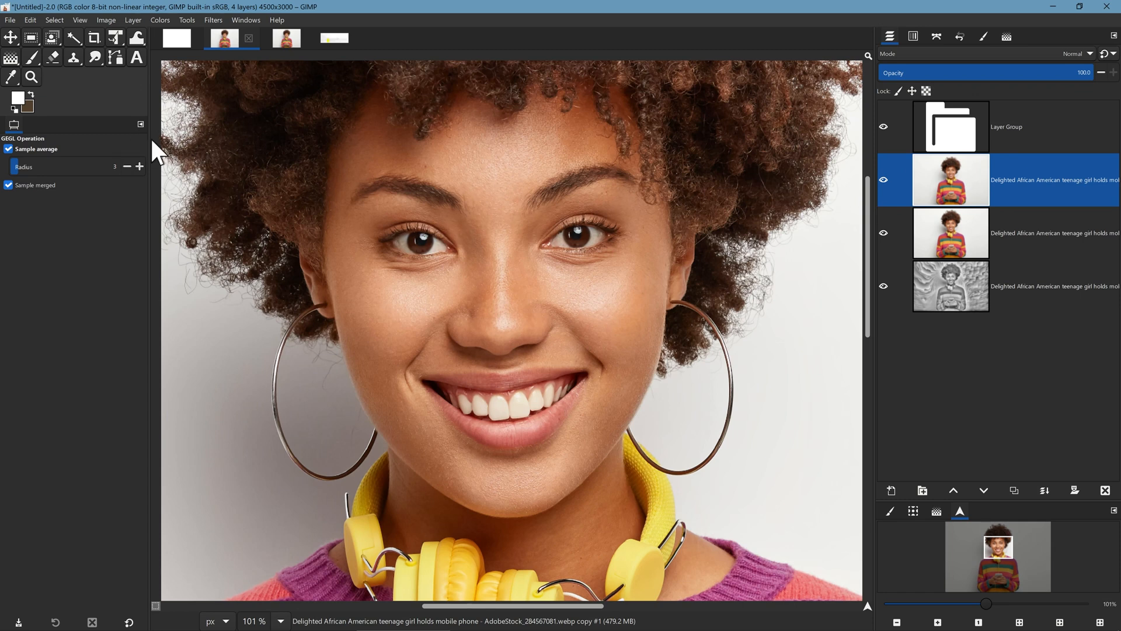
pyautogui.moveTo(68, 281)
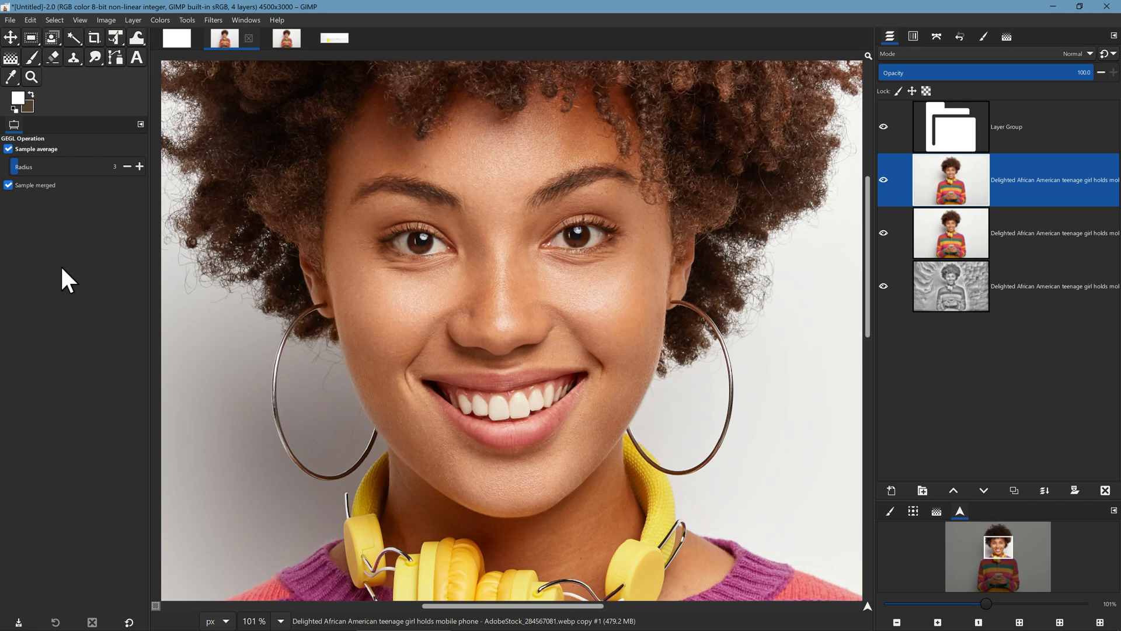
pyautogui.moveTo(153, 268)
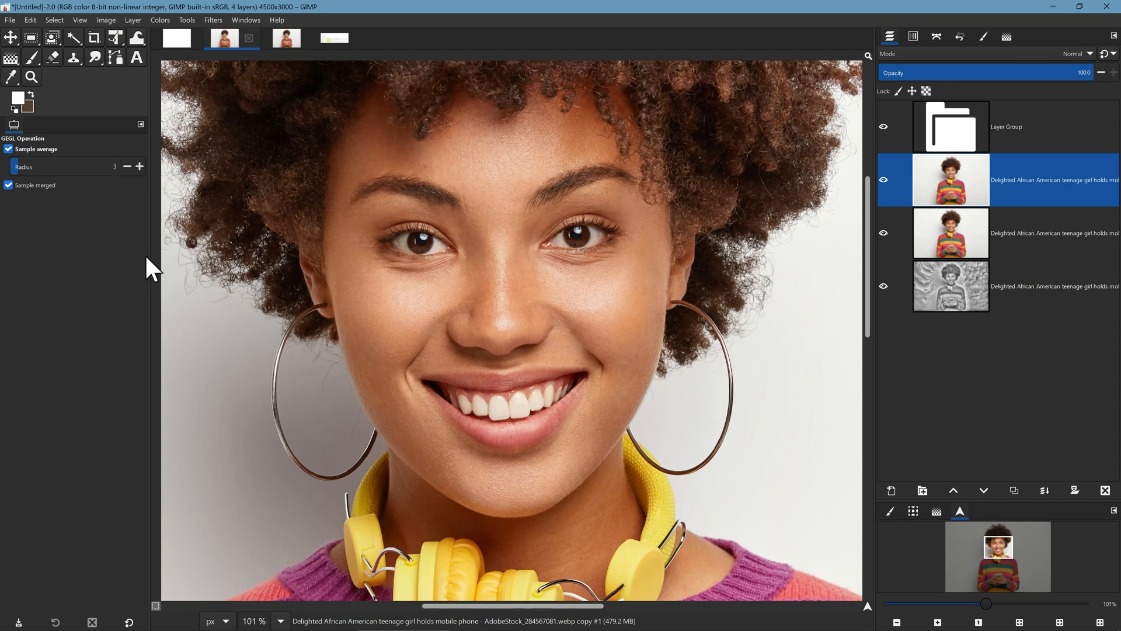